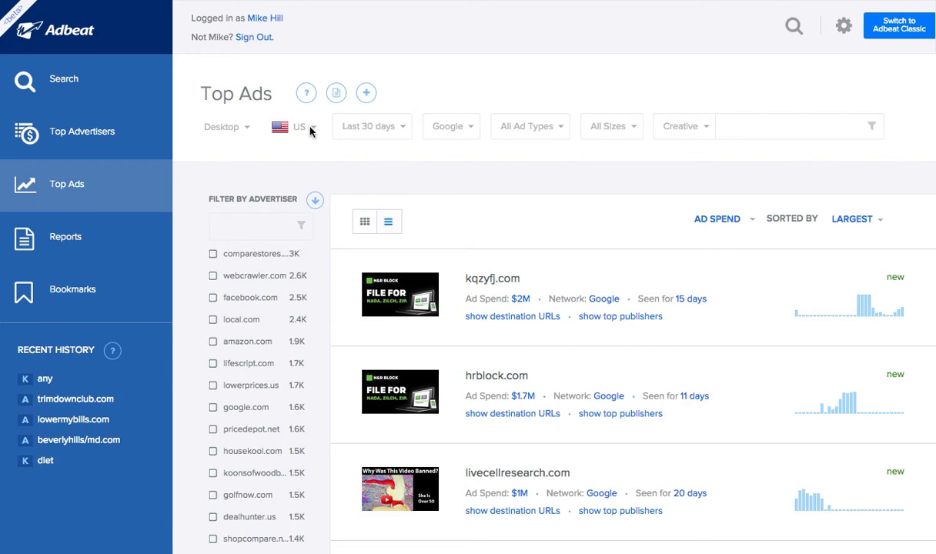
Keep the Top Ads filters on the US and the last 30 days
click(298, 127)
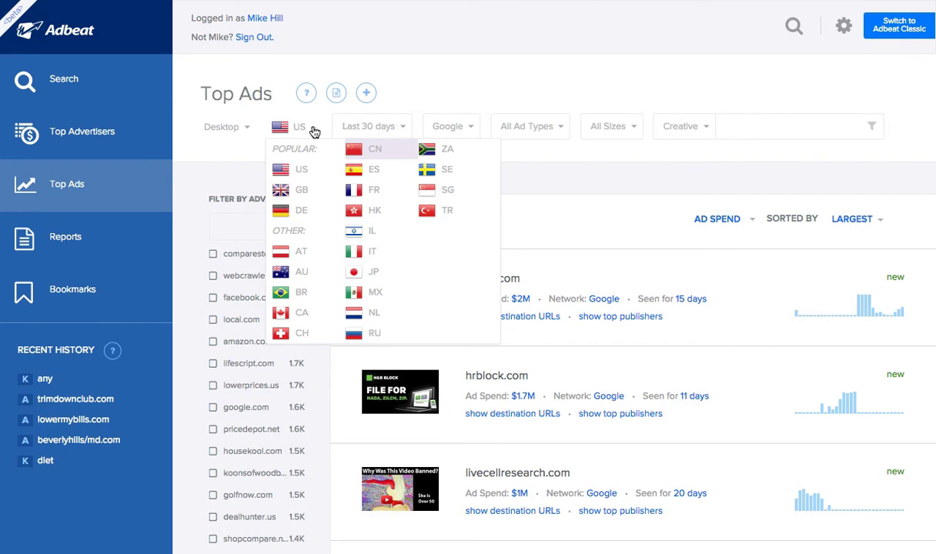
click(298, 170)
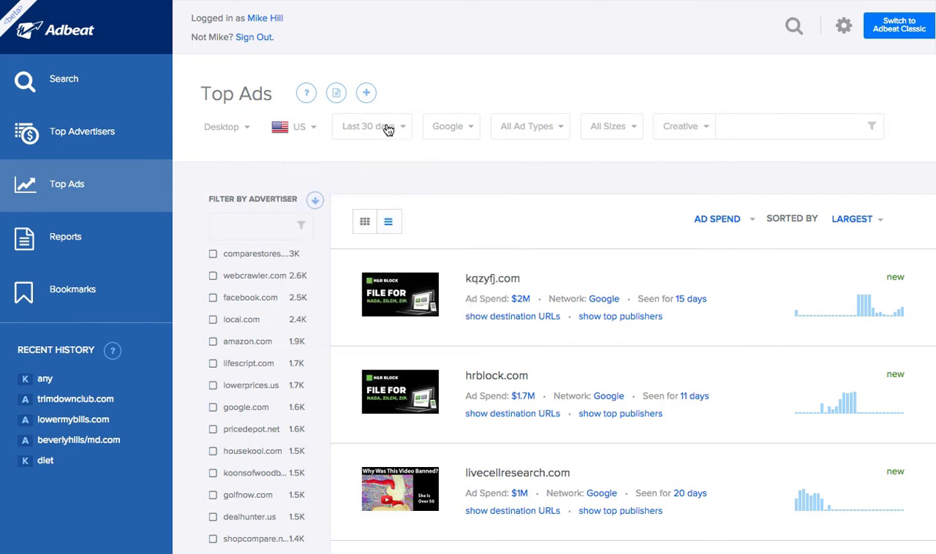
click(372, 126)
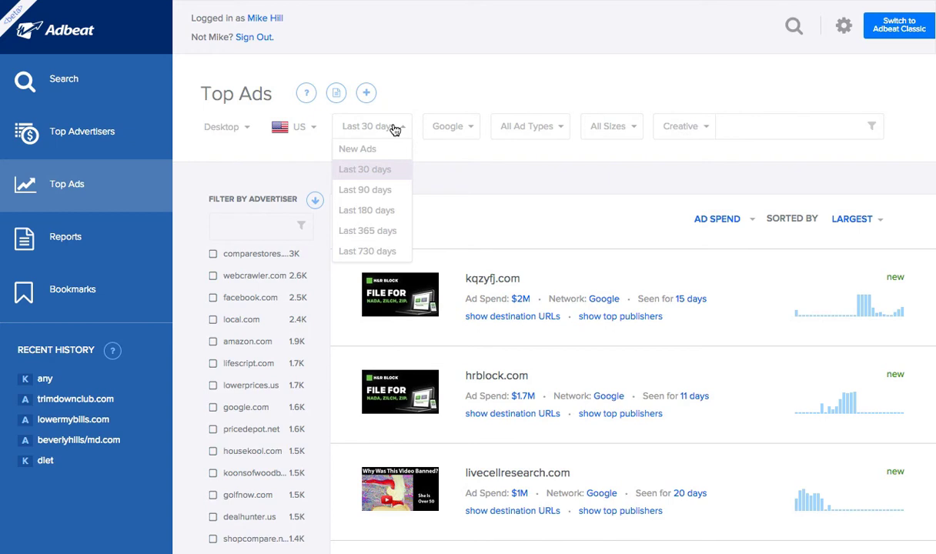
click(365, 170)
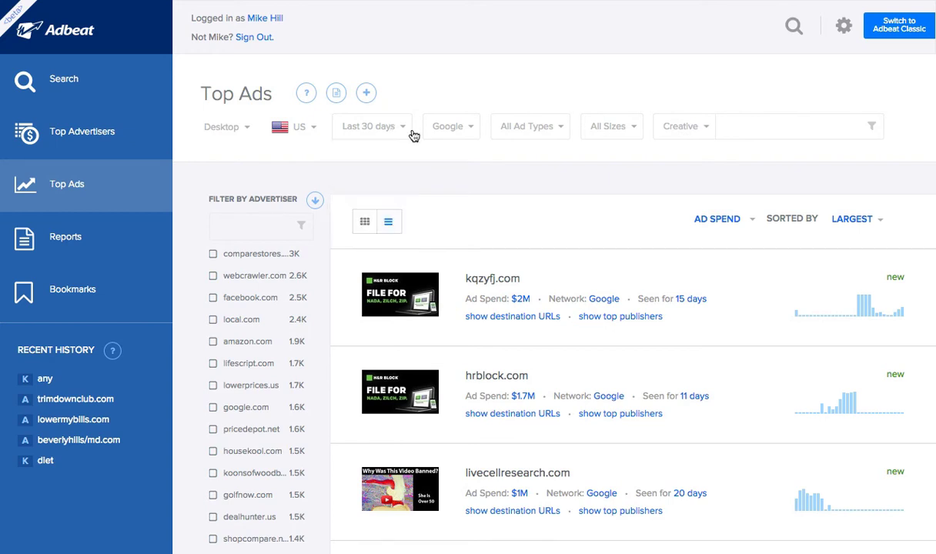
mouse_move(456, 157)
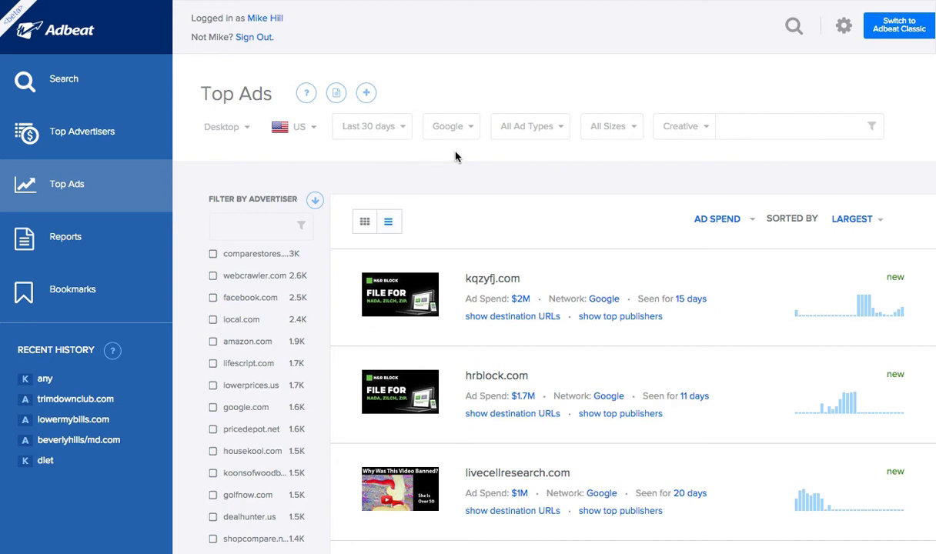
Keep Google as the ad network with ad sizes unchanged, then scroll down the list
click(451, 126)
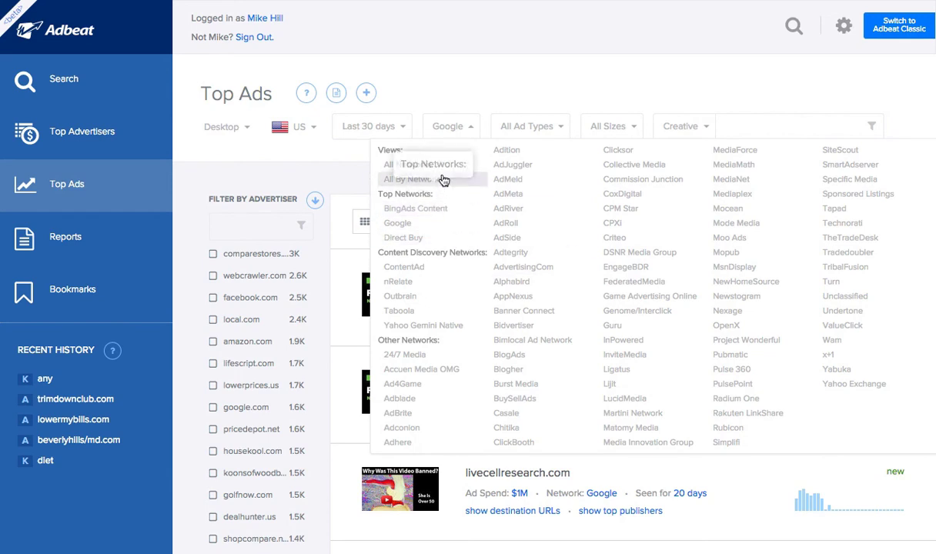
mouse_move(431, 229)
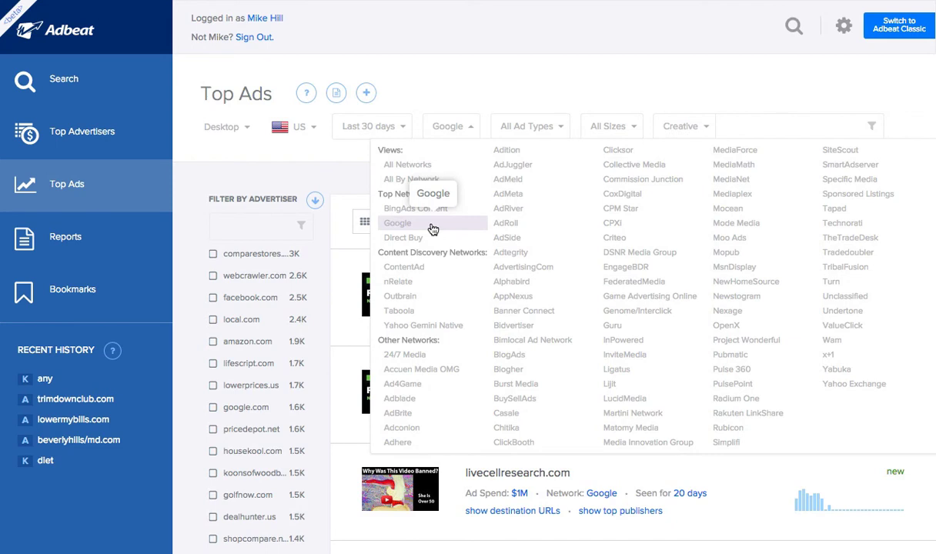
click(398, 223)
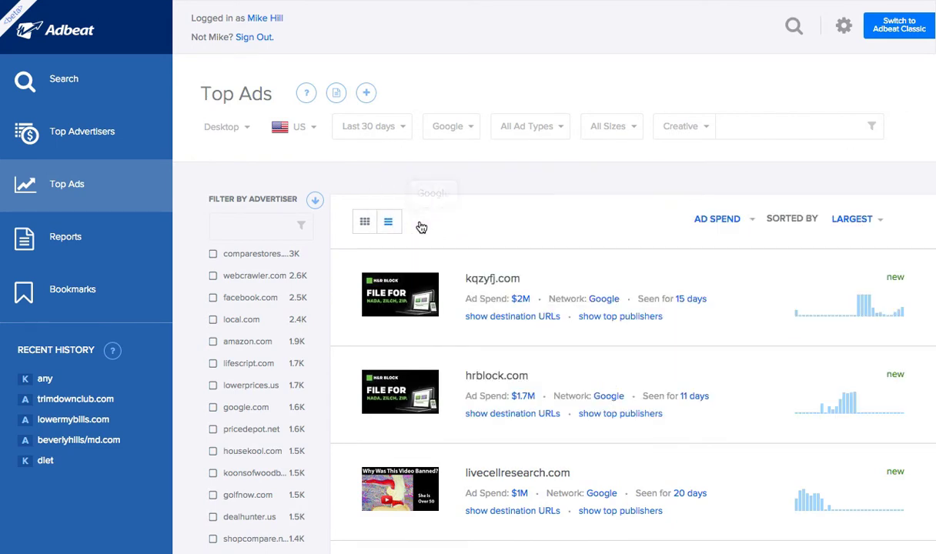
click(612, 126)
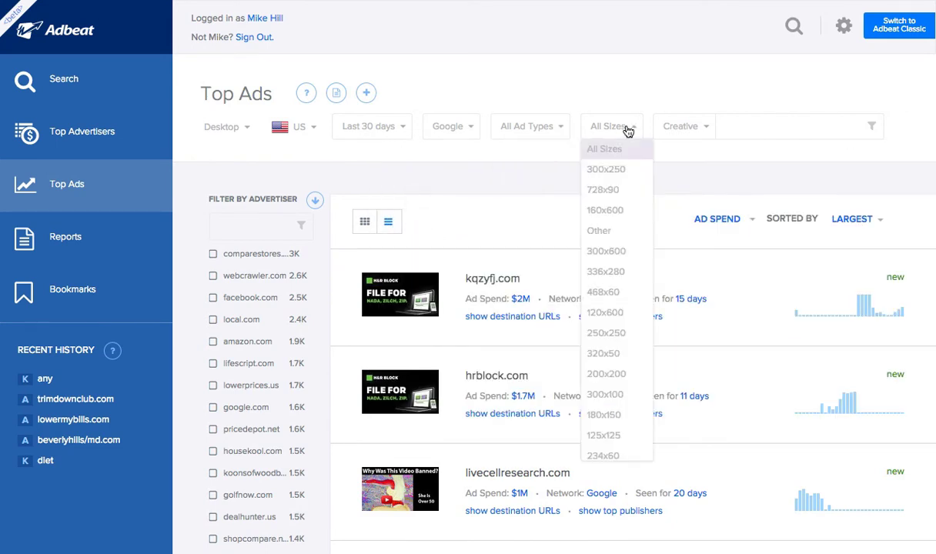
click(497, 256)
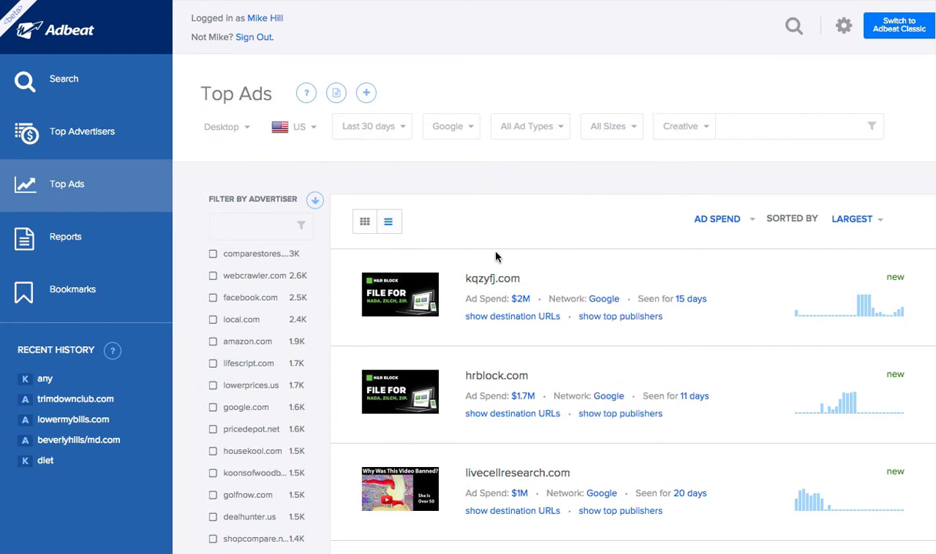
scroll(down, 3)
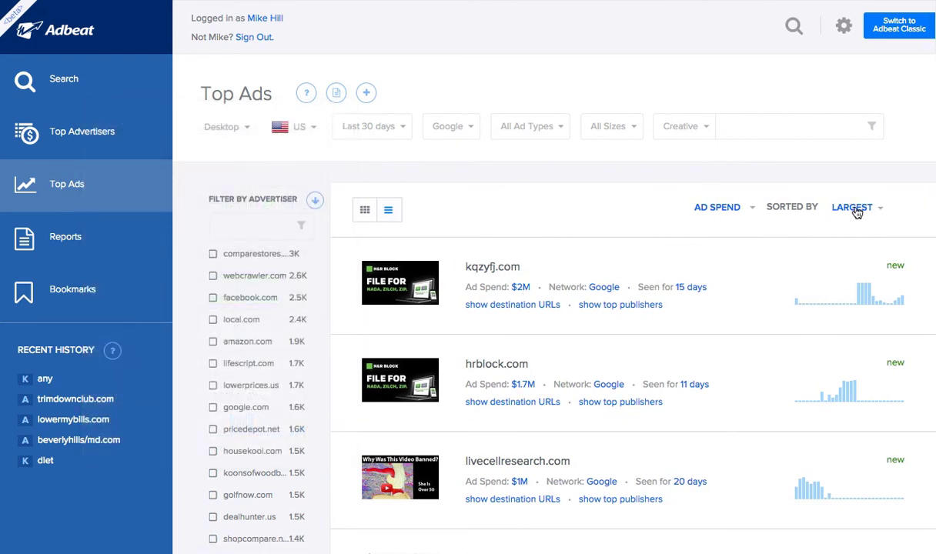
scroll(down, 3)
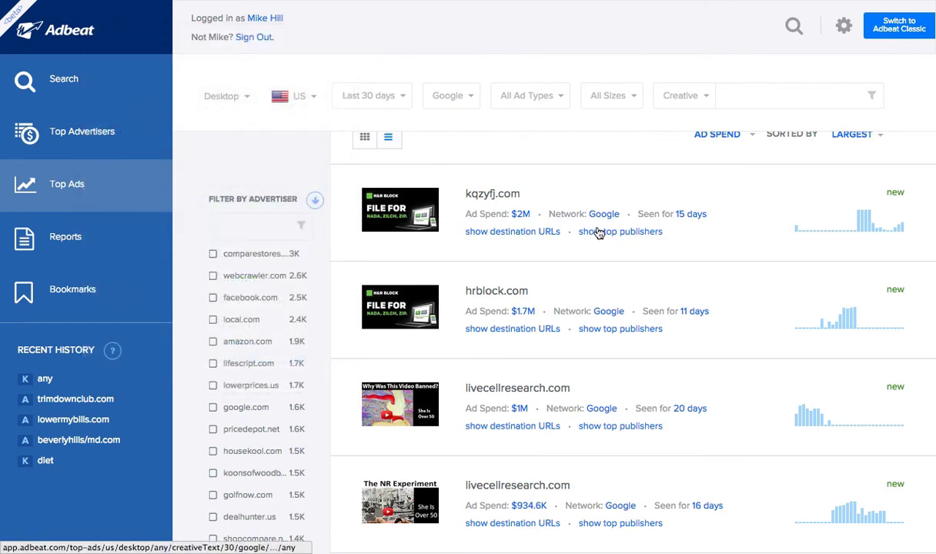
mouse_move(425, 283)
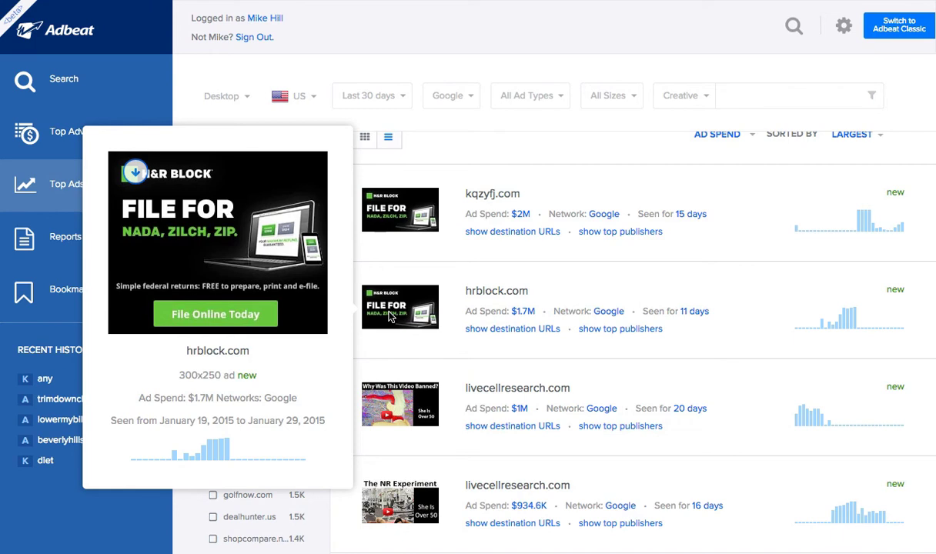
mouse_move(215, 310)
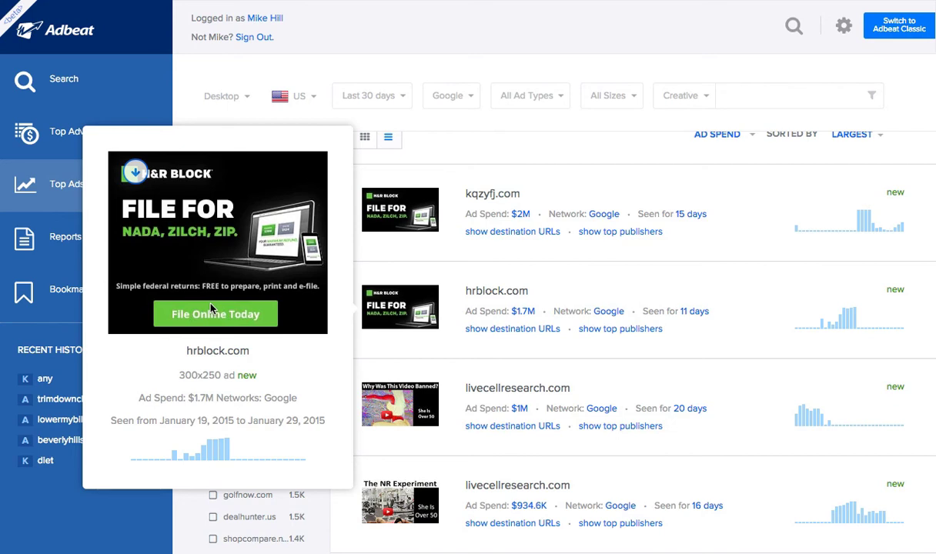
mouse_move(420, 223)
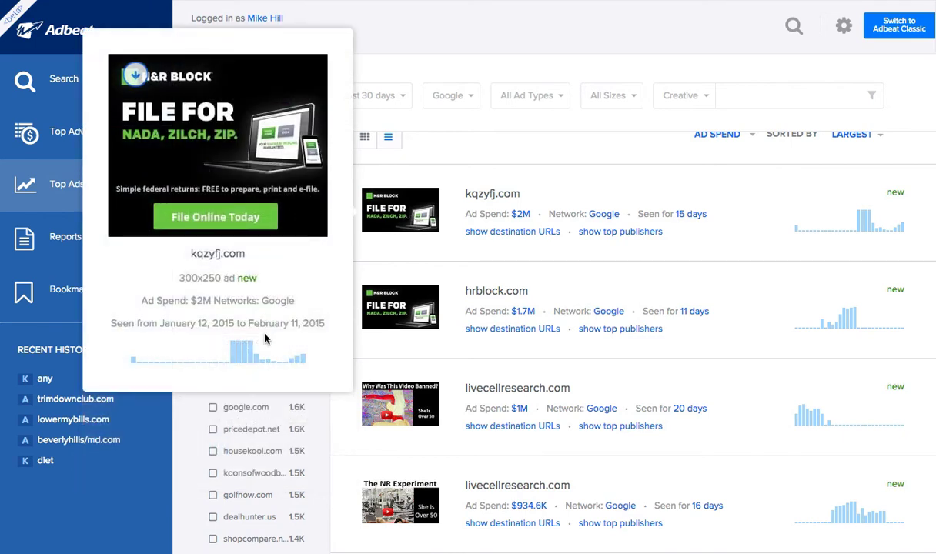
mouse_move(247, 350)
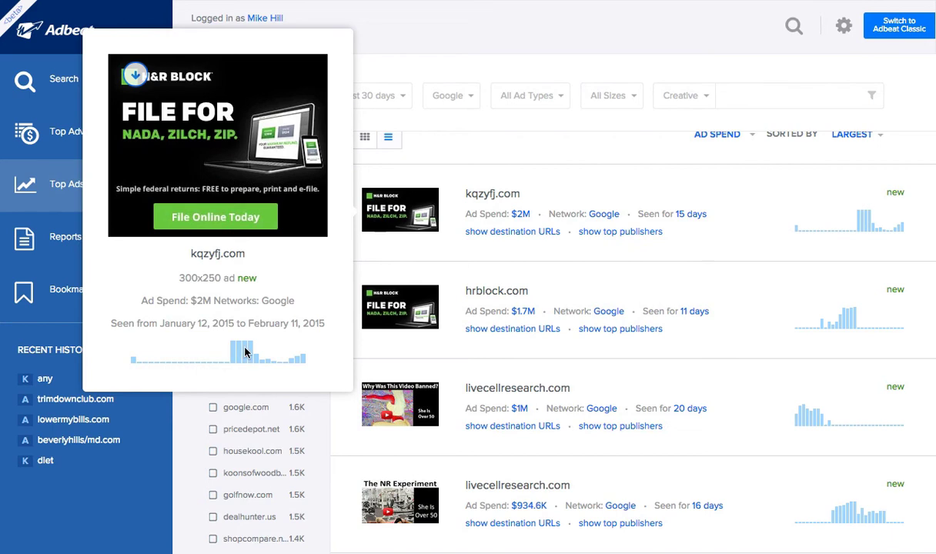
mouse_move(293, 224)
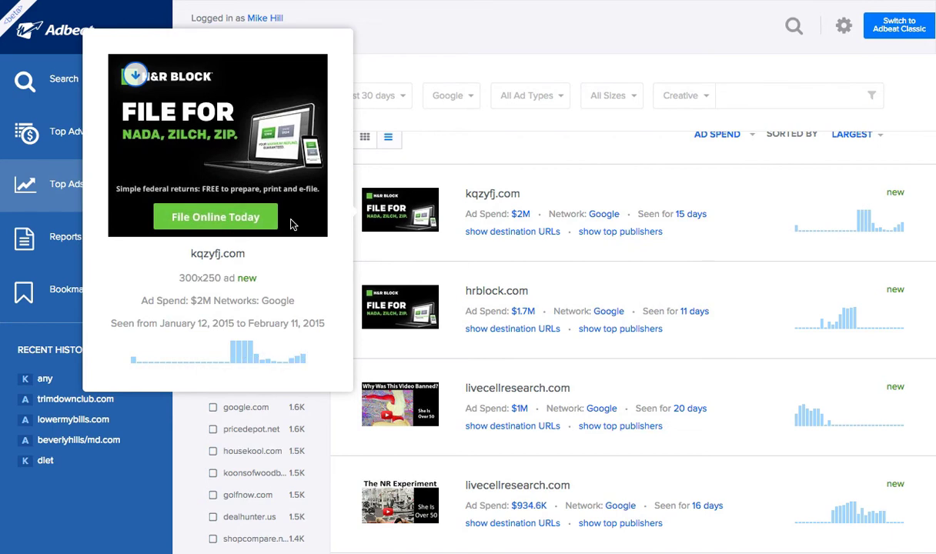
mouse_move(296, 277)
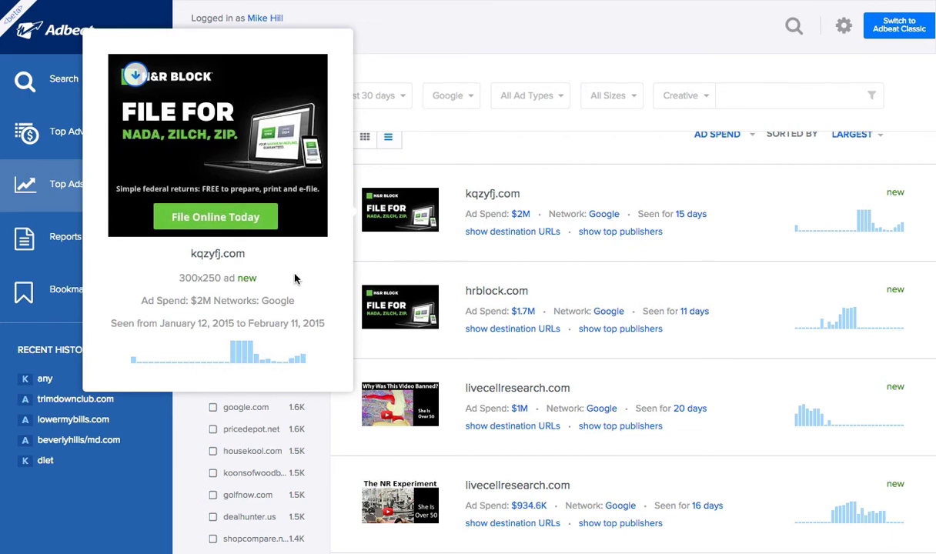
mouse_move(226, 220)
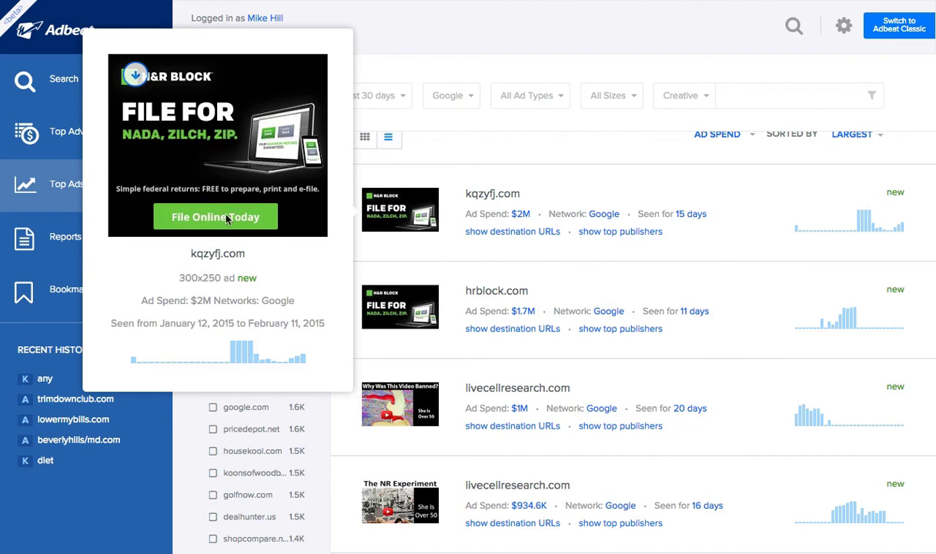
mouse_move(206, 146)
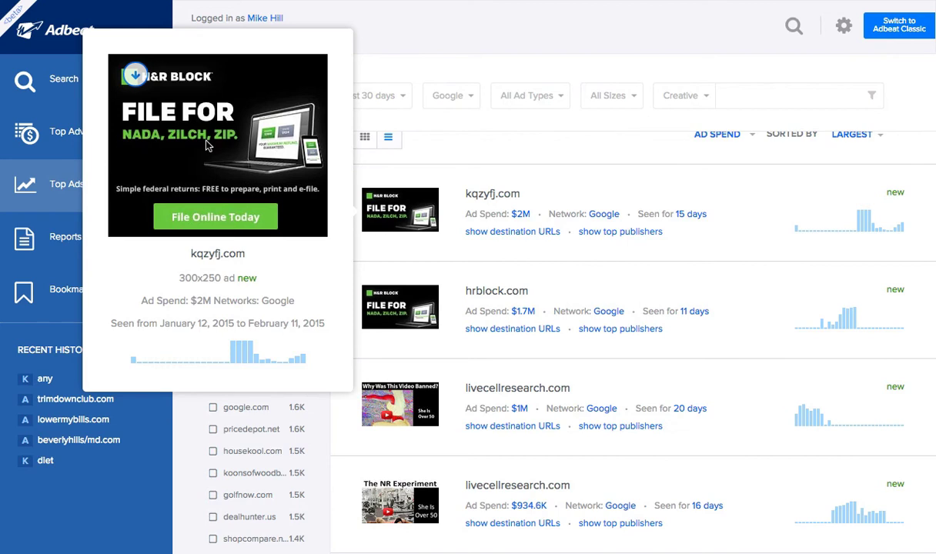
mouse_move(175, 83)
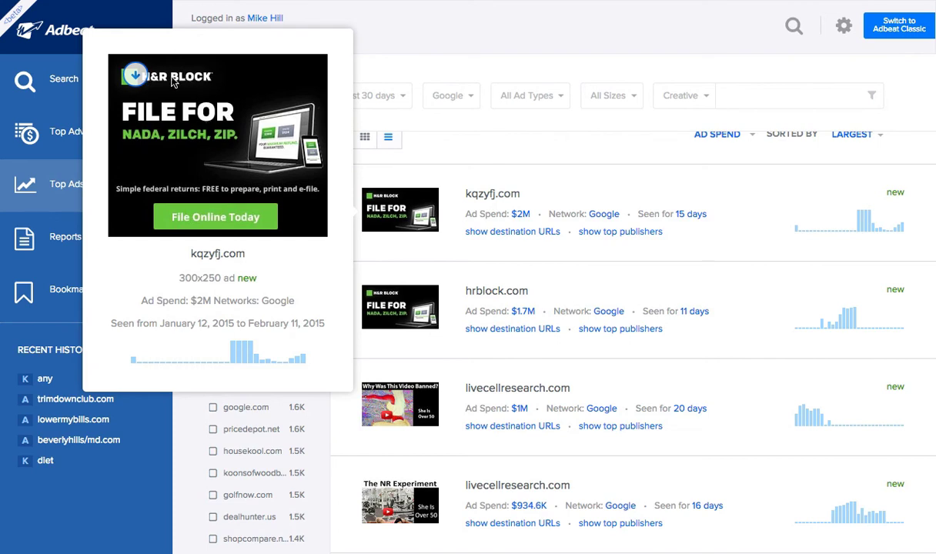
mouse_move(180, 145)
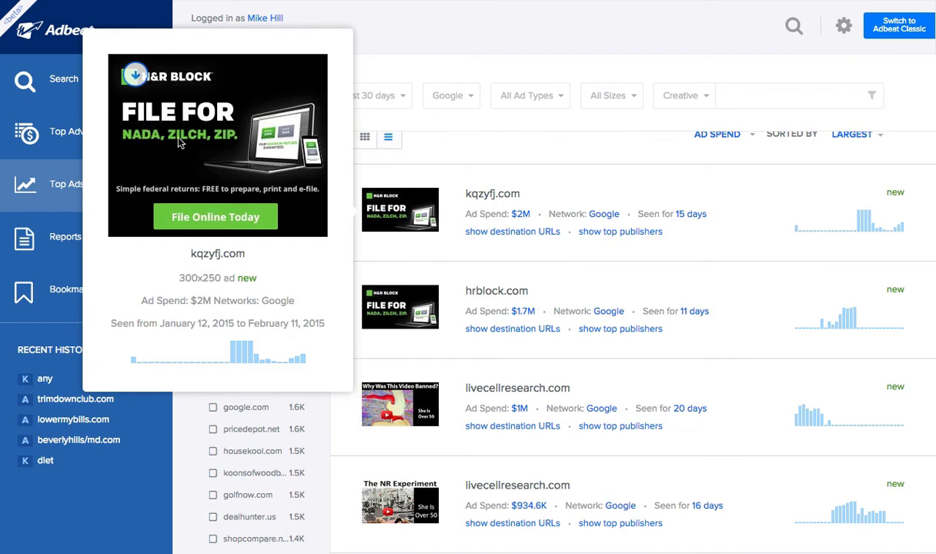
mouse_move(183, 81)
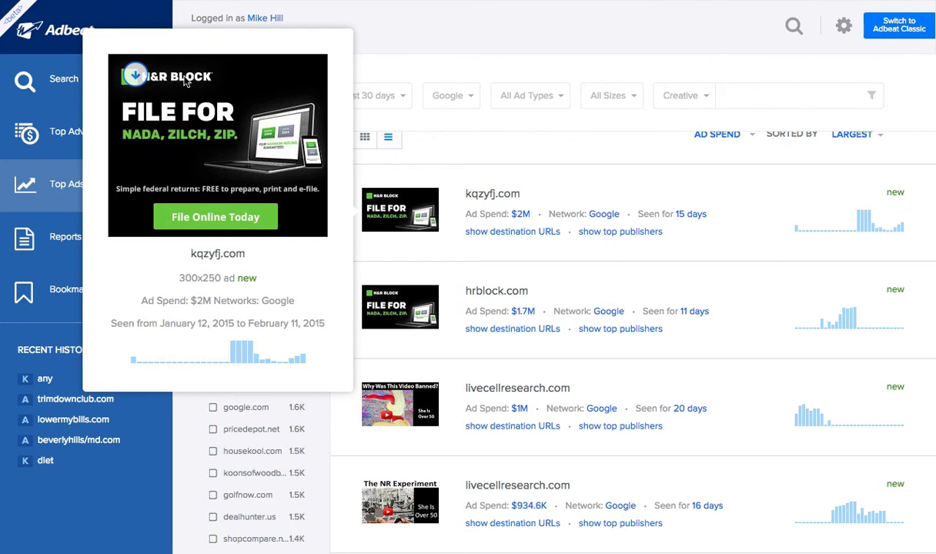
mouse_move(182, 84)
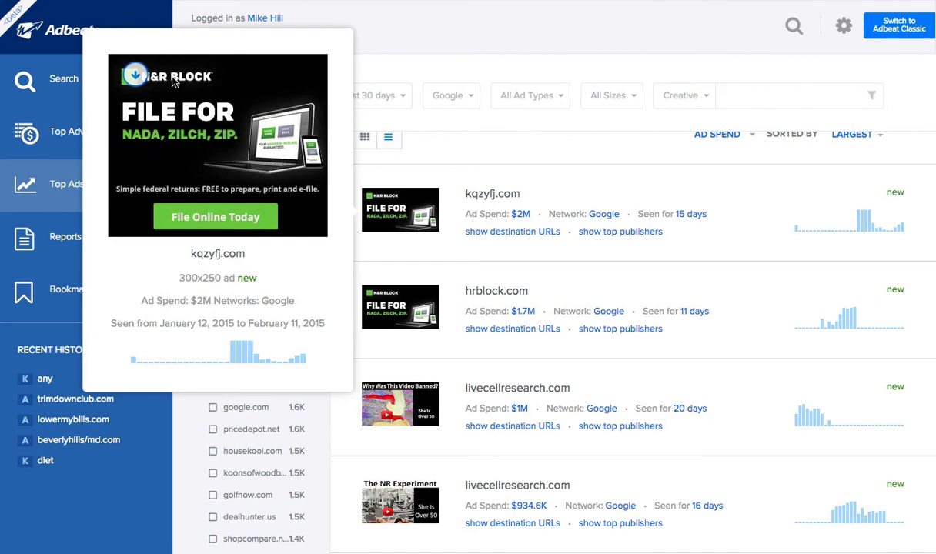
mouse_move(229, 80)
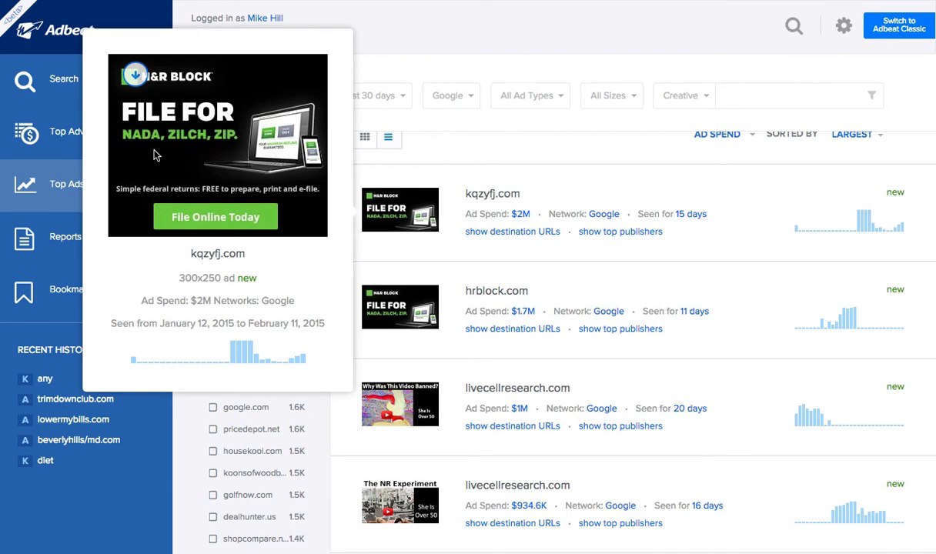
mouse_move(171, 117)
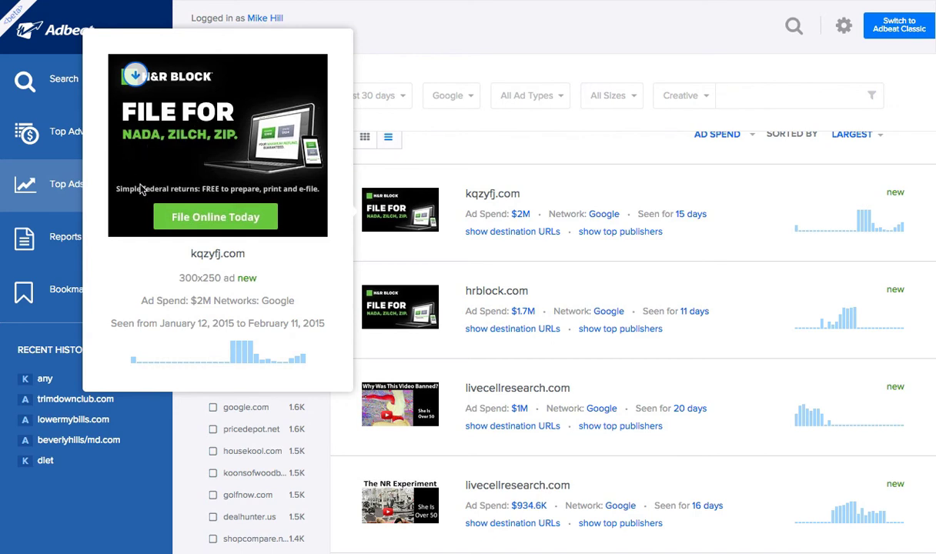
mouse_move(191, 128)
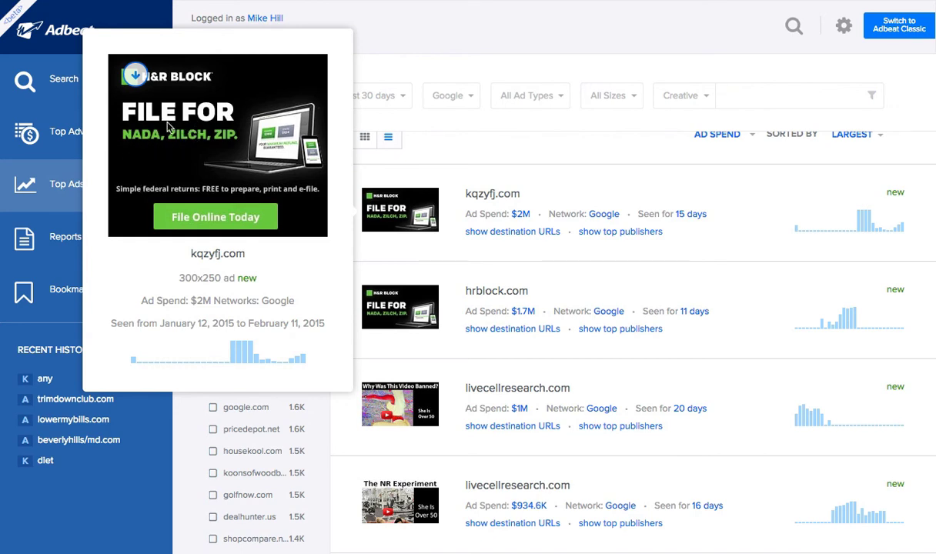
mouse_move(143, 182)
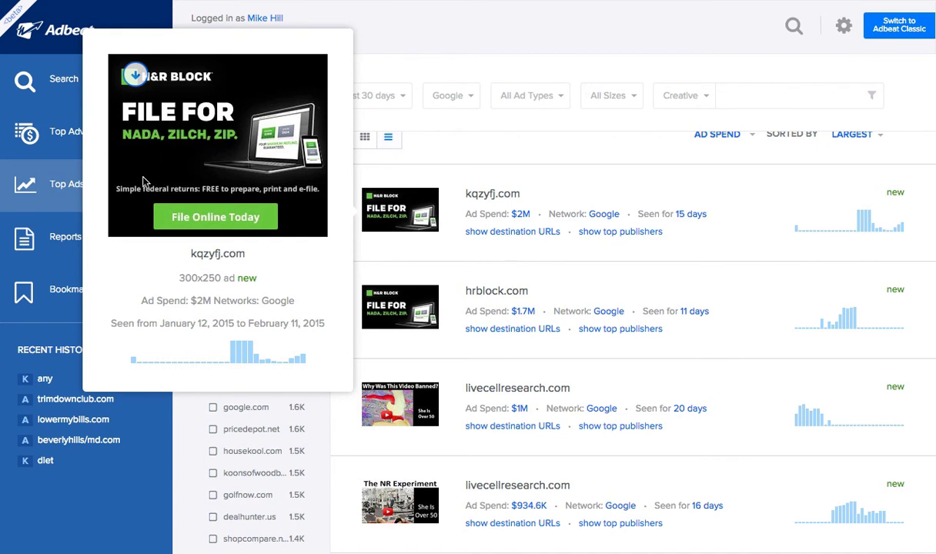
mouse_move(161, 173)
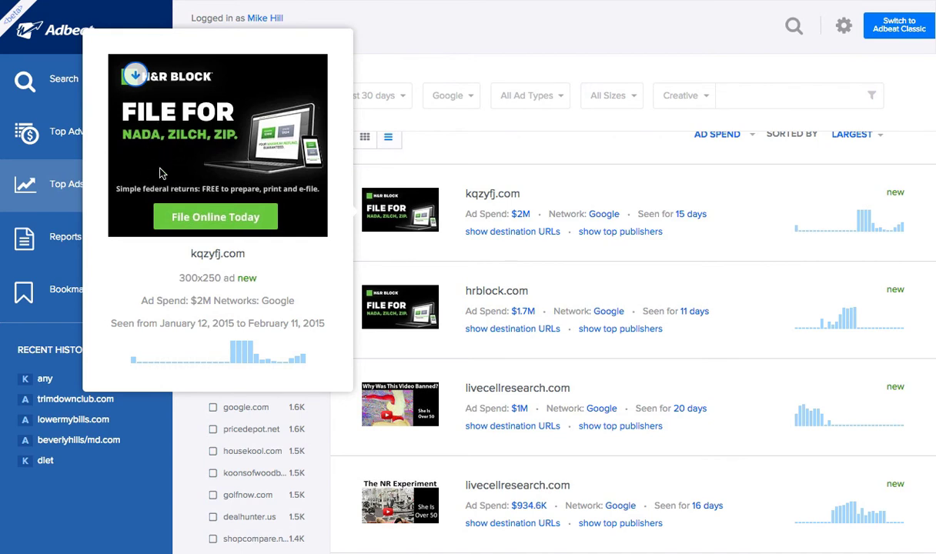
mouse_move(234, 175)
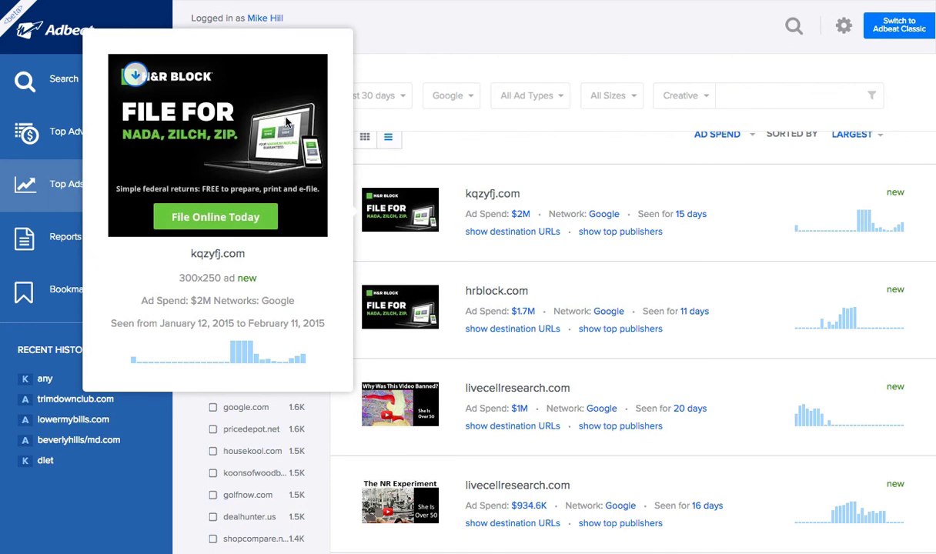
mouse_move(316, 157)
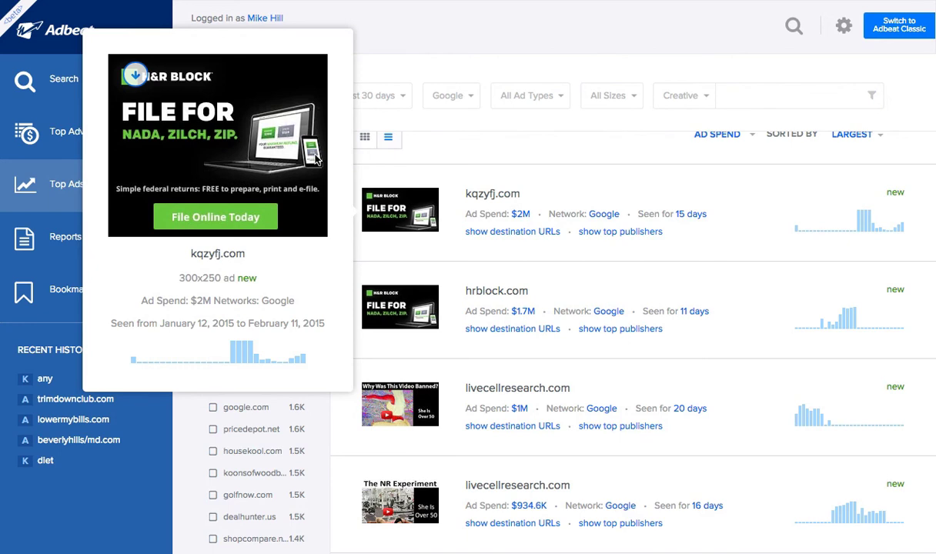
mouse_move(282, 154)
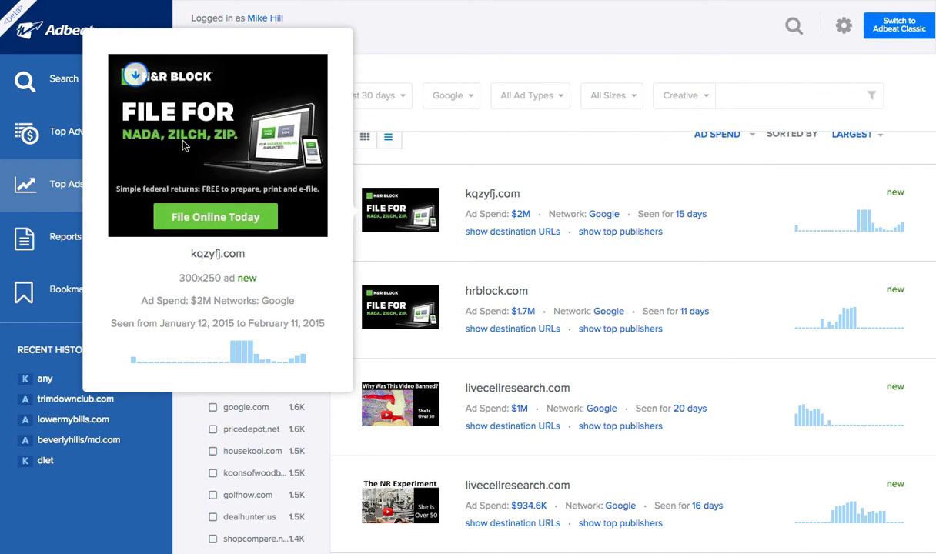
mouse_move(160, 159)
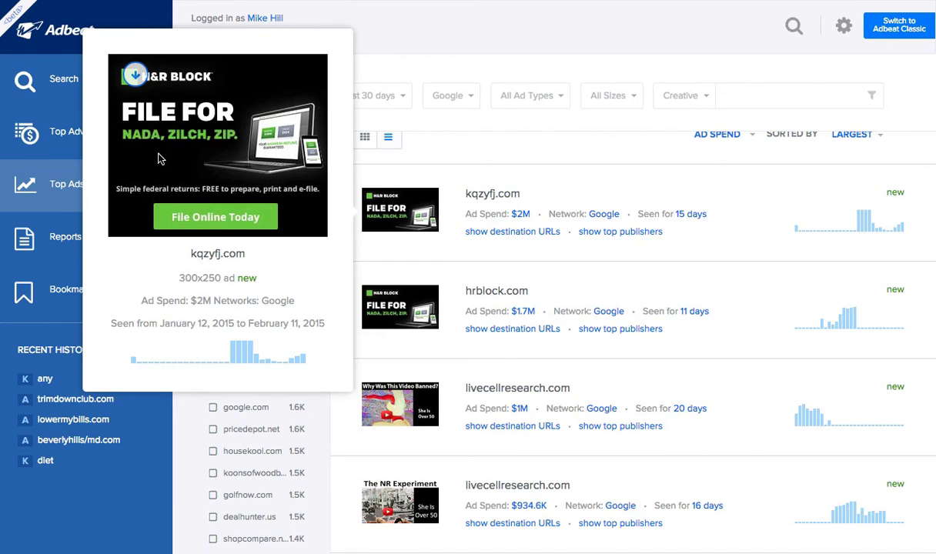
mouse_move(173, 139)
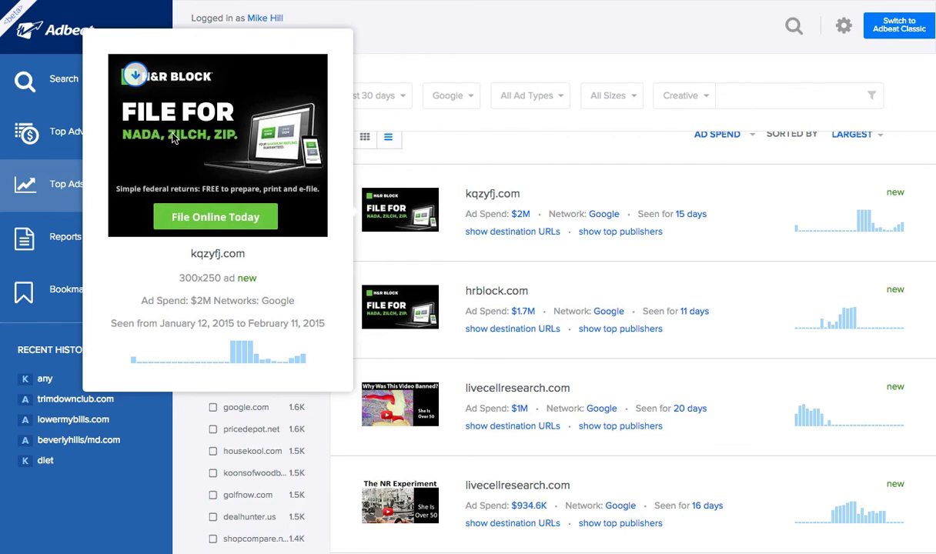
mouse_move(242, 191)
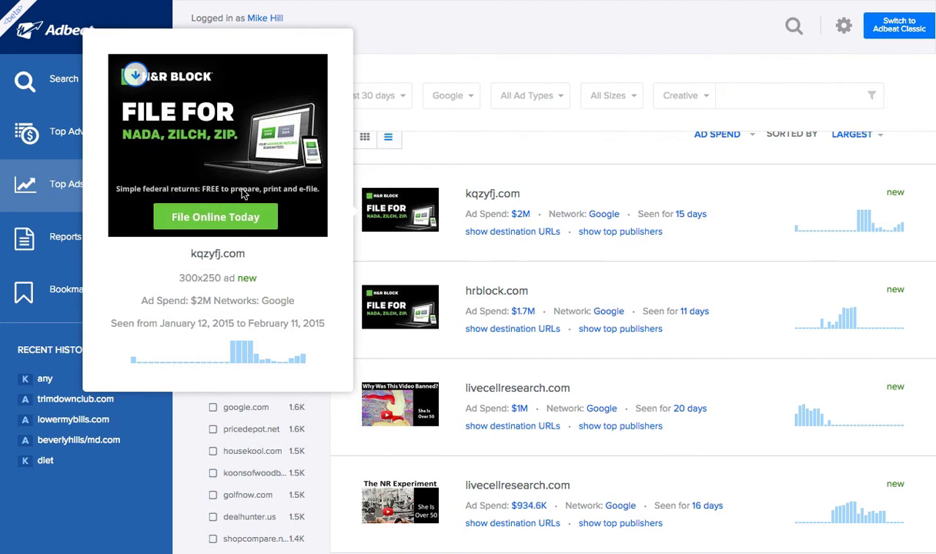
mouse_move(162, 198)
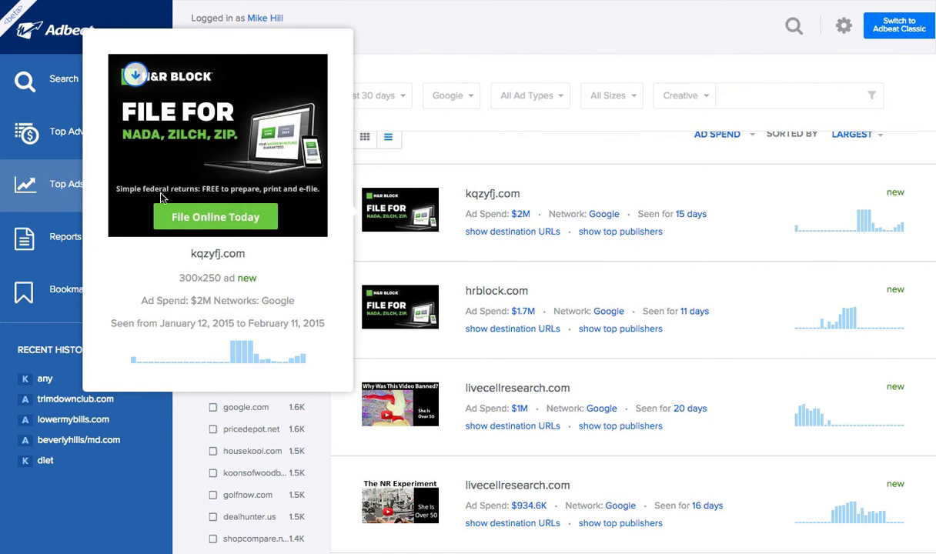
mouse_move(249, 222)
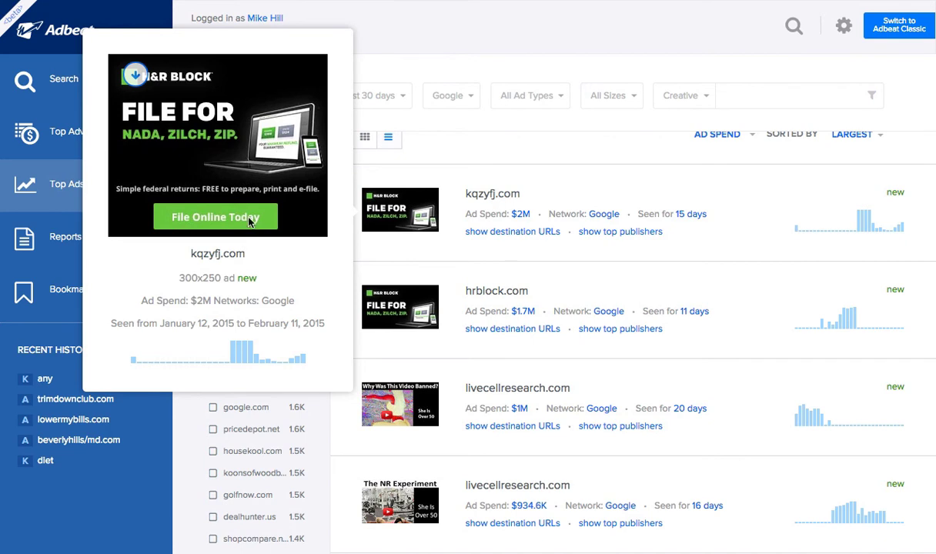
mouse_move(183, 202)
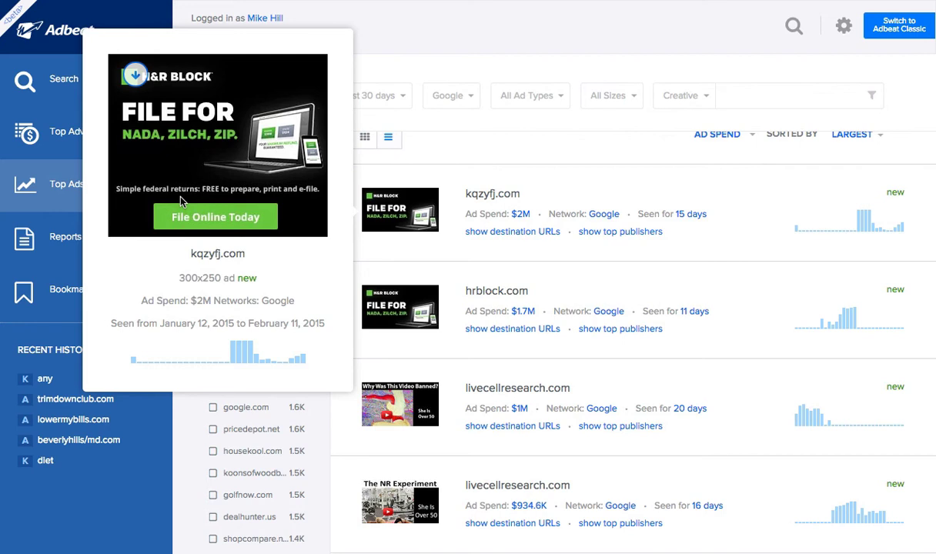
mouse_move(243, 194)
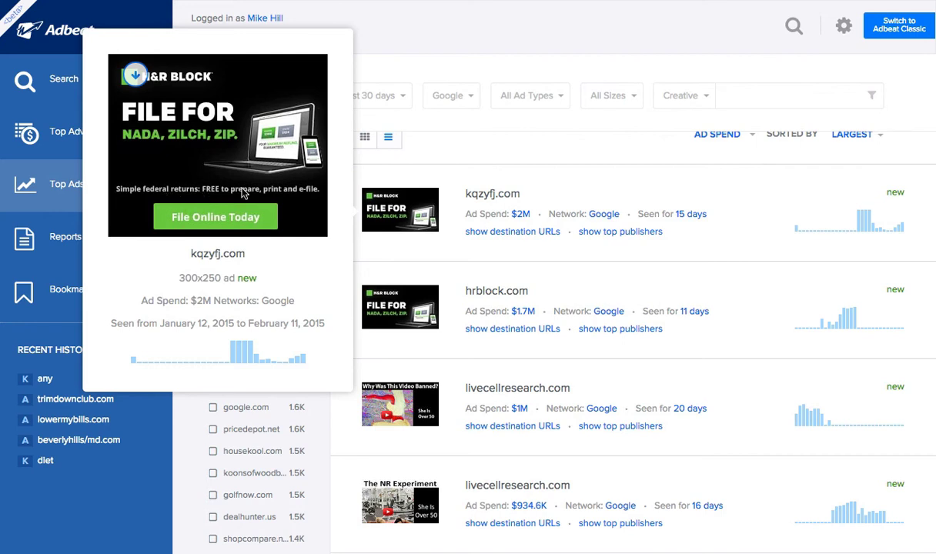
mouse_move(137, 190)
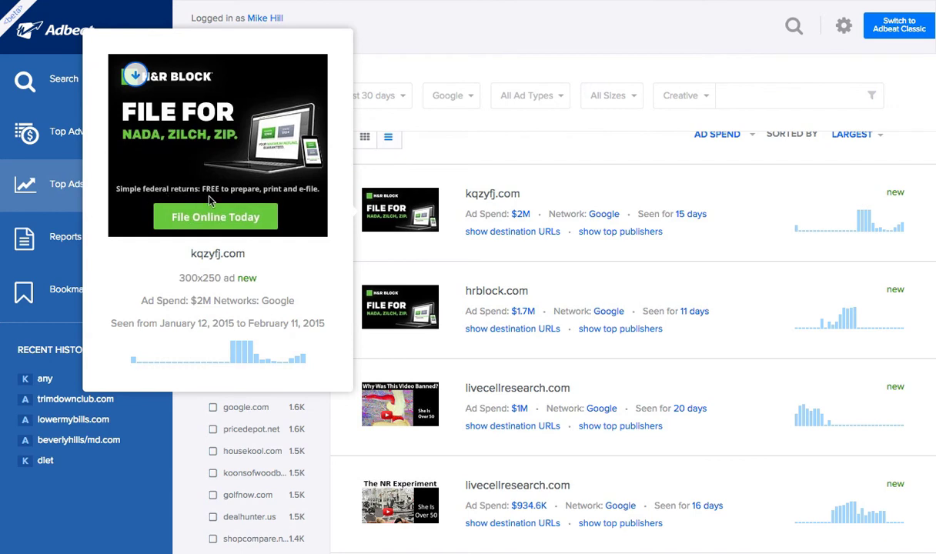
mouse_move(281, 204)
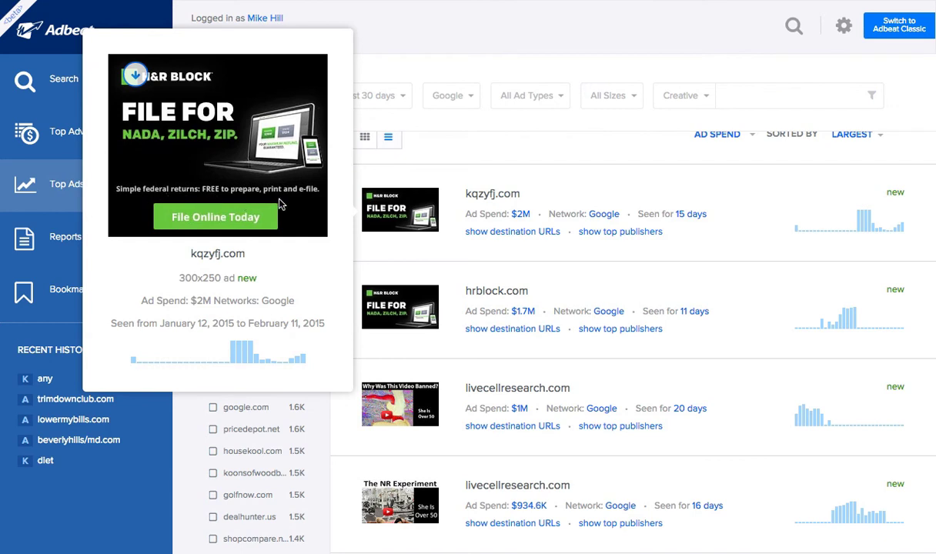
mouse_move(299, 199)
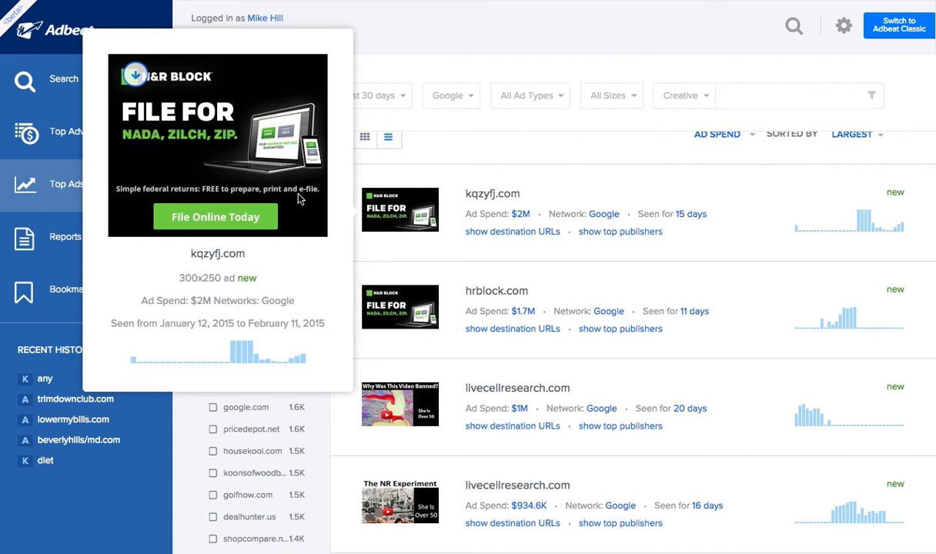
mouse_move(231, 211)
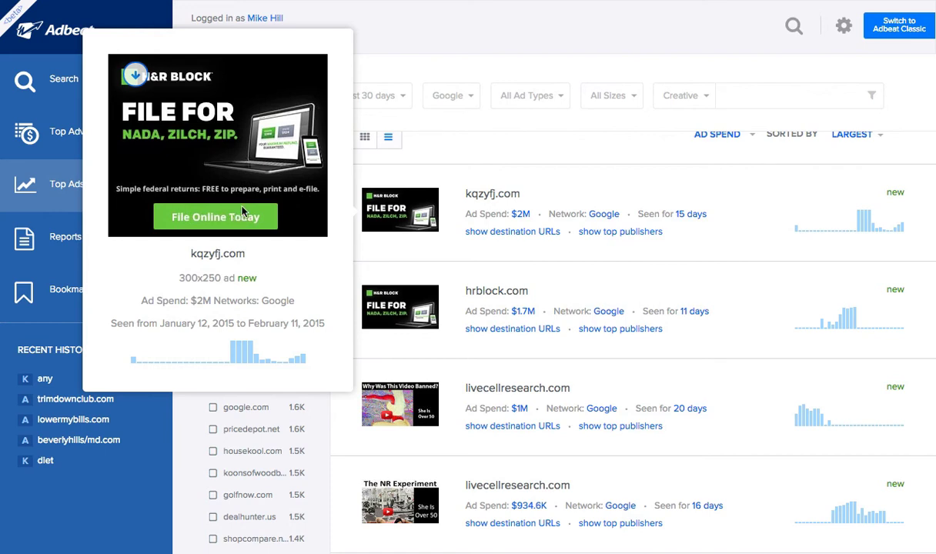
mouse_move(257, 202)
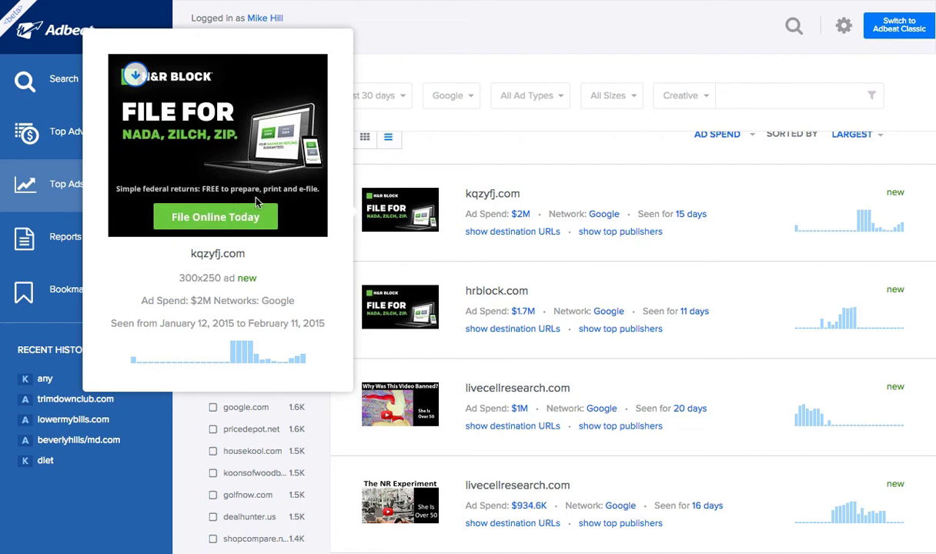
mouse_move(267, 224)
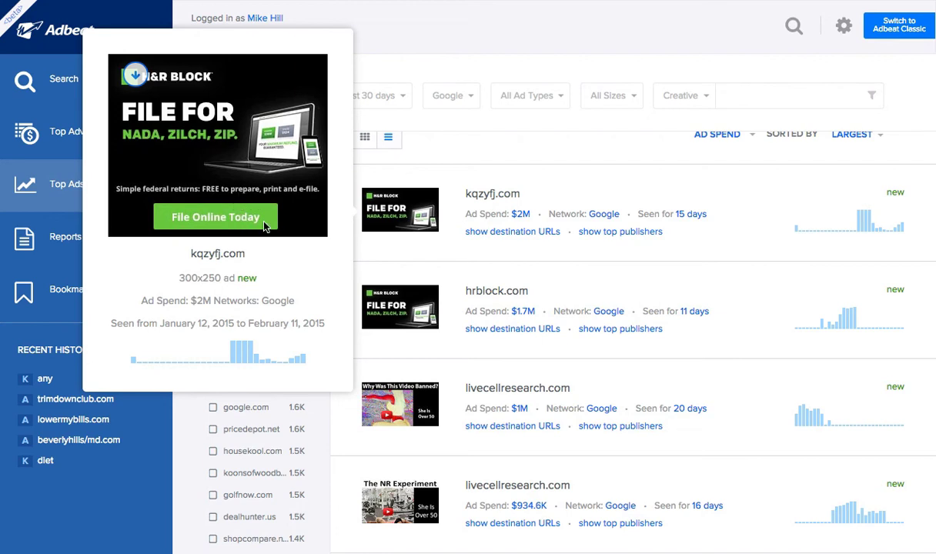
mouse_move(227, 222)
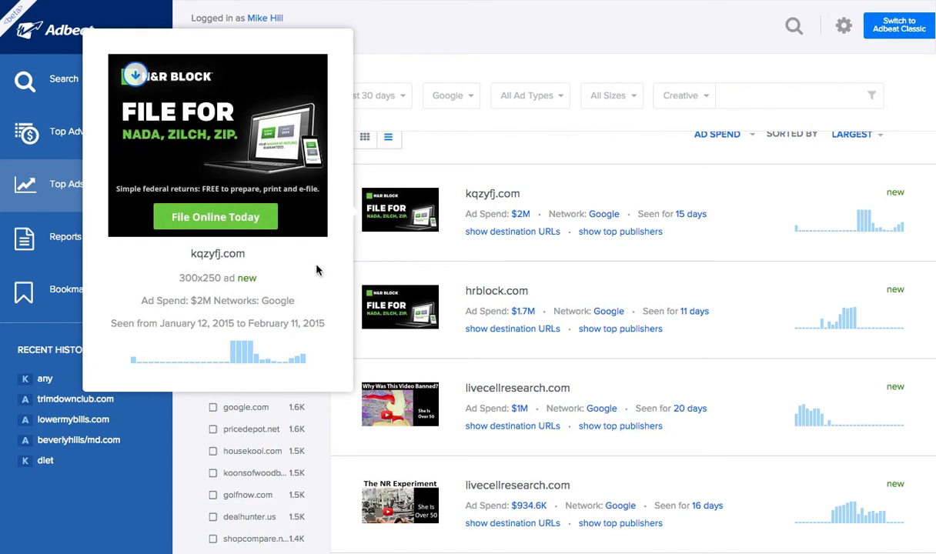
mouse_move(270, 241)
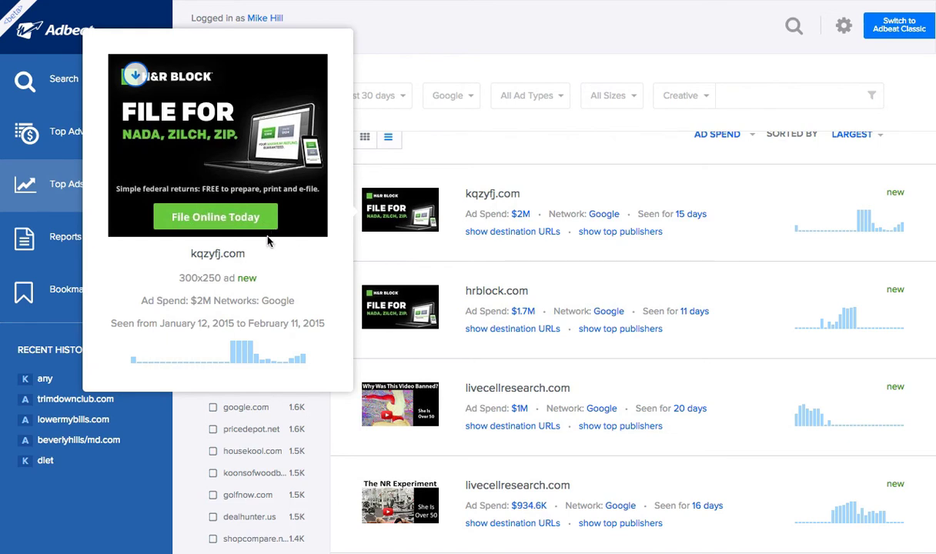
mouse_move(218, 131)
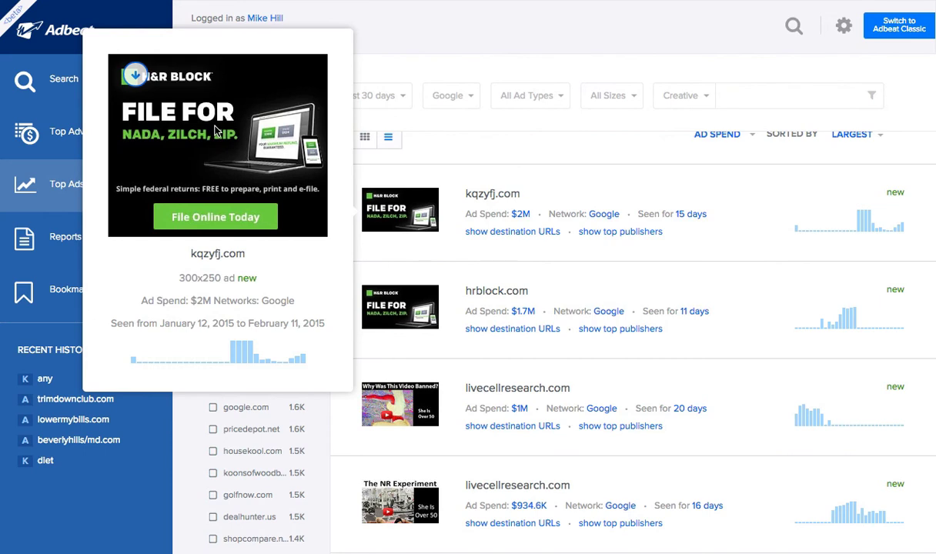
mouse_move(206, 114)
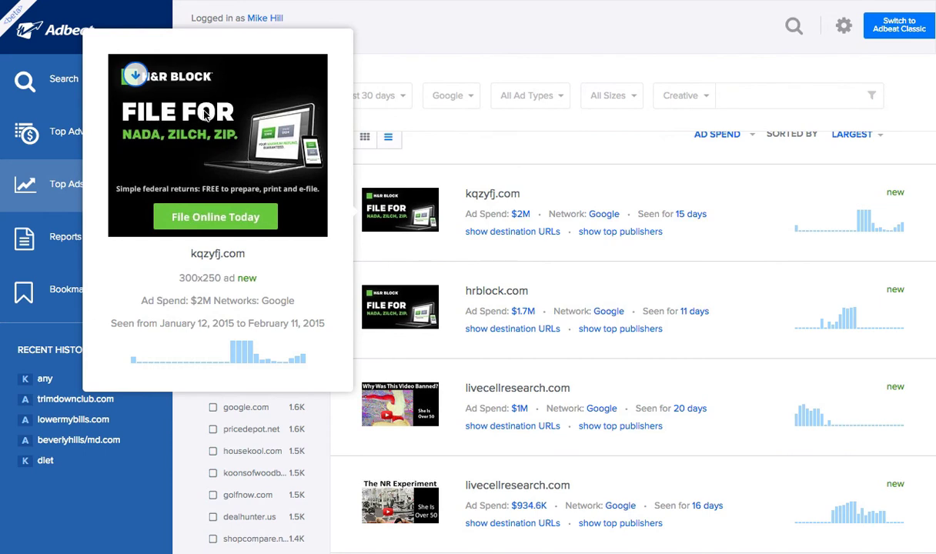
mouse_move(194, 146)
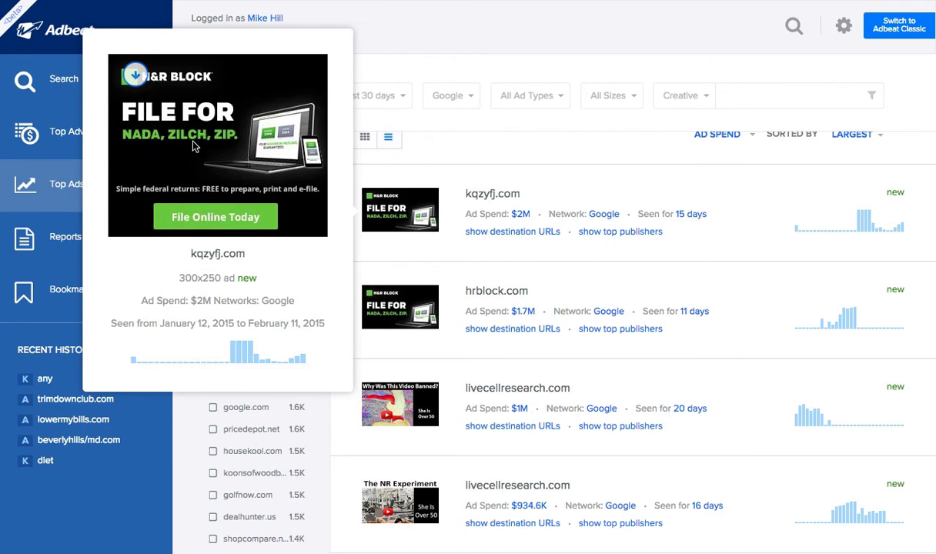
mouse_move(151, 175)
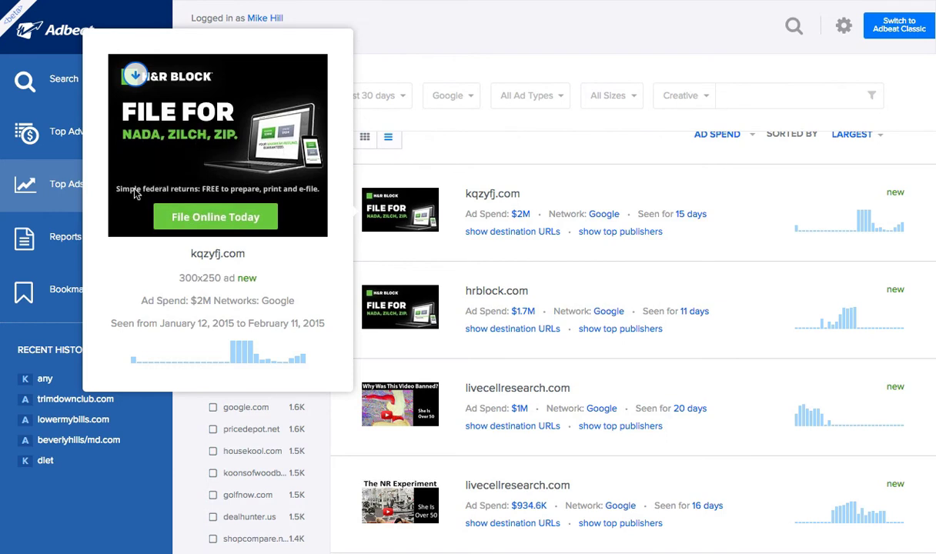
mouse_move(189, 221)
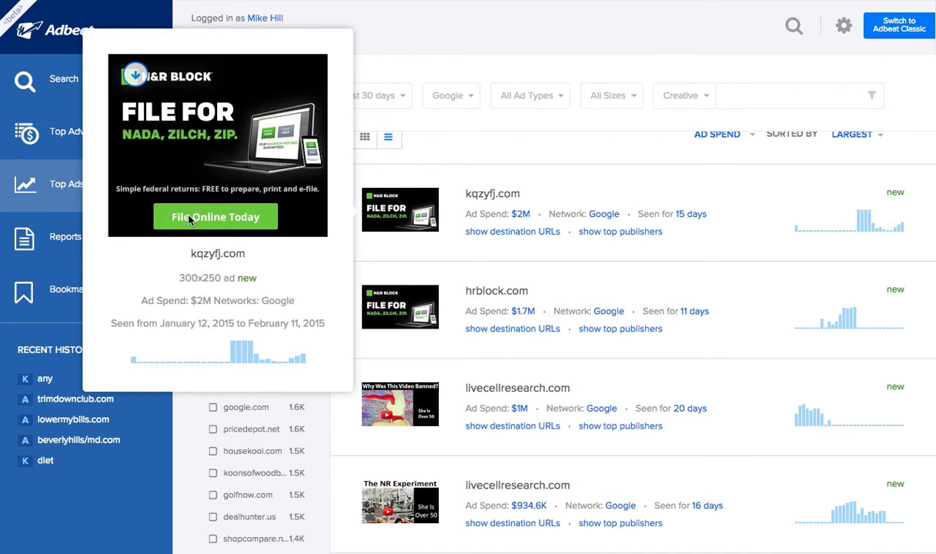
mouse_move(170, 84)
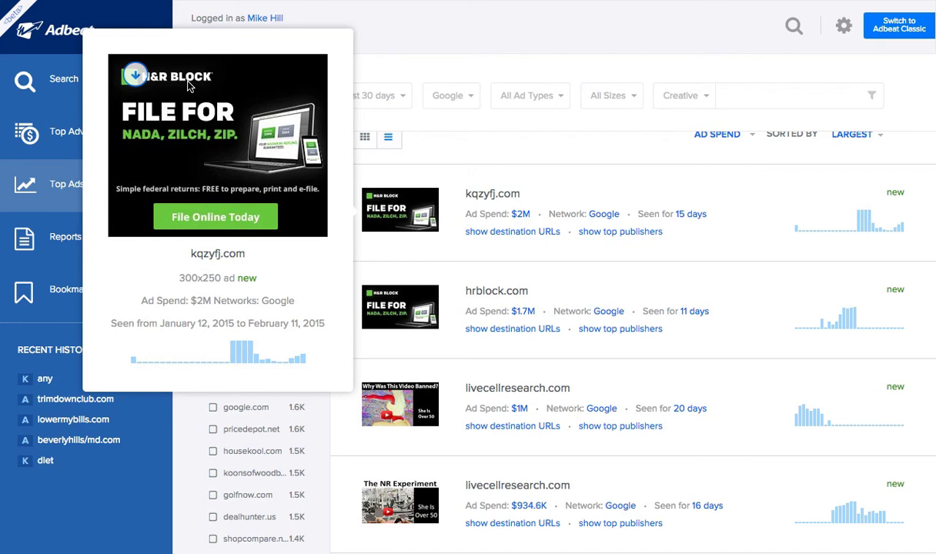
mouse_move(182, 76)
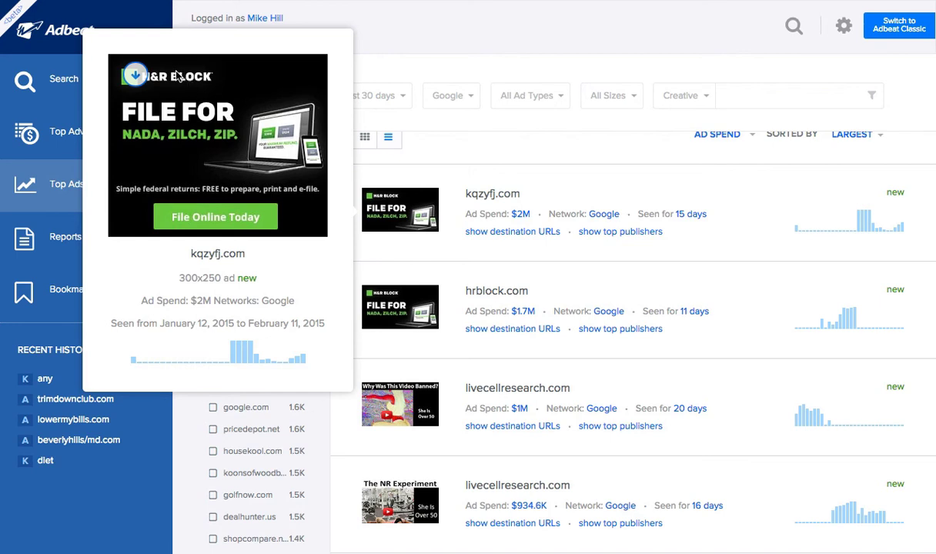
mouse_move(237, 108)
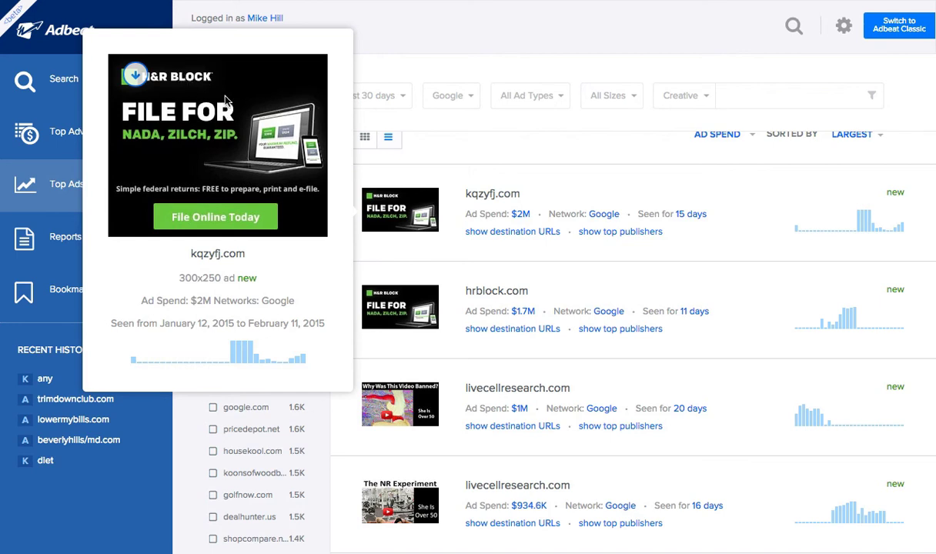
mouse_move(307, 133)
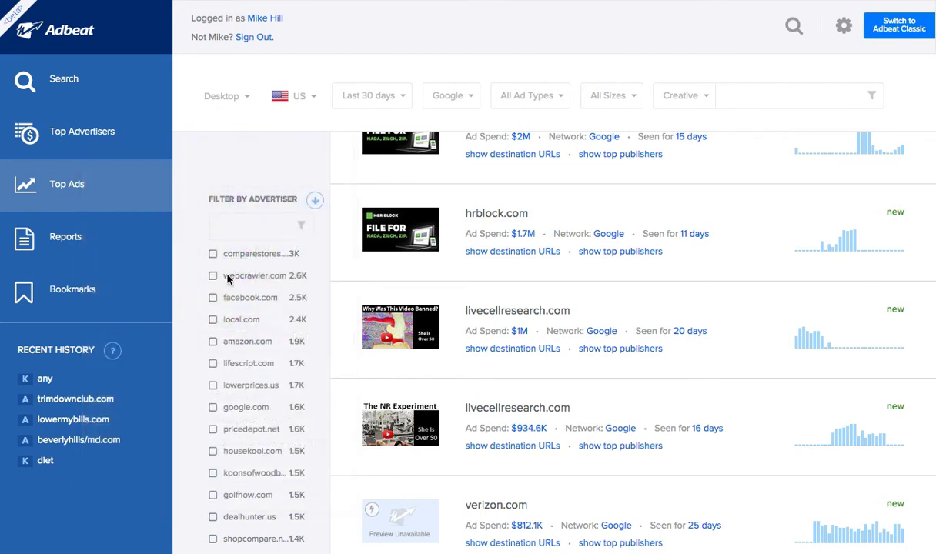
mouse_move(400, 327)
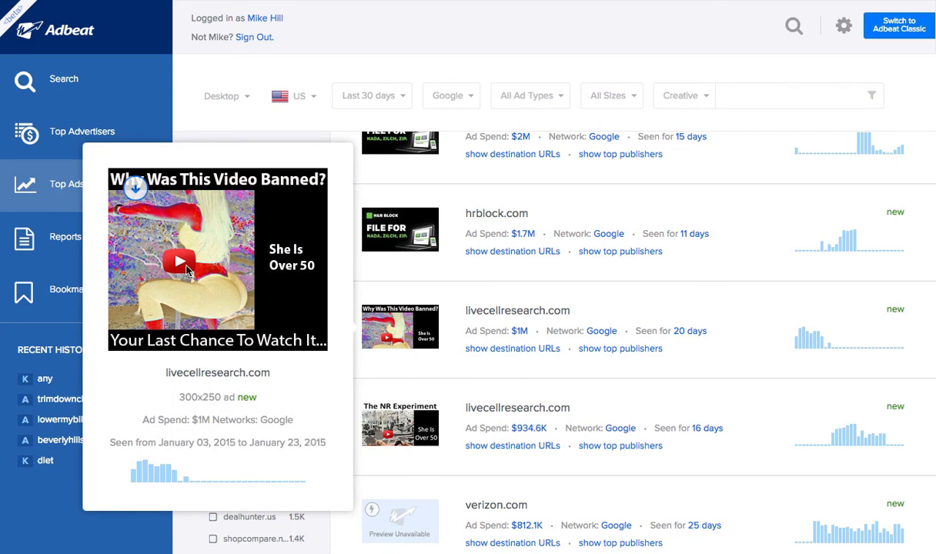
mouse_move(180, 265)
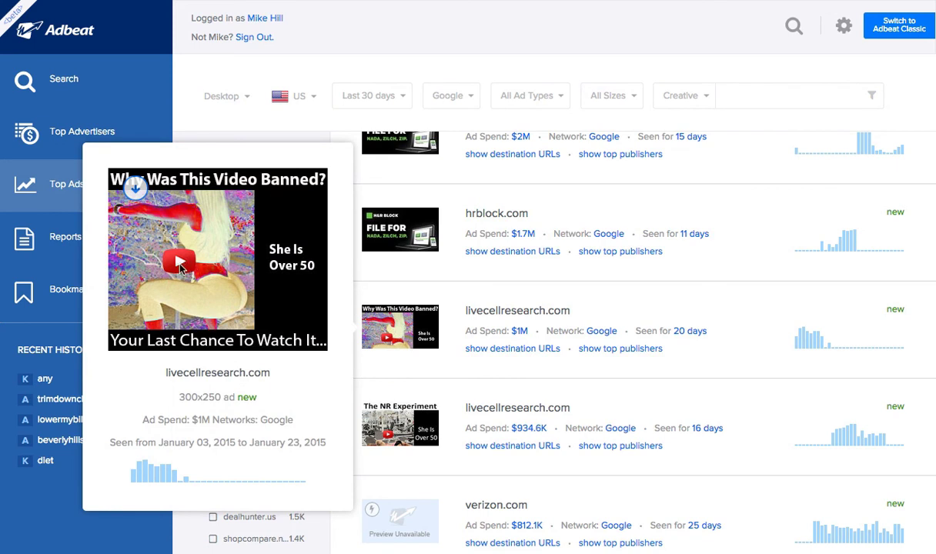
mouse_move(231, 311)
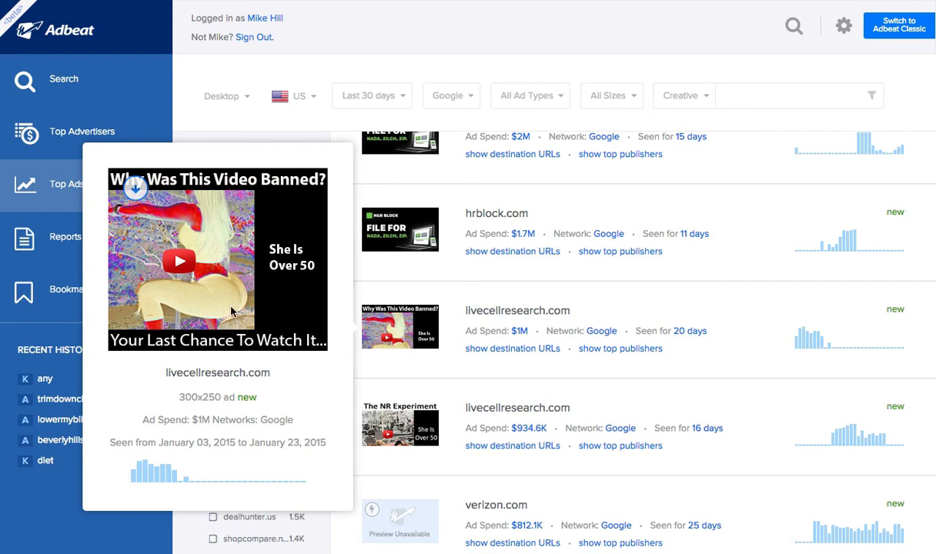
mouse_move(216, 325)
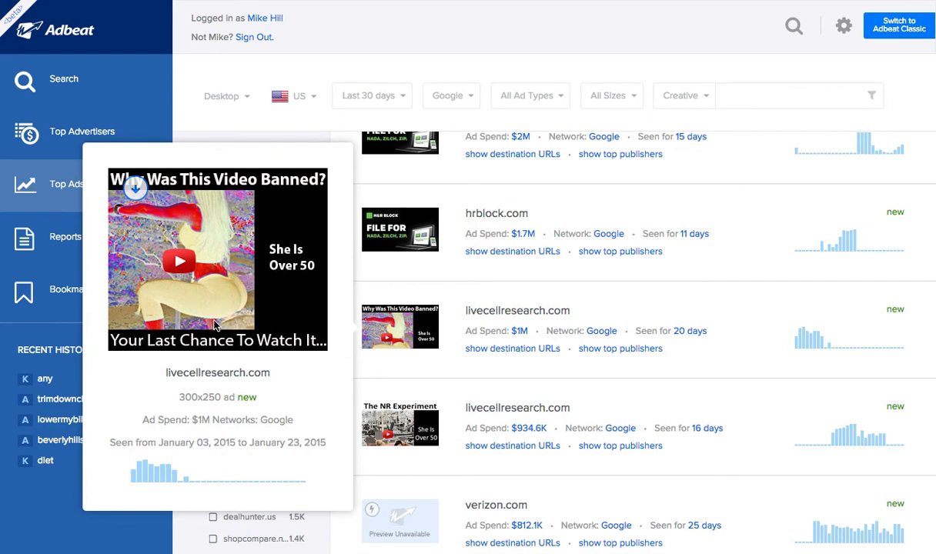
mouse_move(223, 316)
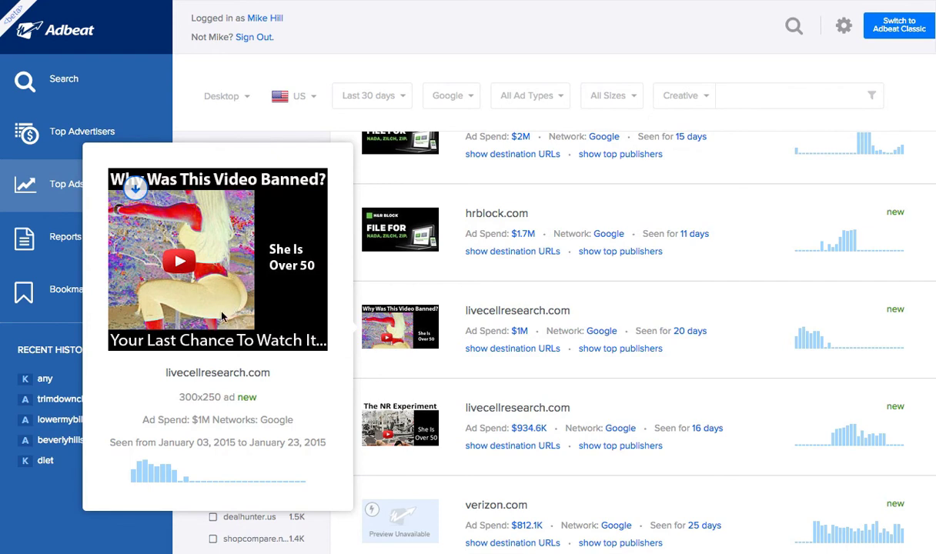
mouse_move(215, 343)
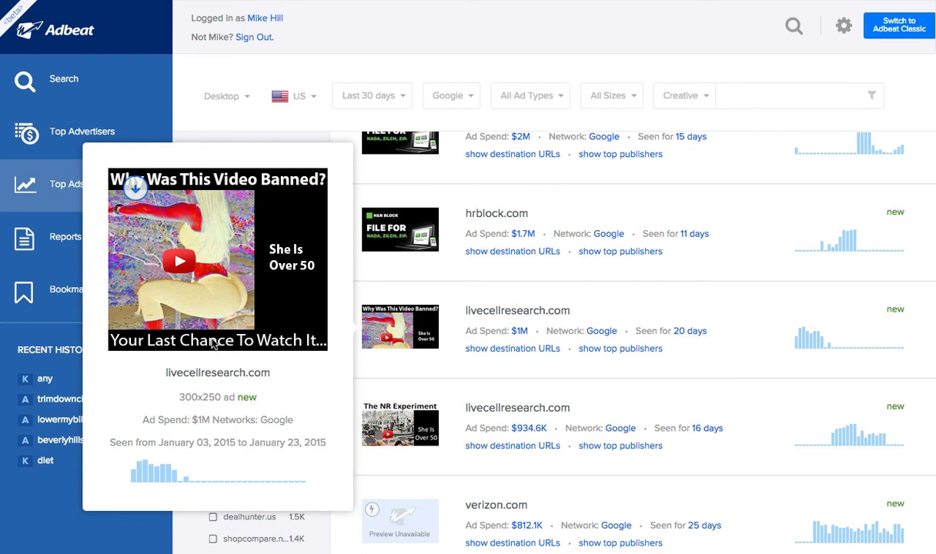
mouse_move(211, 327)
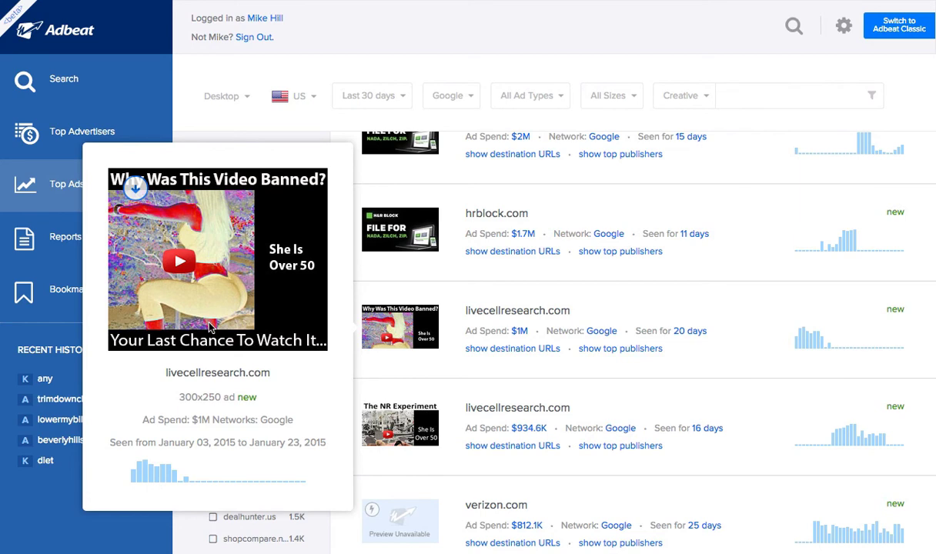
mouse_move(231, 319)
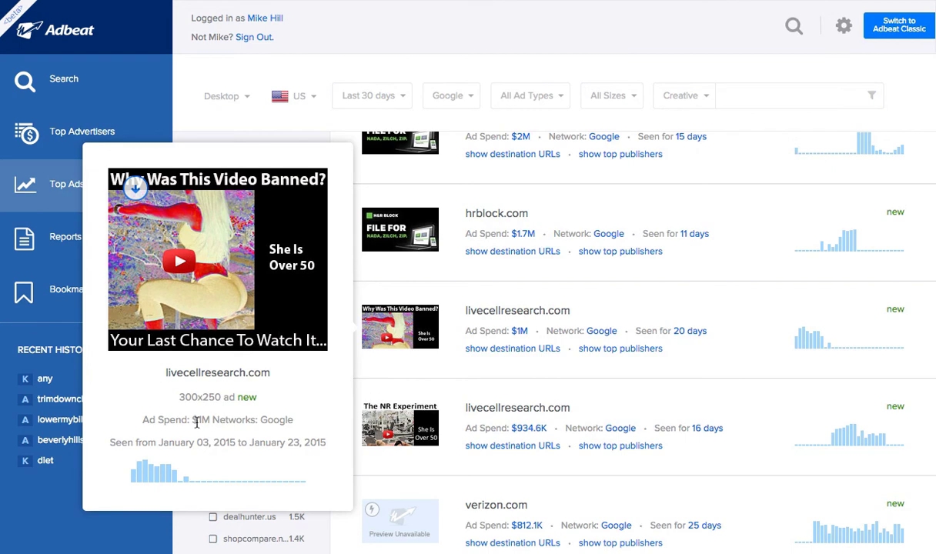
mouse_move(200, 423)
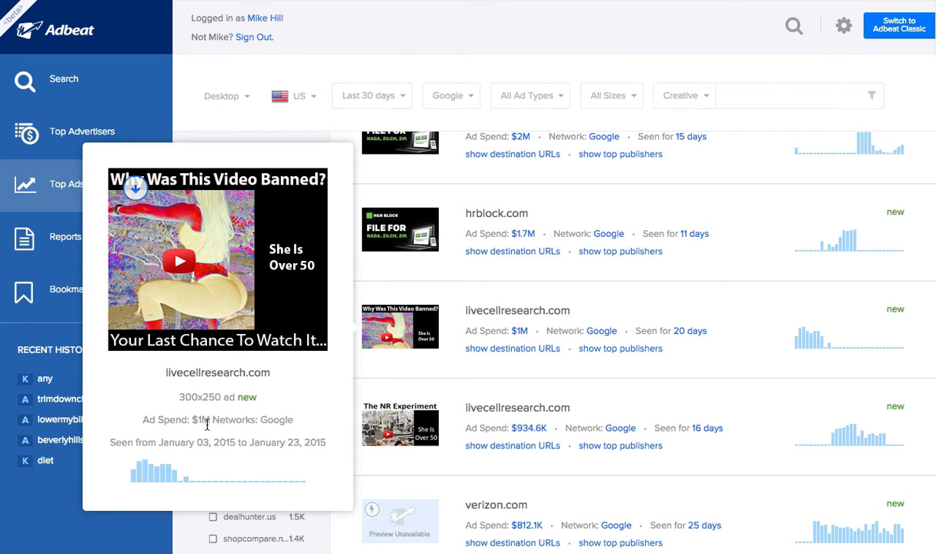
mouse_move(188, 482)
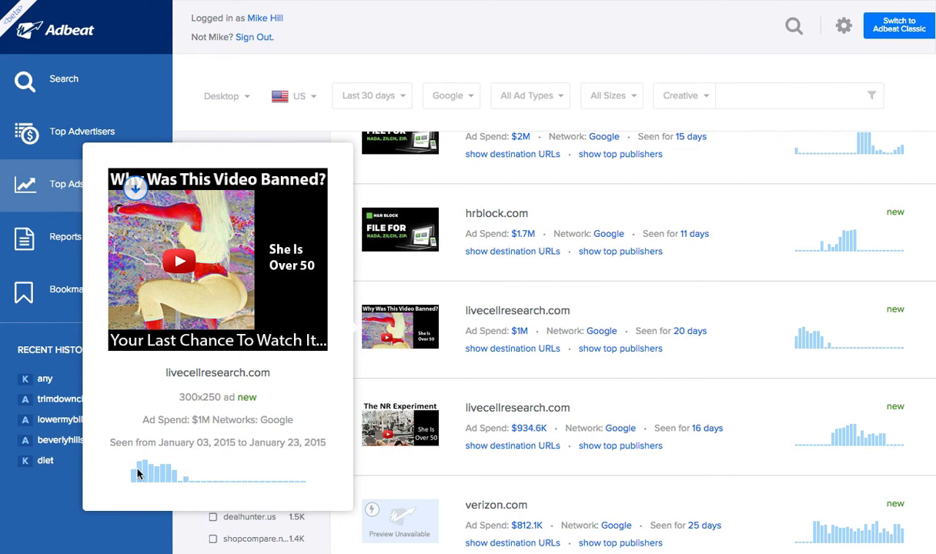
mouse_move(158, 477)
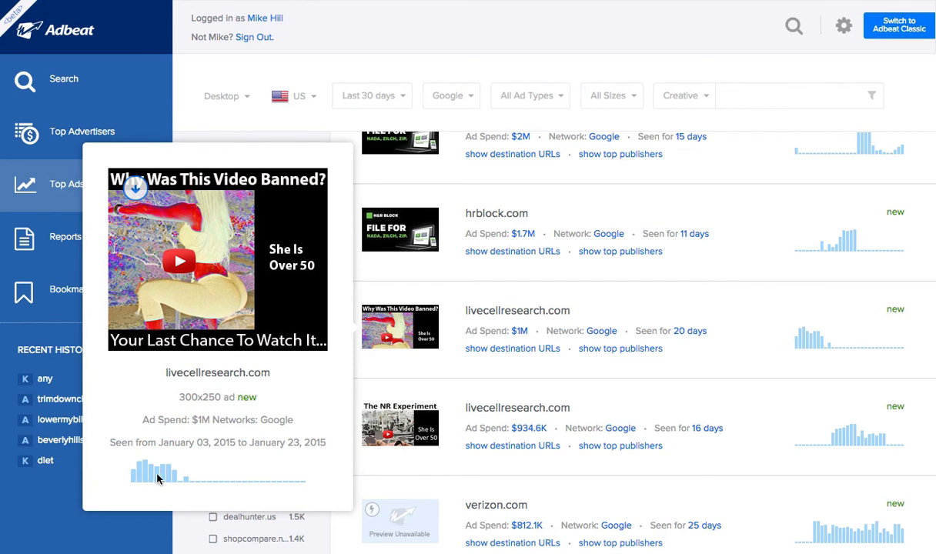
mouse_move(184, 474)
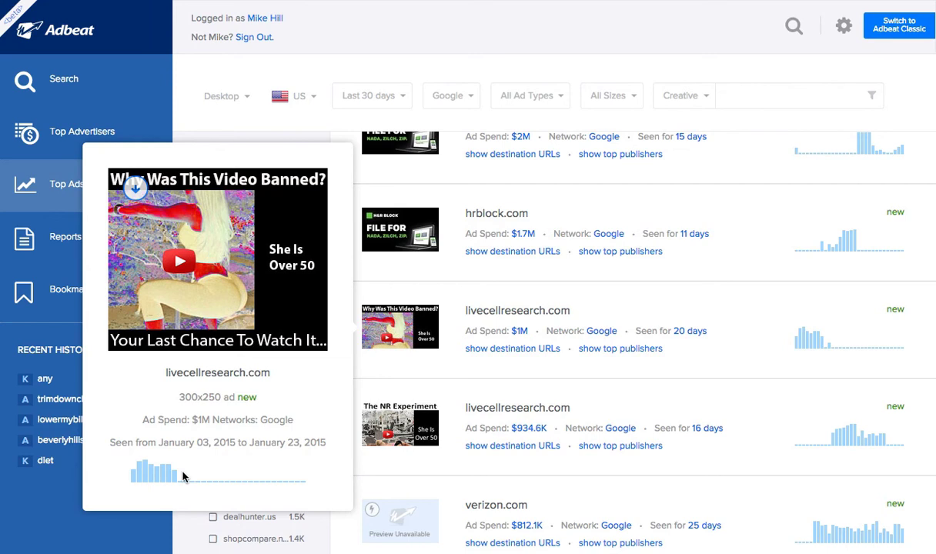
mouse_move(160, 477)
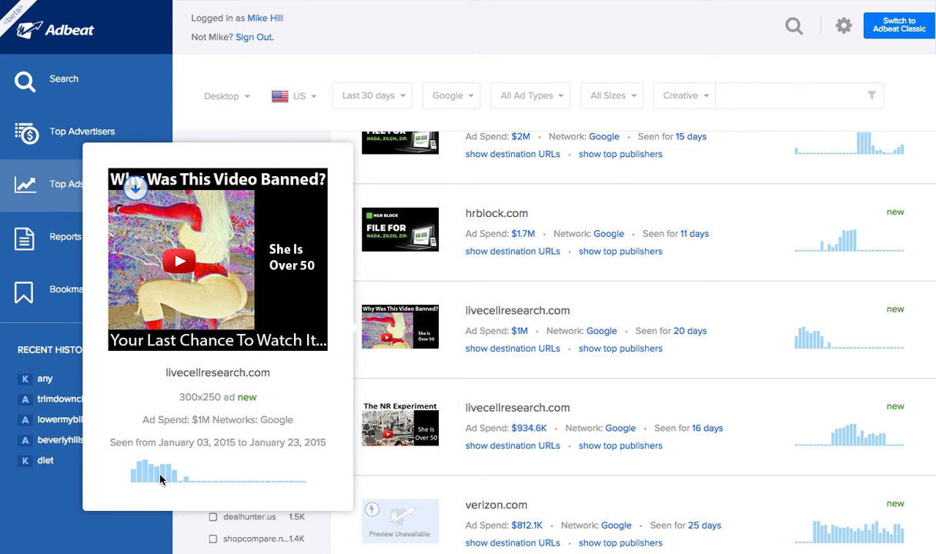
mouse_move(217, 313)
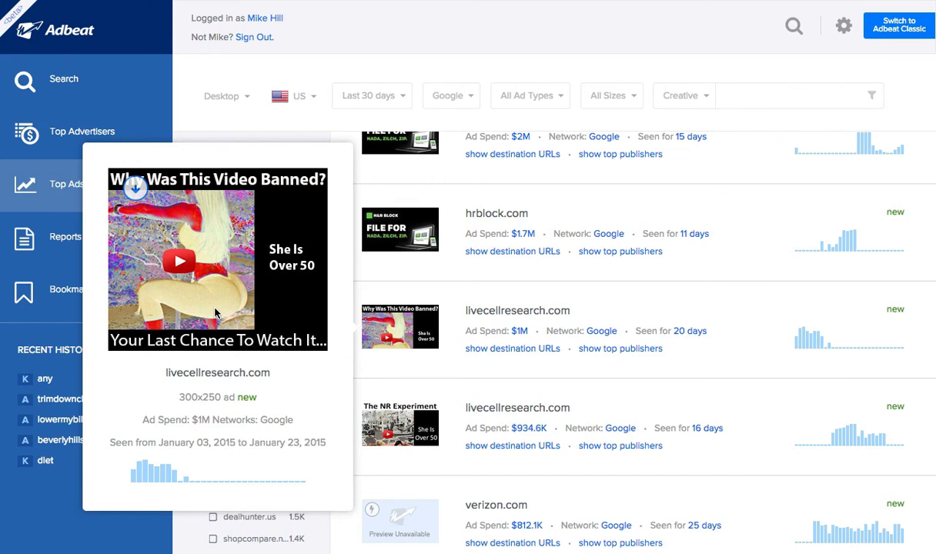
mouse_move(177, 236)
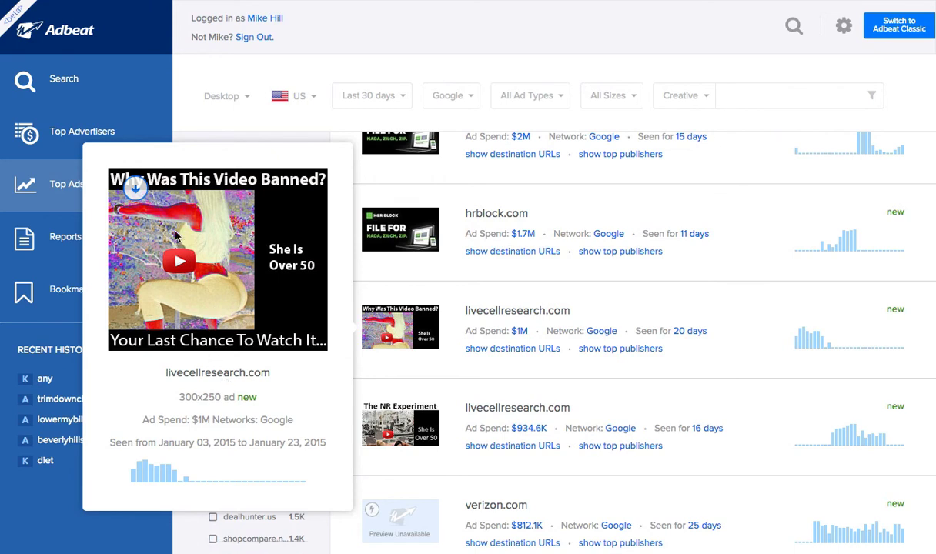
mouse_move(225, 359)
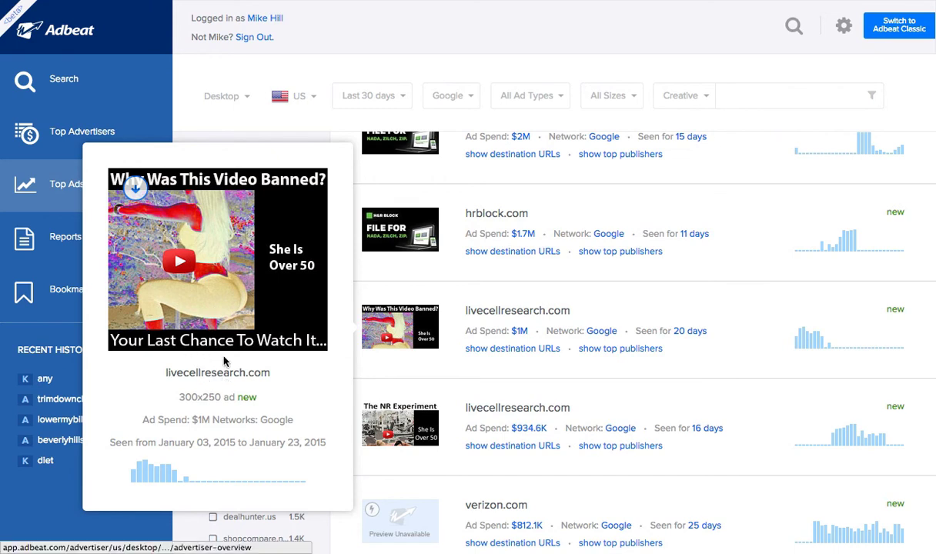
mouse_move(218, 384)
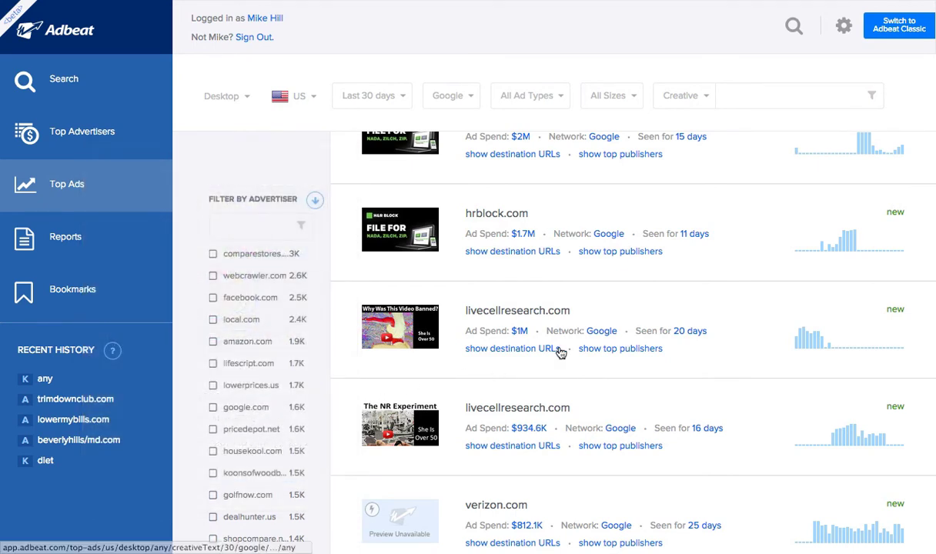
Scroll the Top Ads list down slightly past the livecellresearch.com video ads
scroll(down, 3)
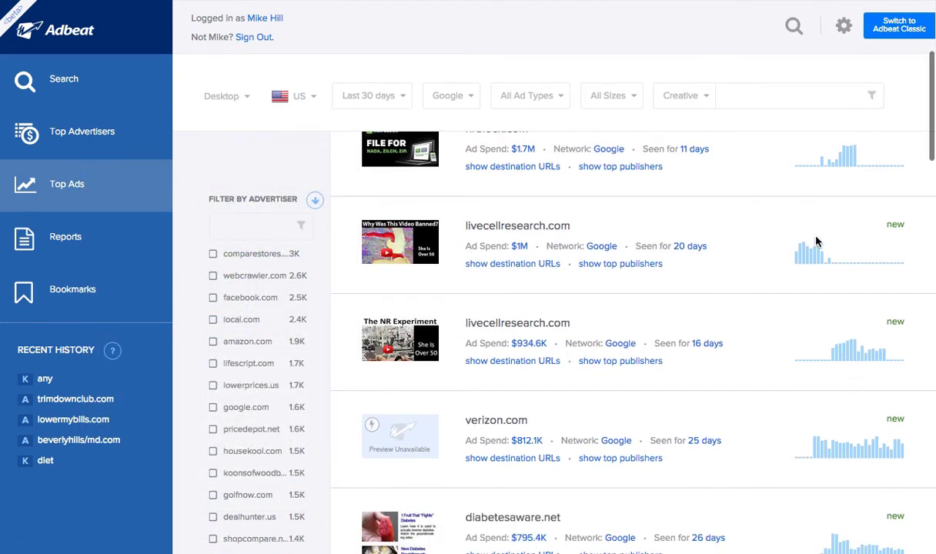
mouse_move(817, 266)
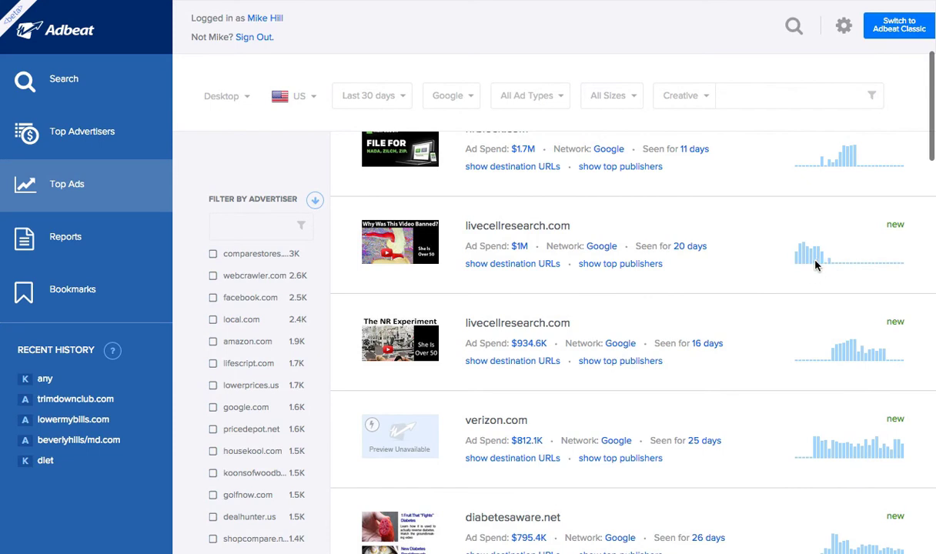
mouse_move(517, 323)
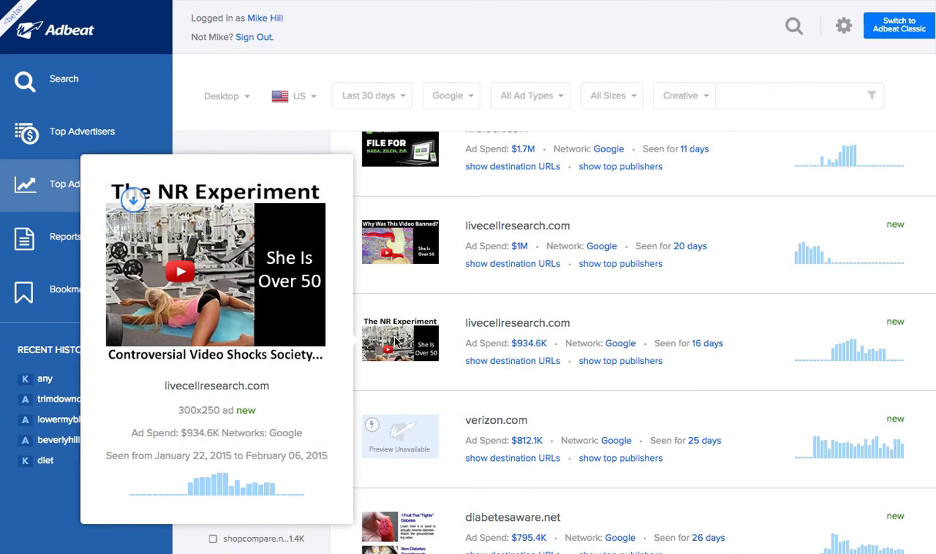
mouse_move(291, 322)
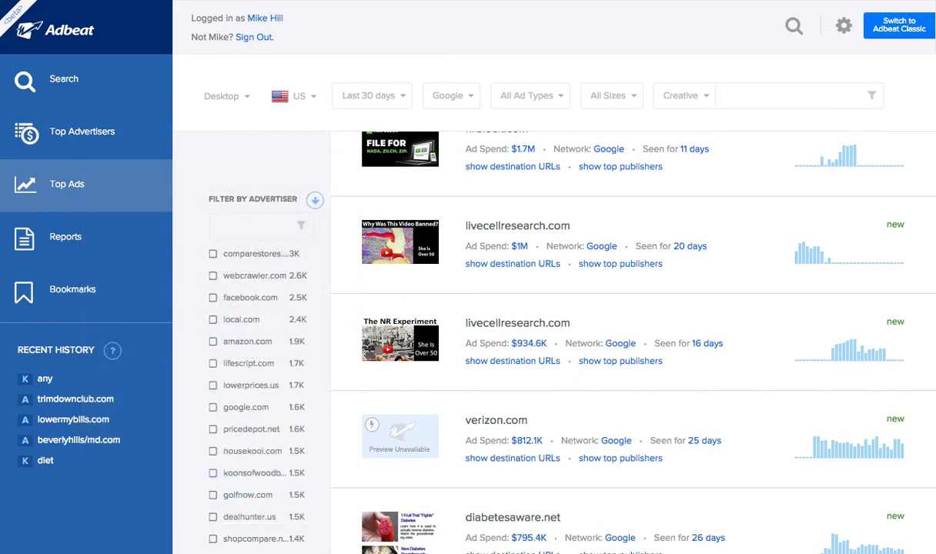
mouse_move(515, 324)
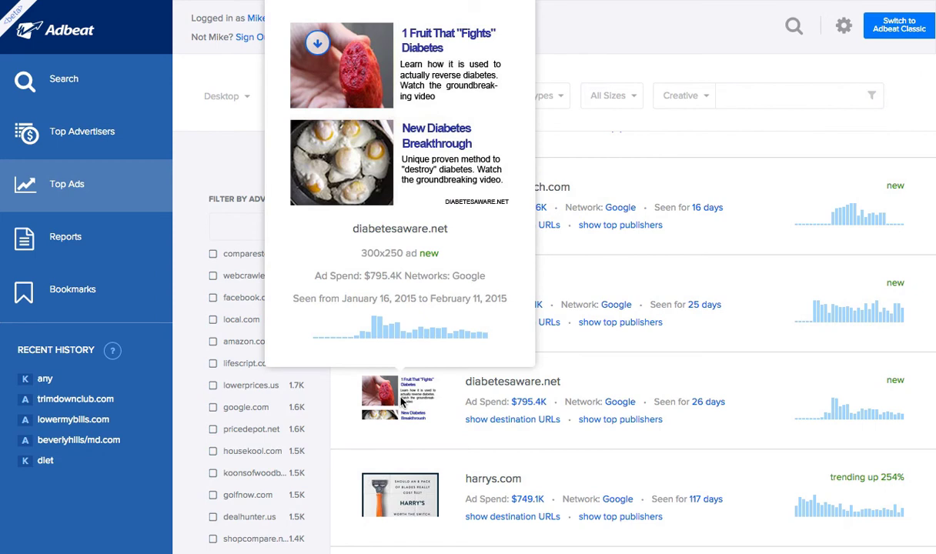
mouse_move(440, 264)
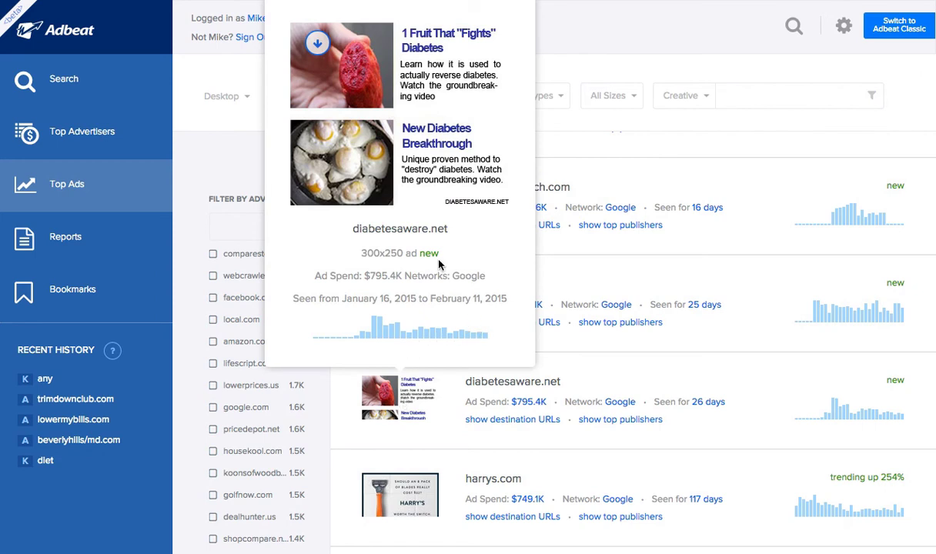
mouse_move(451, 221)
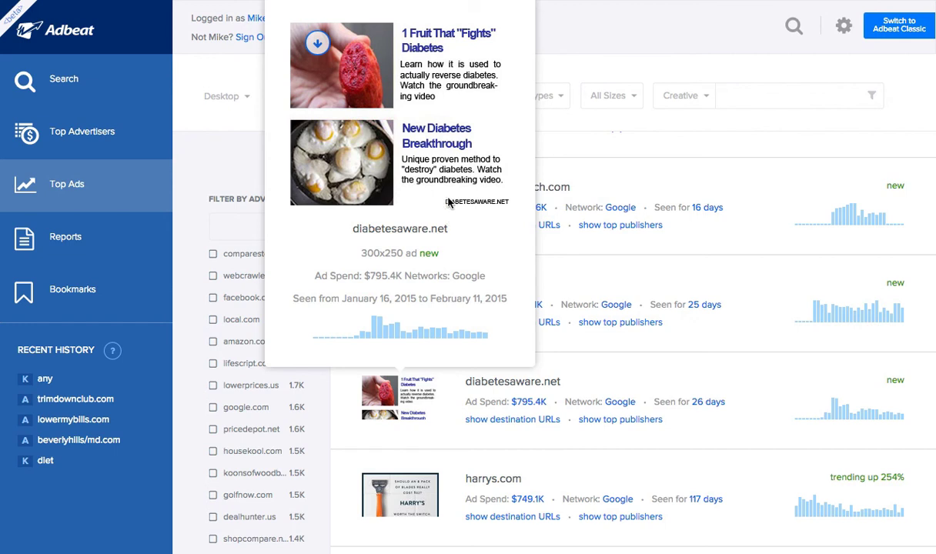
mouse_move(455, 282)
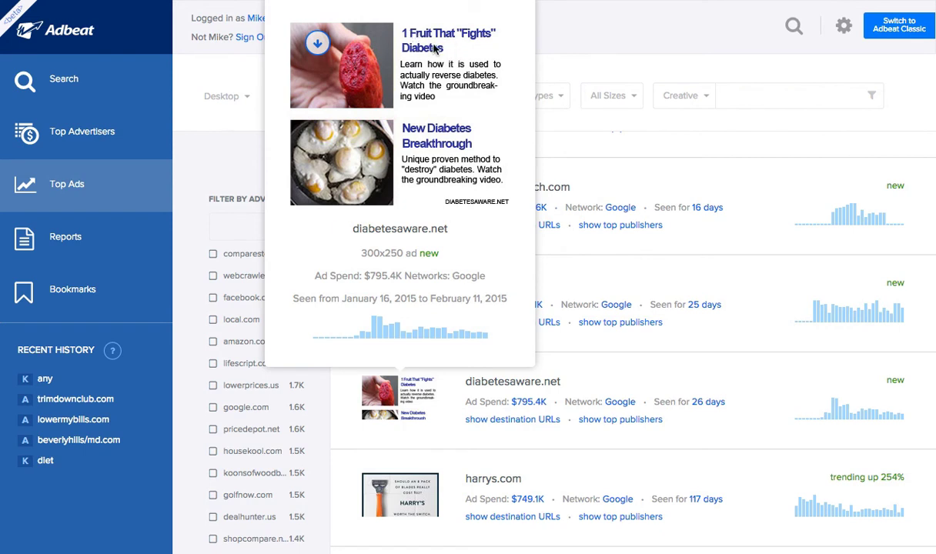
mouse_move(366, 84)
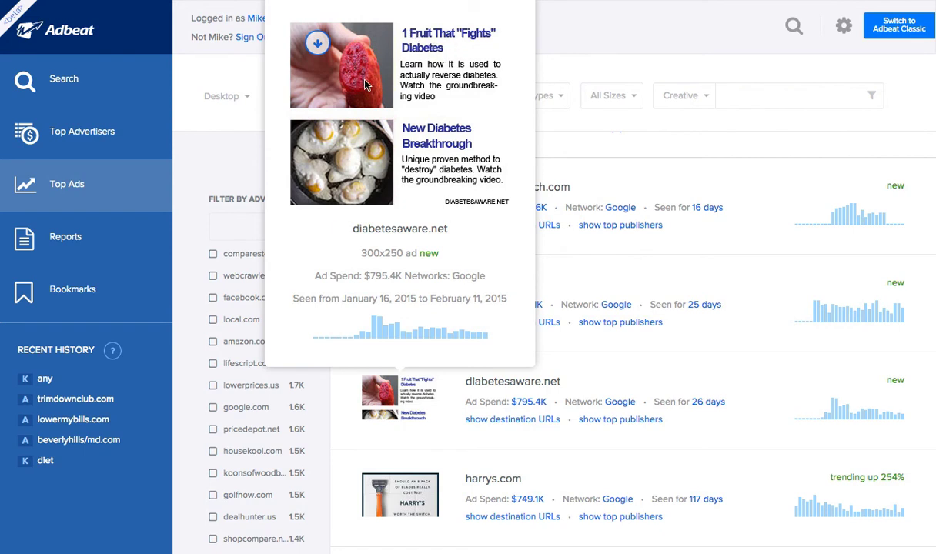
mouse_move(385, 90)
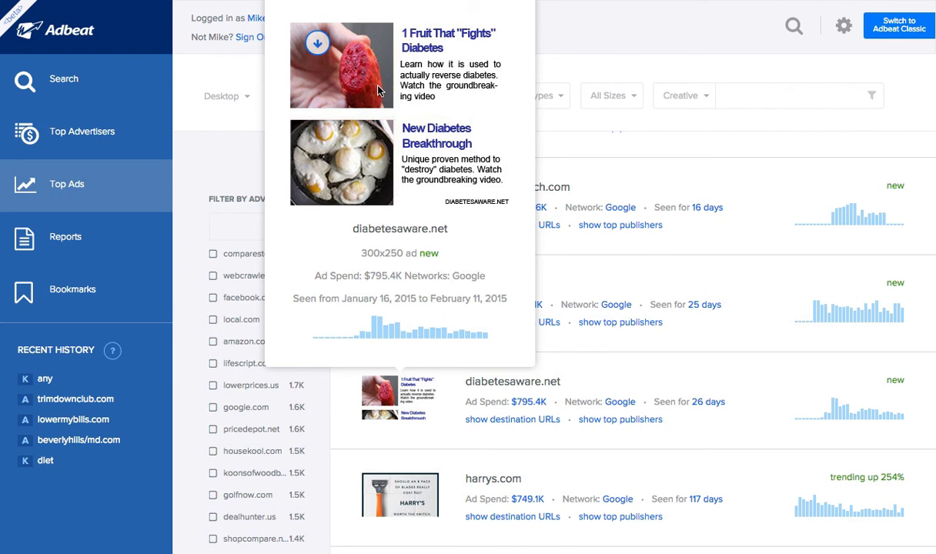
mouse_move(438, 96)
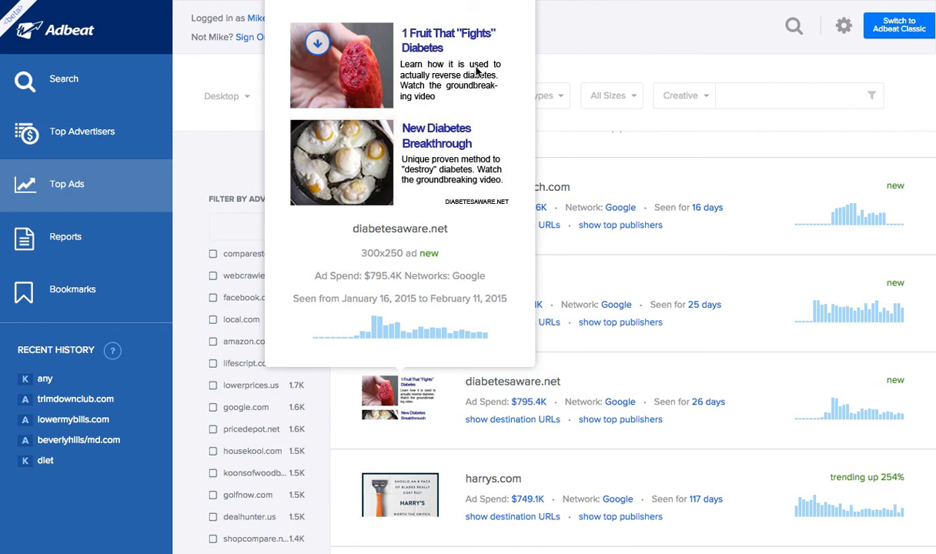
mouse_move(442, 107)
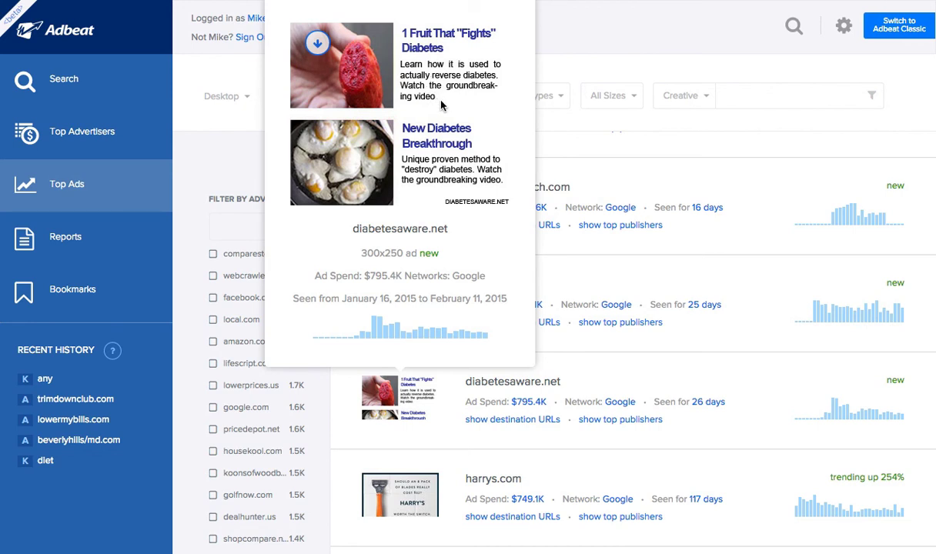
mouse_move(366, 85)
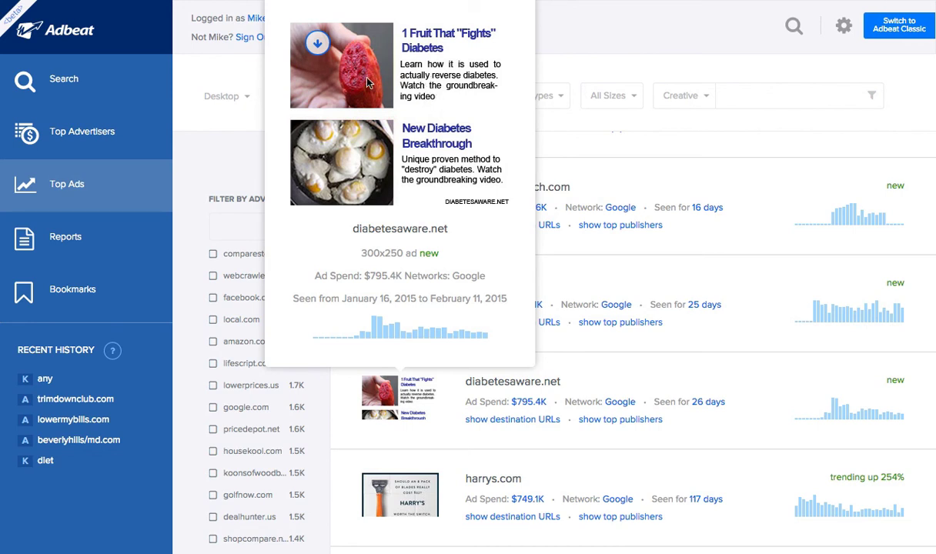
mouse_move(354, 168)
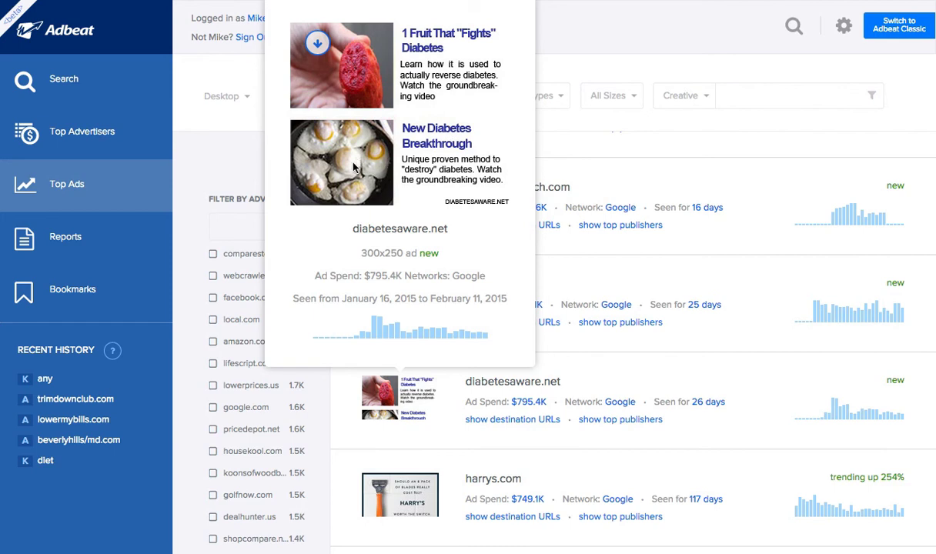
mouse_move(378, 183)
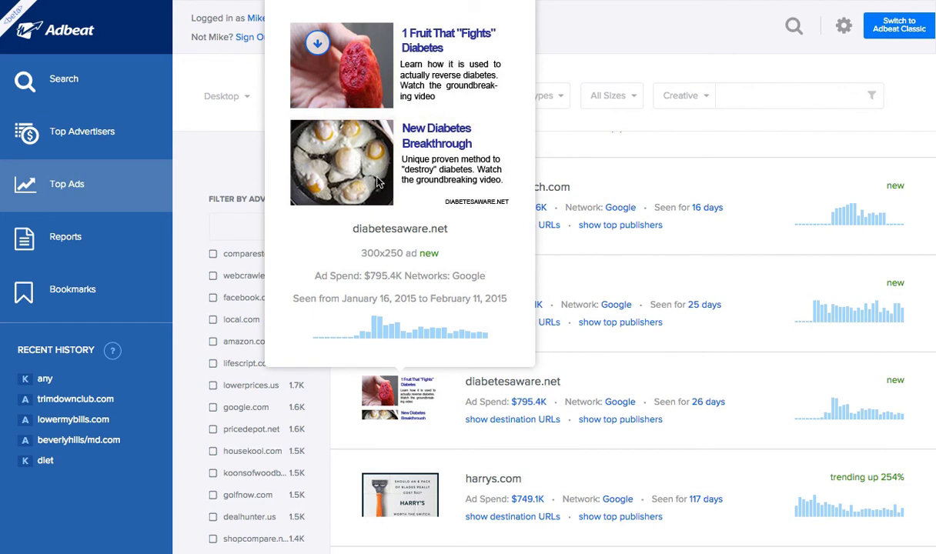
mouse_move(431, 170)
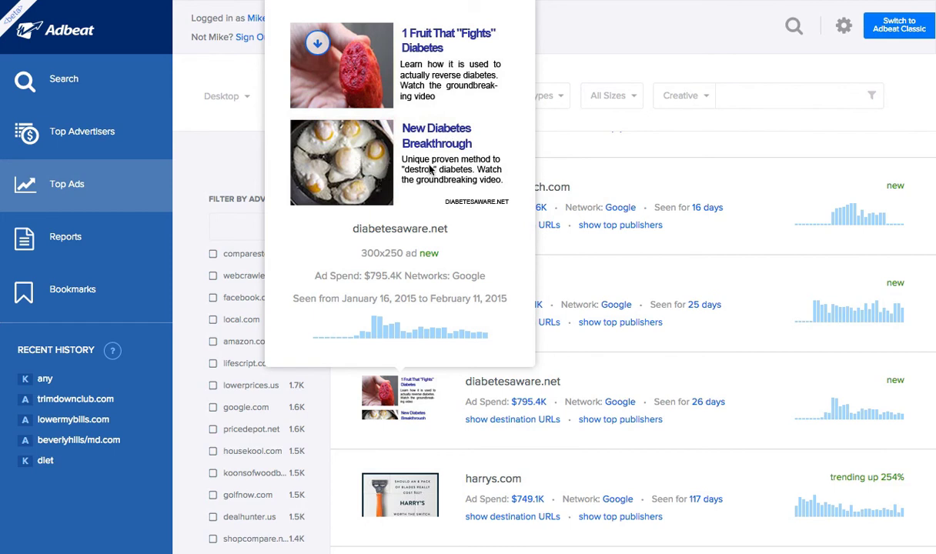
mouse_move(378, 273)
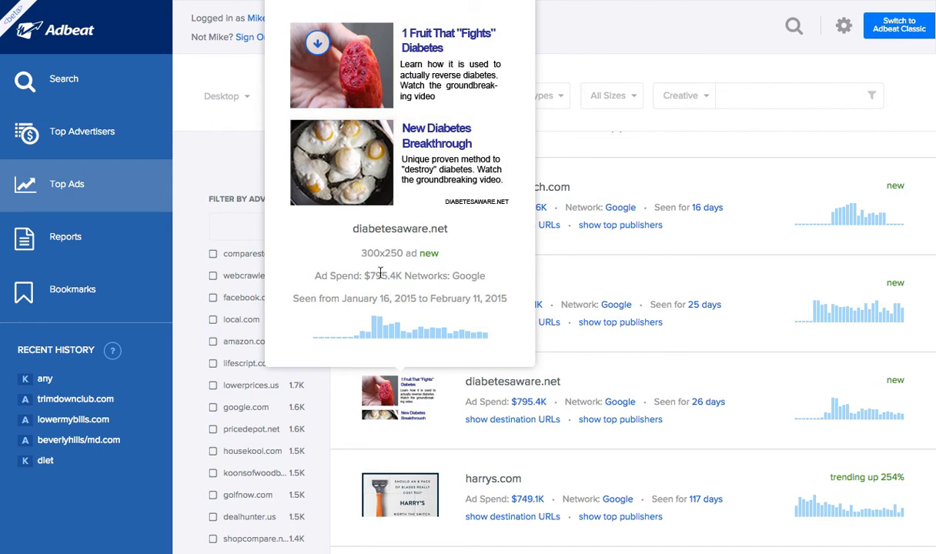
mouse_move(450, 298)
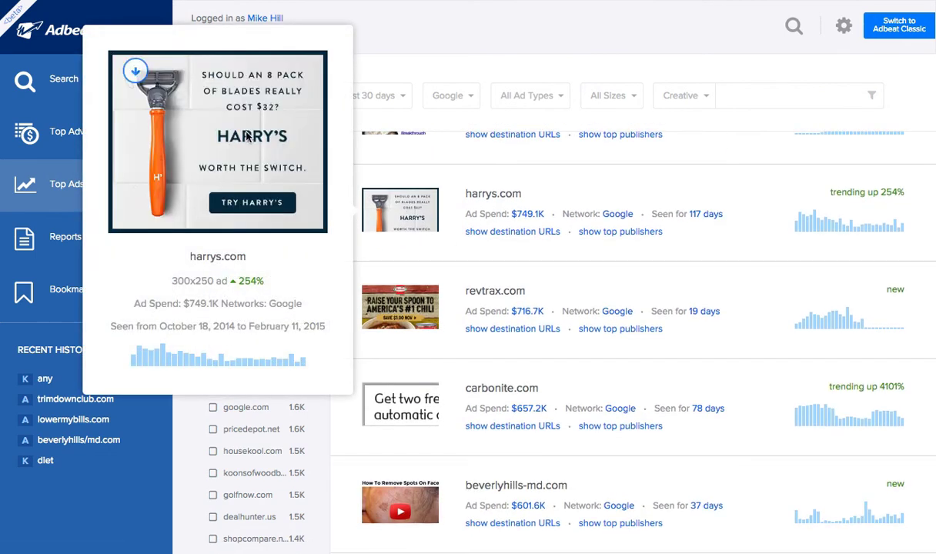
mouse_move(235, 97)
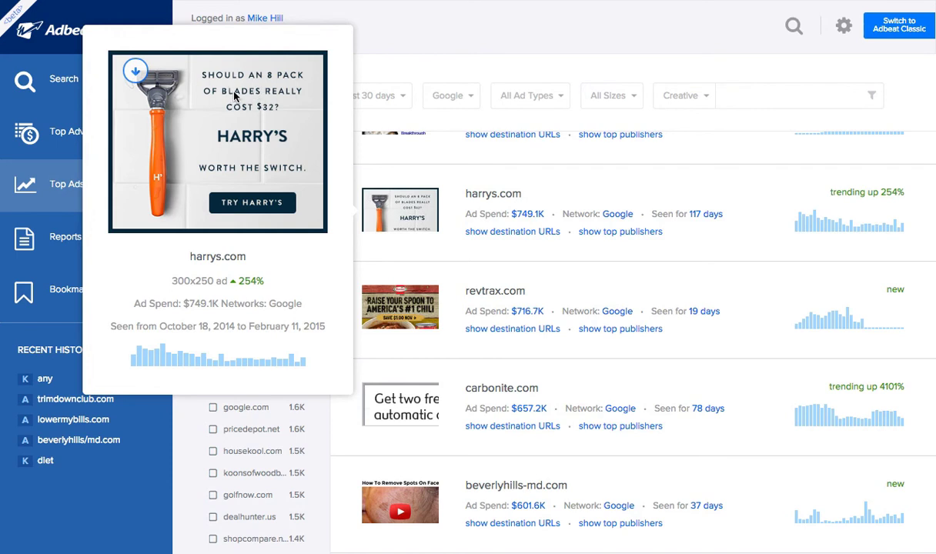
mouse_move(268, 117)
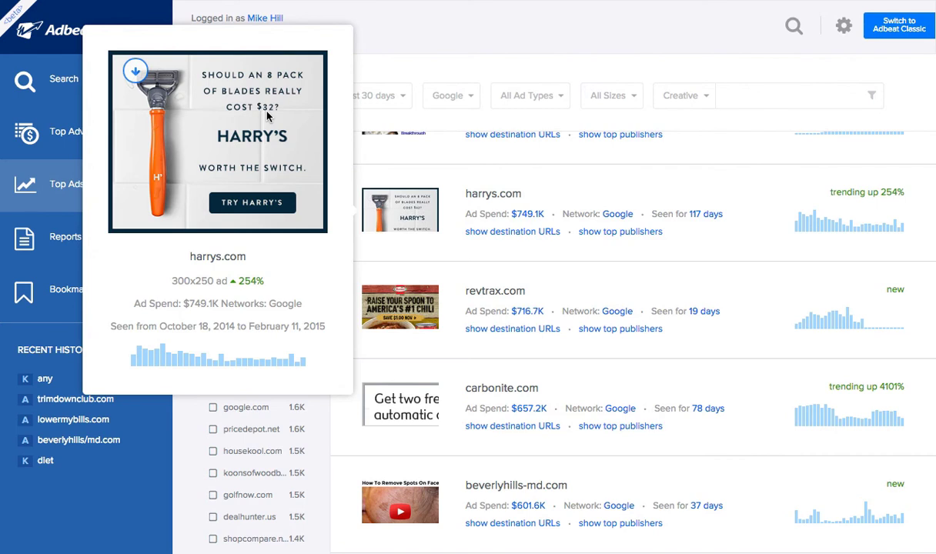
mouse_move(269, 130)
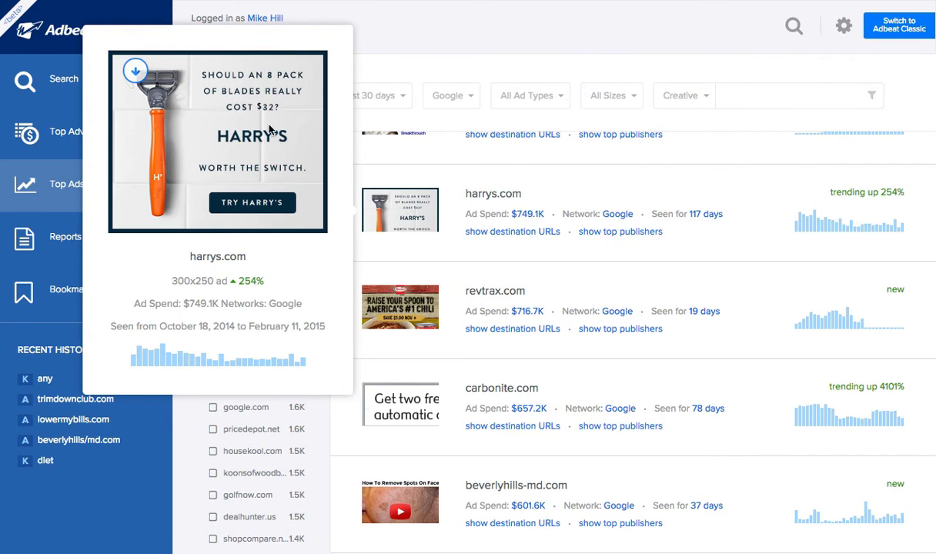
mouse_move(248, 279)
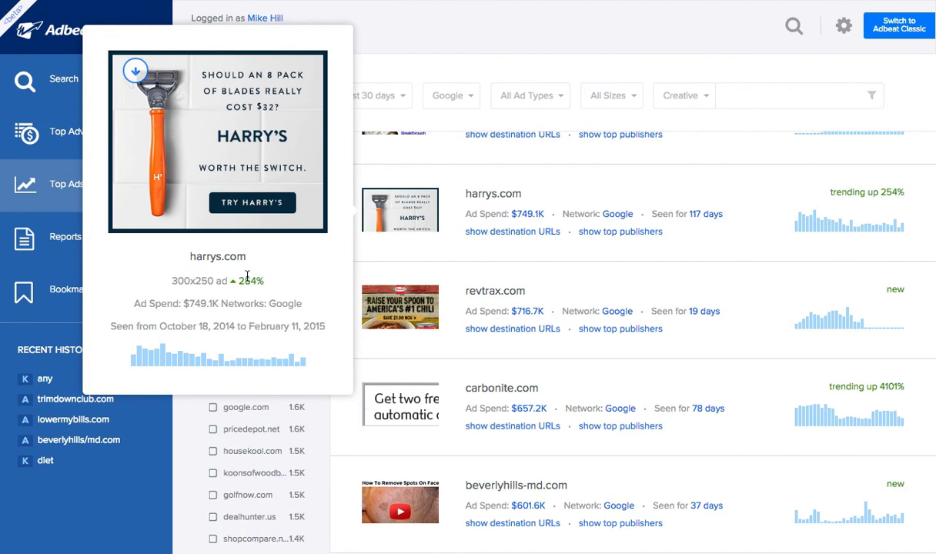
mouse_move(449, 281)
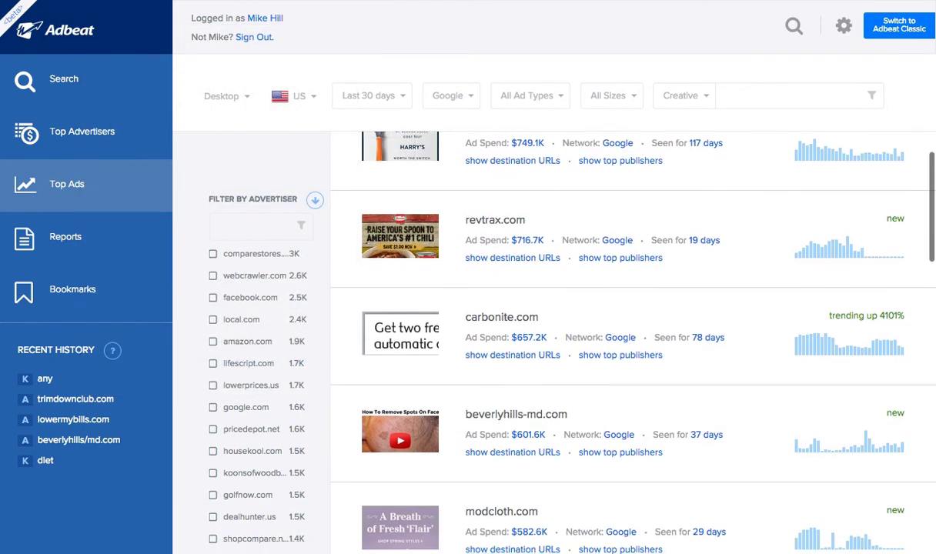
Scroll the Top Ads list down to bring hrblock.com into view below cozypure.com
scroll(down, 3)
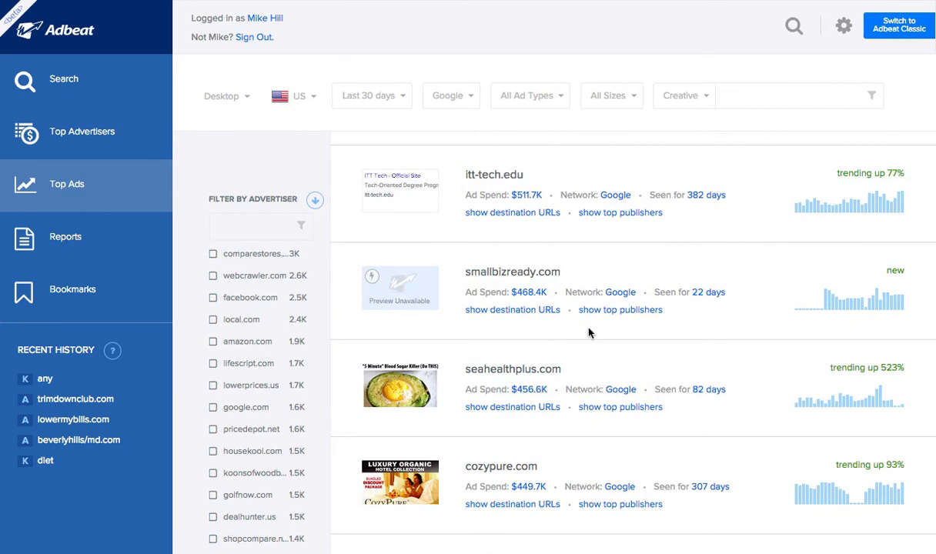
scroll(down, 3)
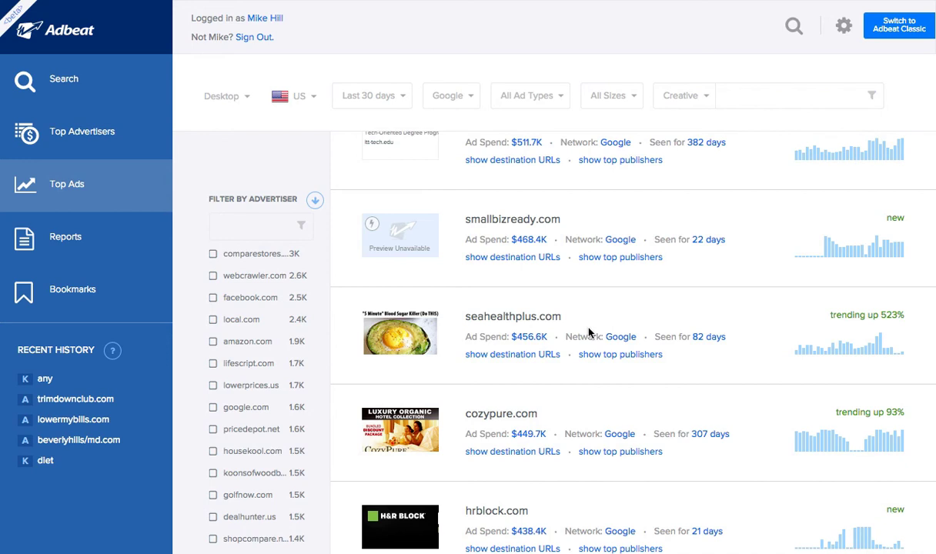
mouse_move(410, 329)
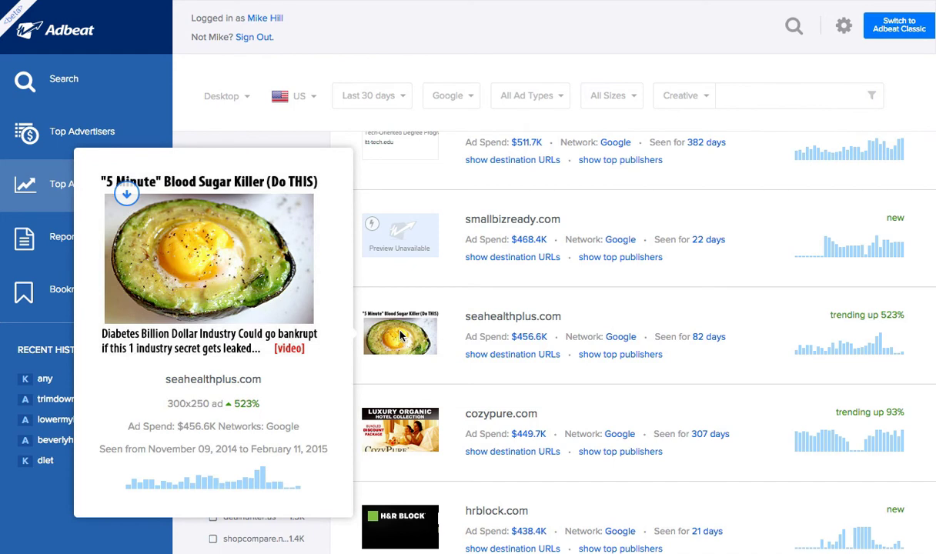
mouse_move(216, 333)
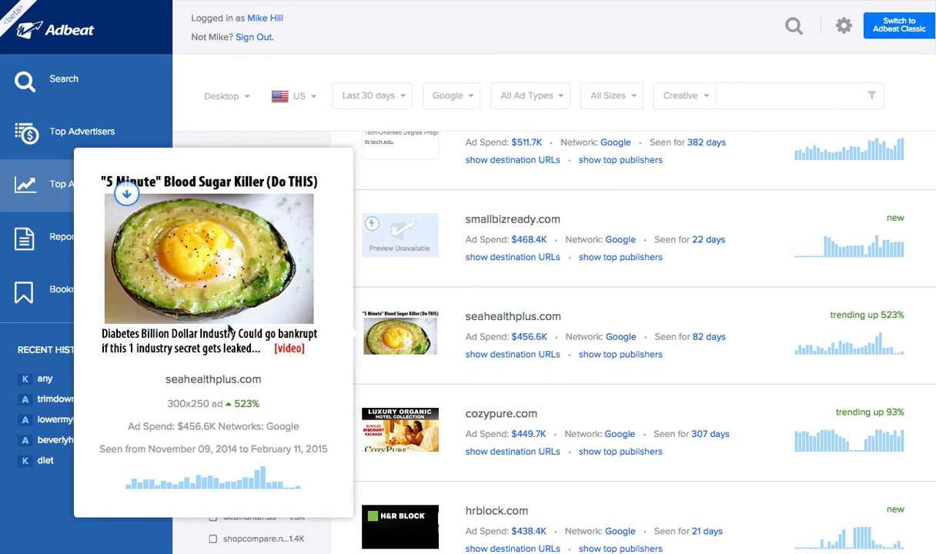
mouse_move(271, 344)
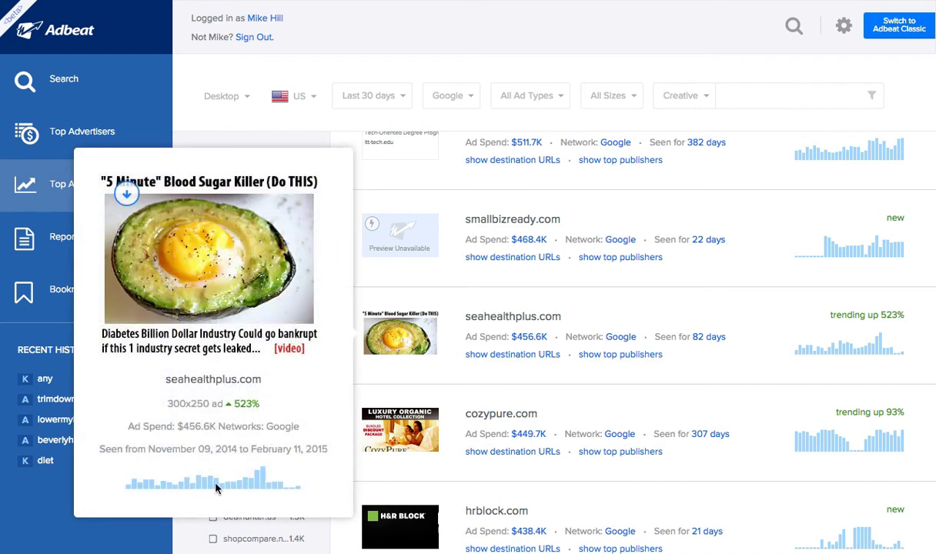
mouse_move(288, 491)
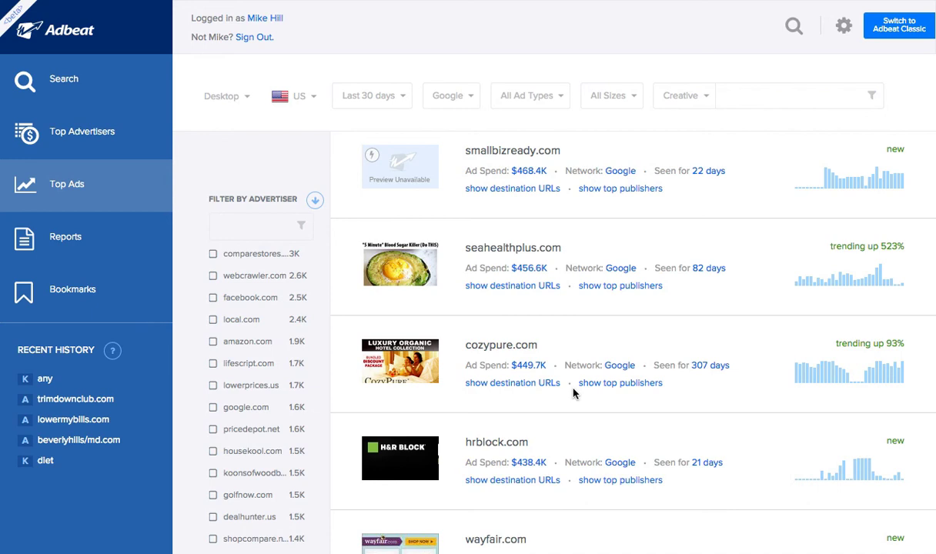
scroll(down, 3)
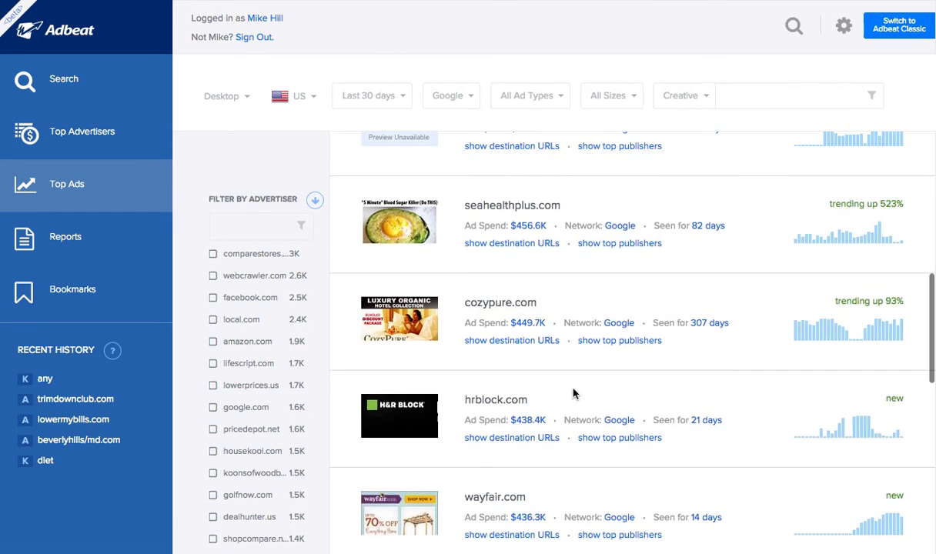
mouse_move(397, 96)
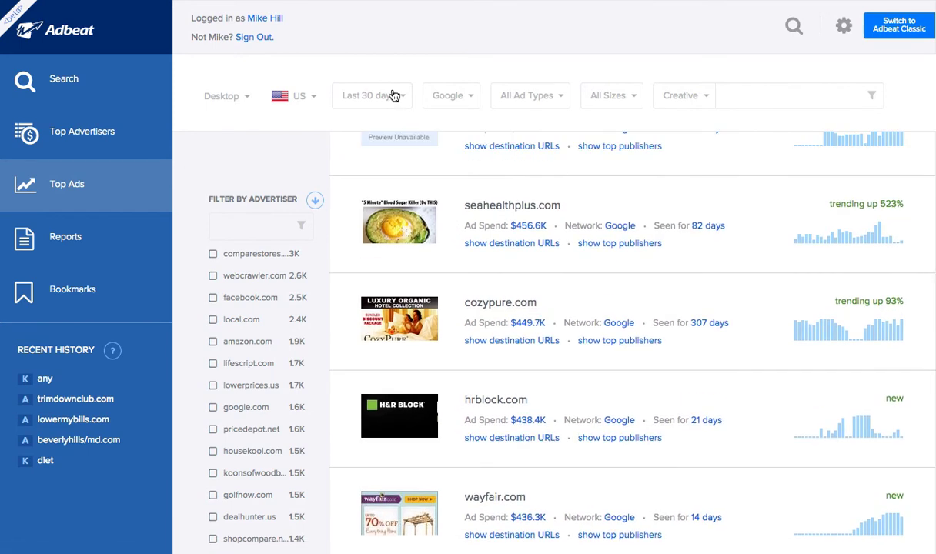
click(372, 95)
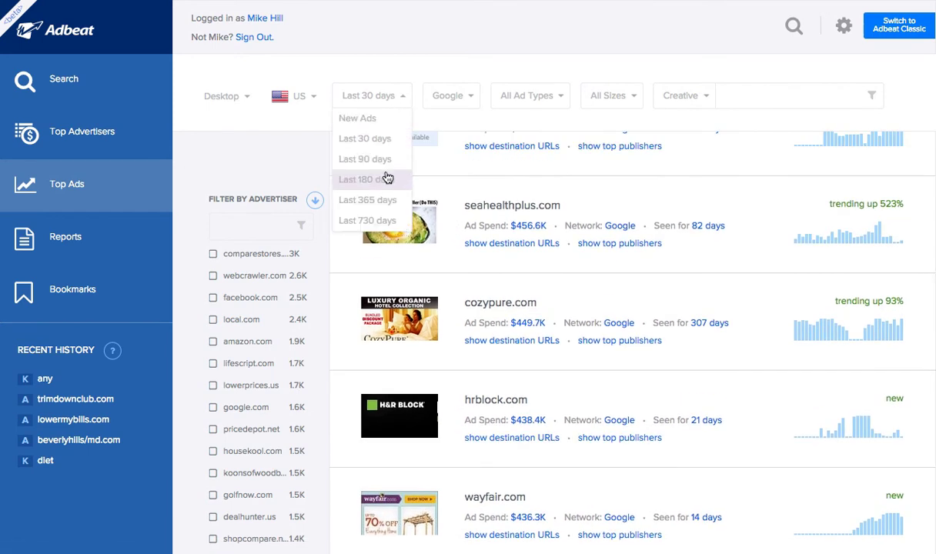
mouse_move(387, 189)
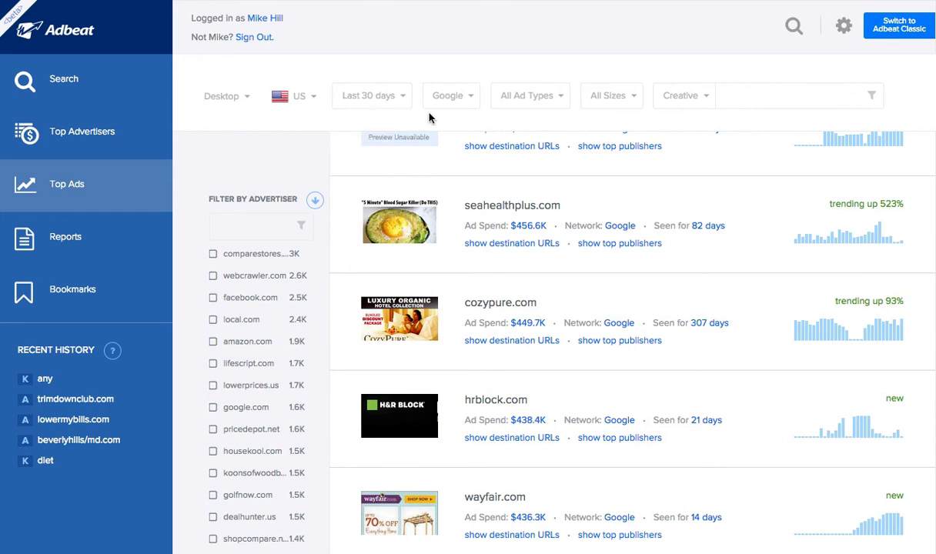
scroll(down, 3)
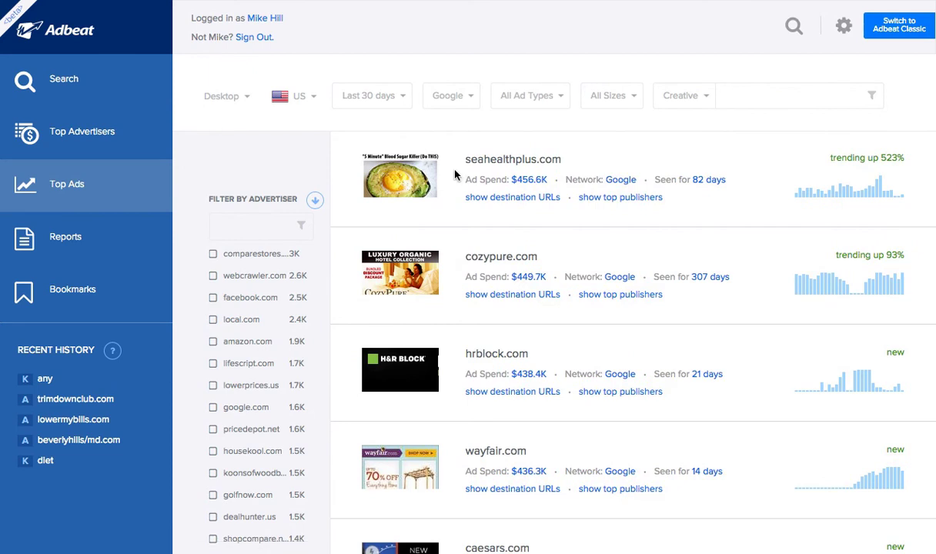
Scroll down until the caesars.com ad at $434K spend is fully visible
scroll(down, 3)
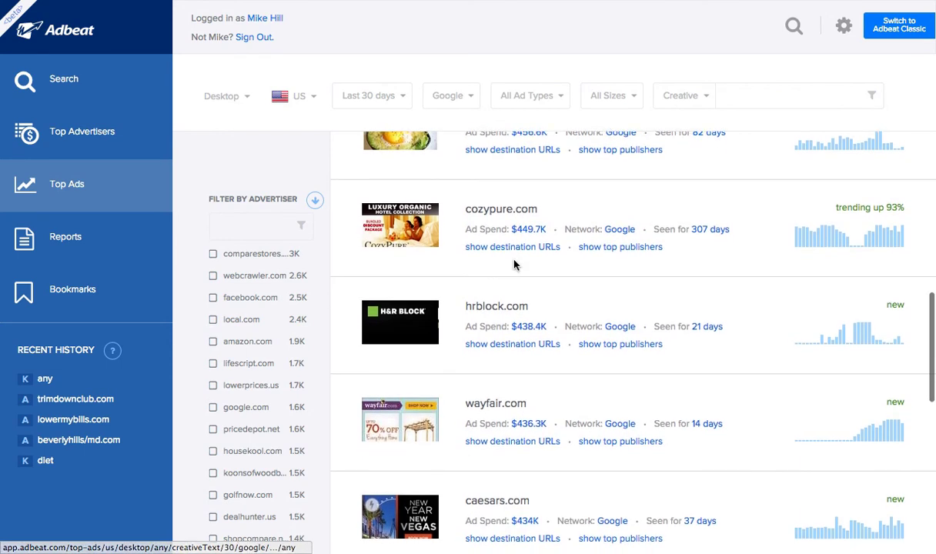
scroll(down, 3)
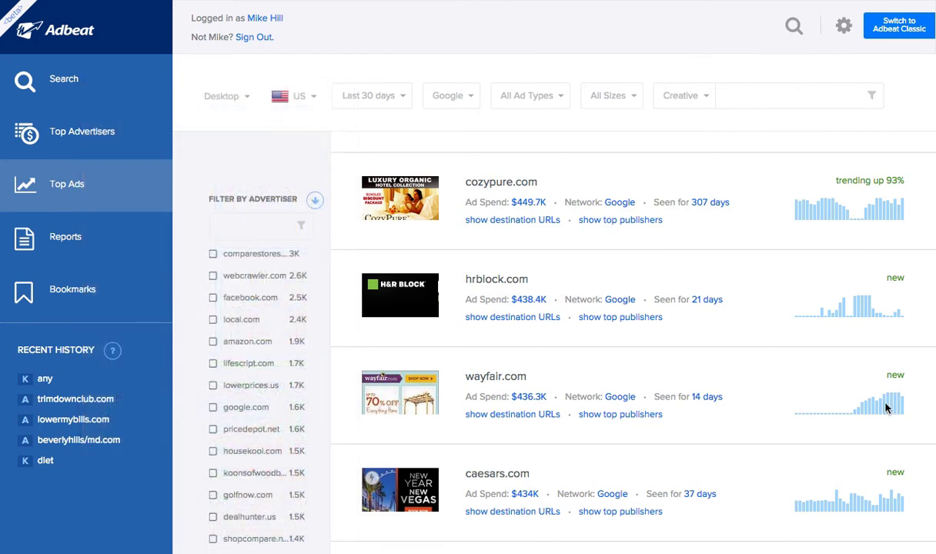
mouse_move(390, 377)
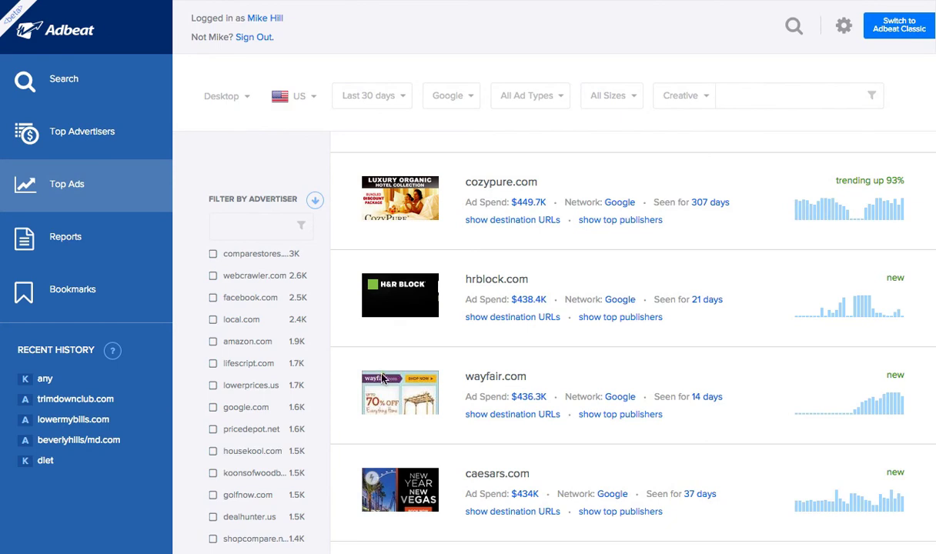
mouse_move(388, 392)
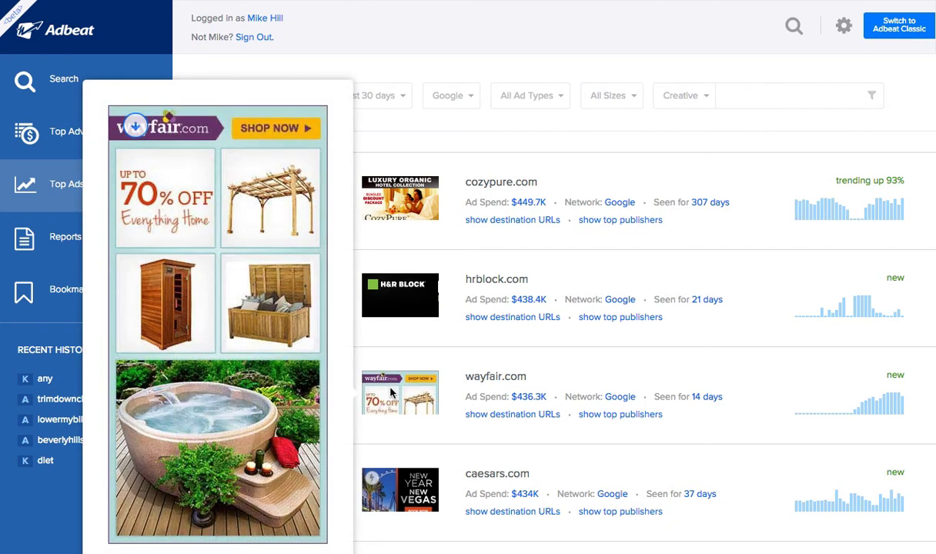
mouse_move(265, 263)
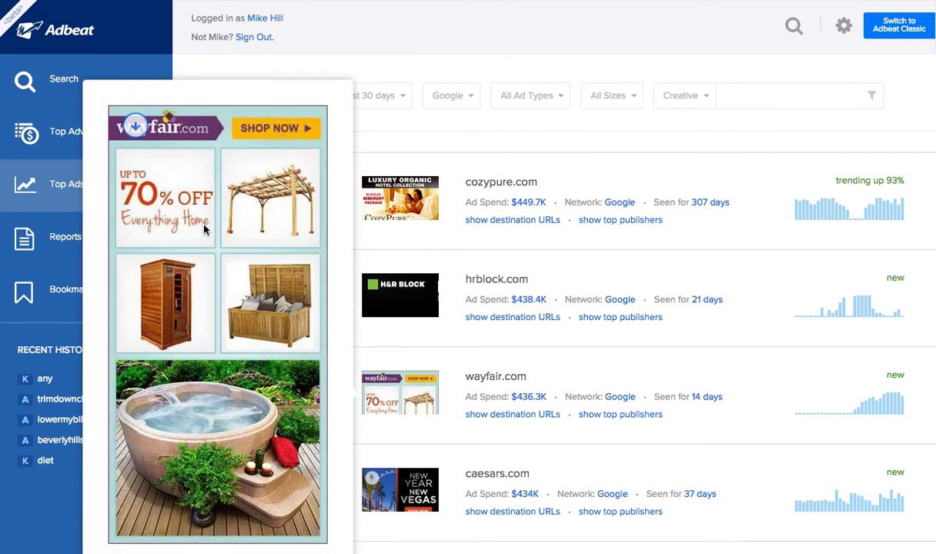
mouse_move(207, 302)
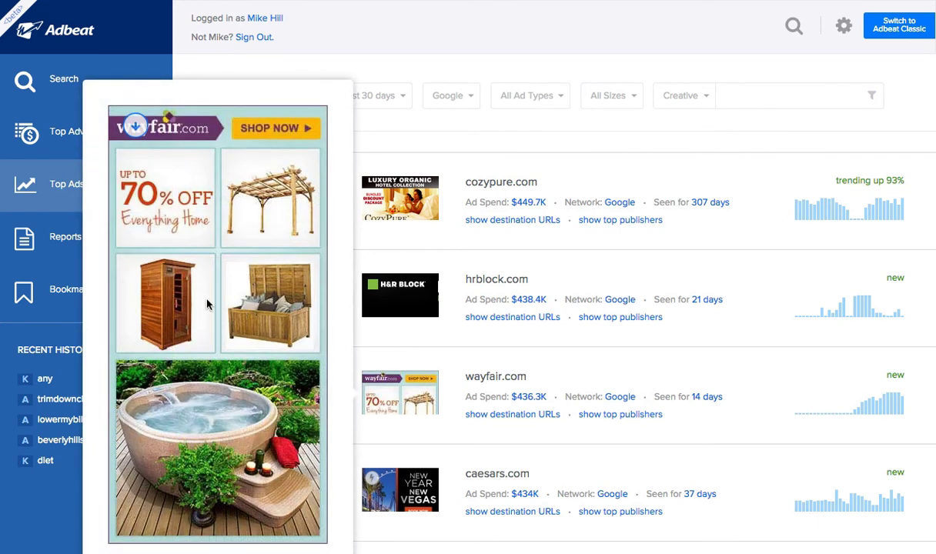
mouse_move(156, 202)
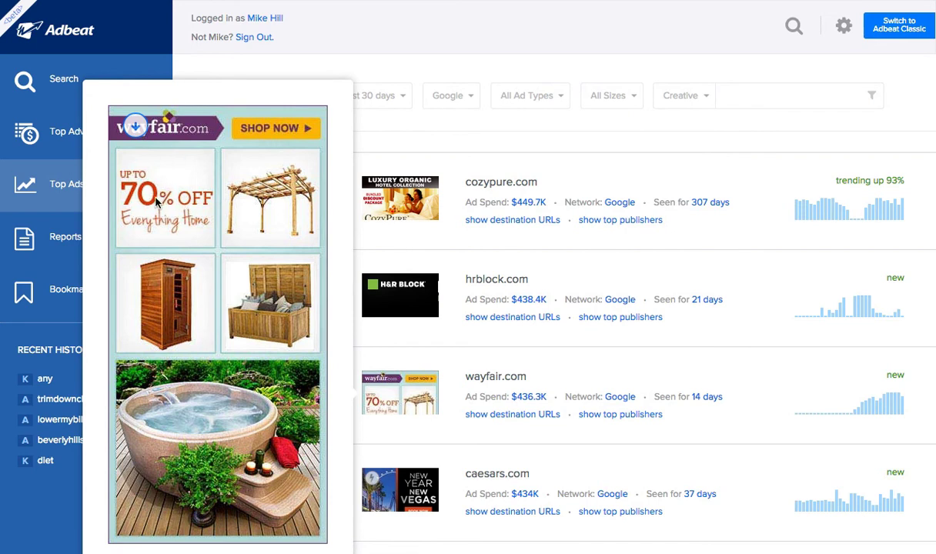
mouse_move(288, 125)
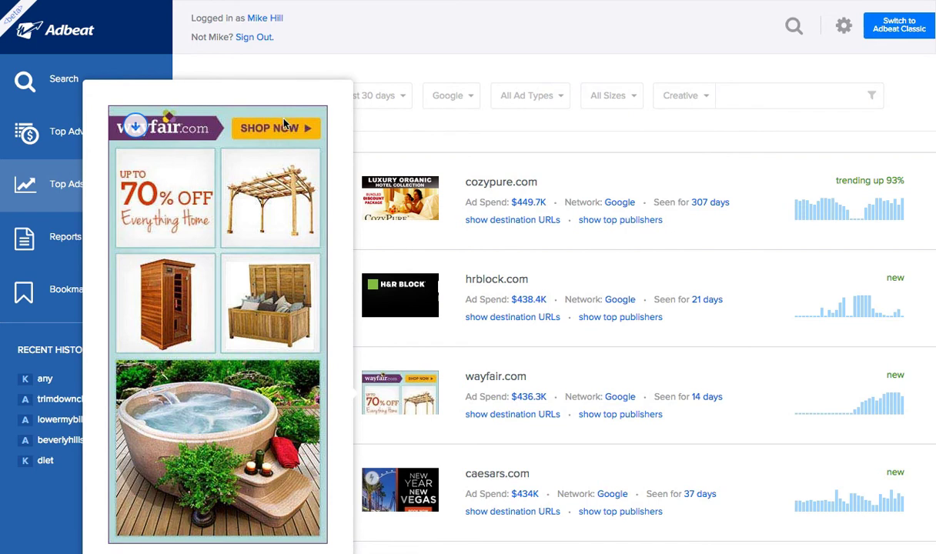
mouse_move(277, 344)
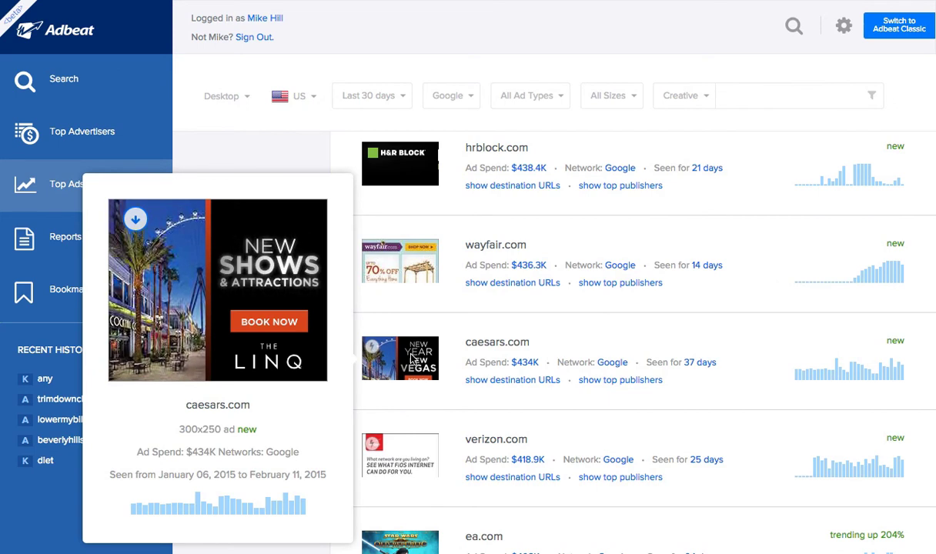
Scroll the Top Ads list down slightly toward the zulily.com ads
scroll(down, 3)
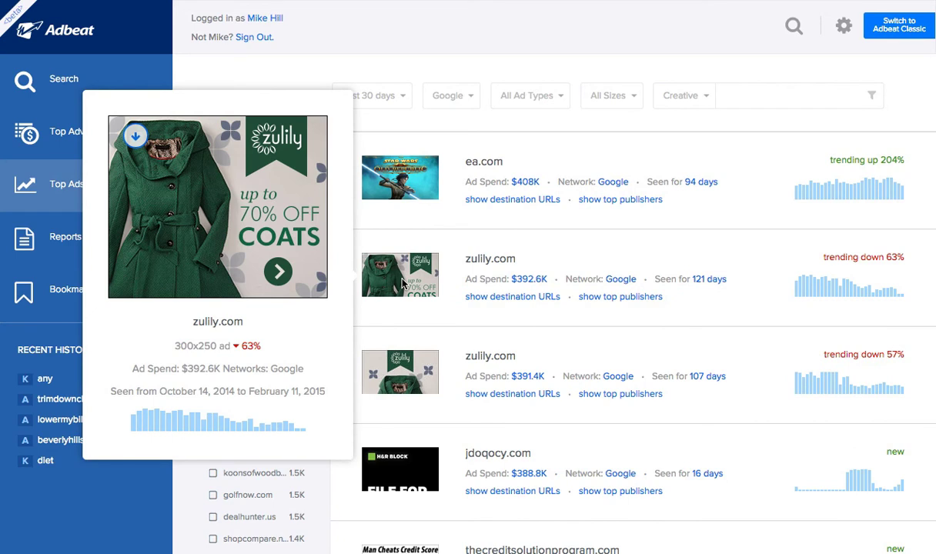
mouse_move(298, 253)
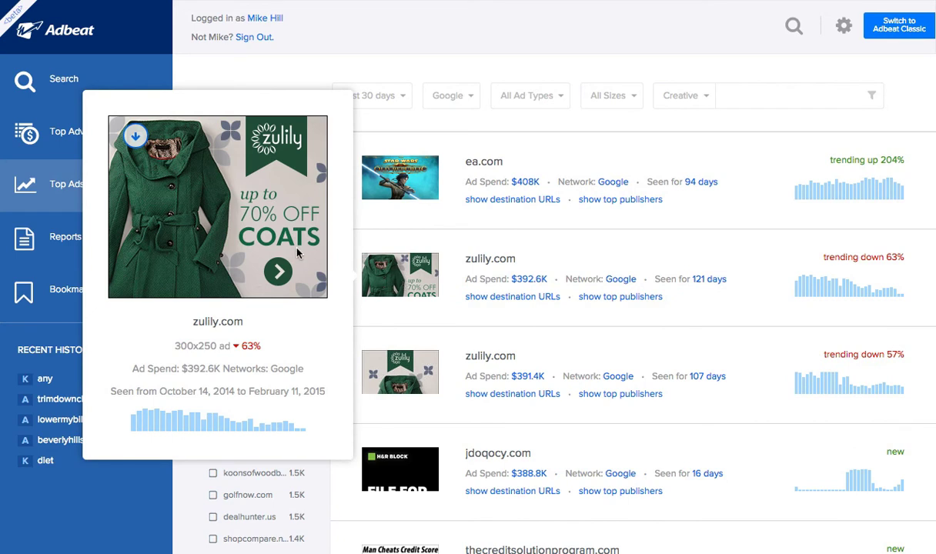
mouse_move(418, 302)
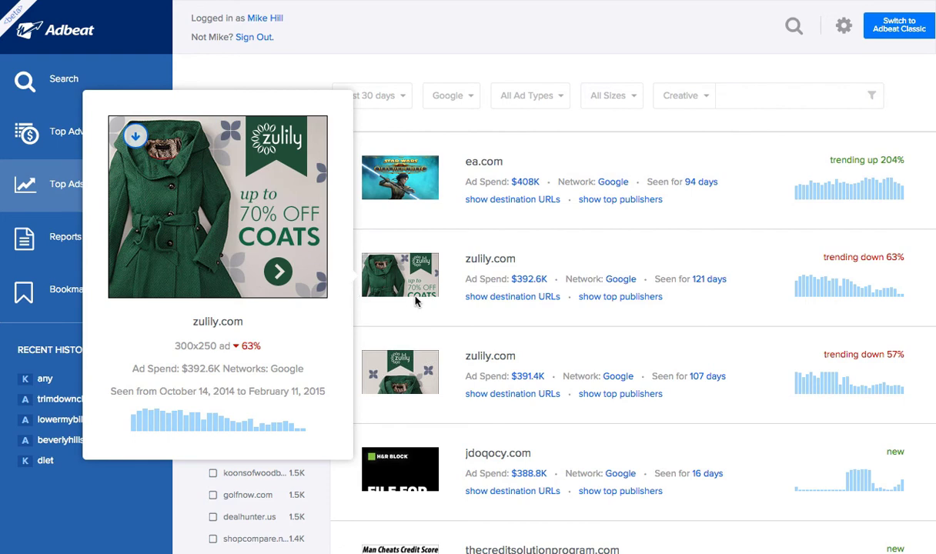
mouse_move(434, 295)
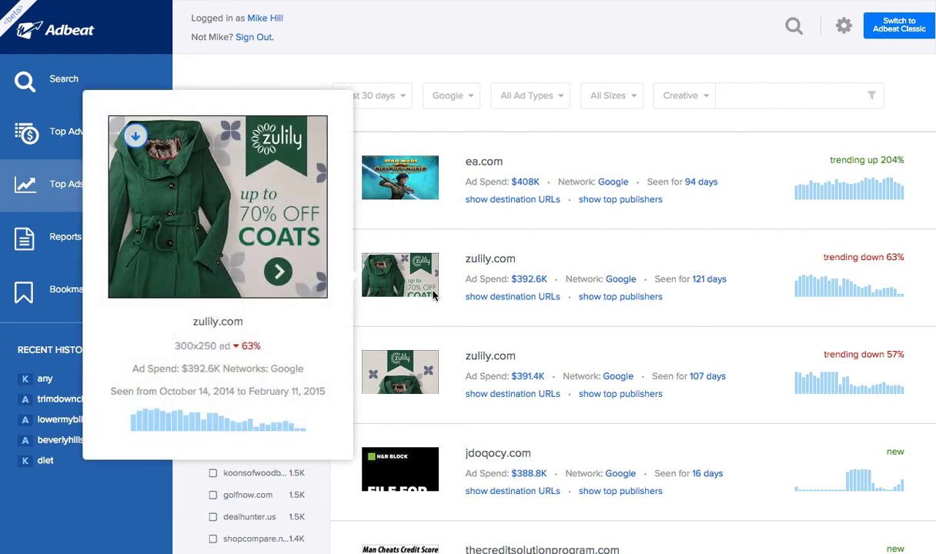
mouse_move(420, 291)
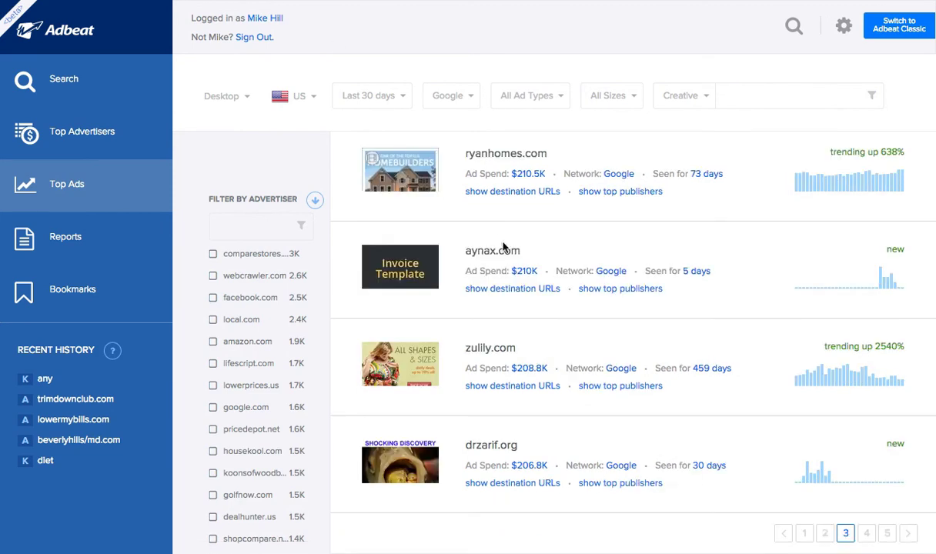
mouse_move(400, 364)
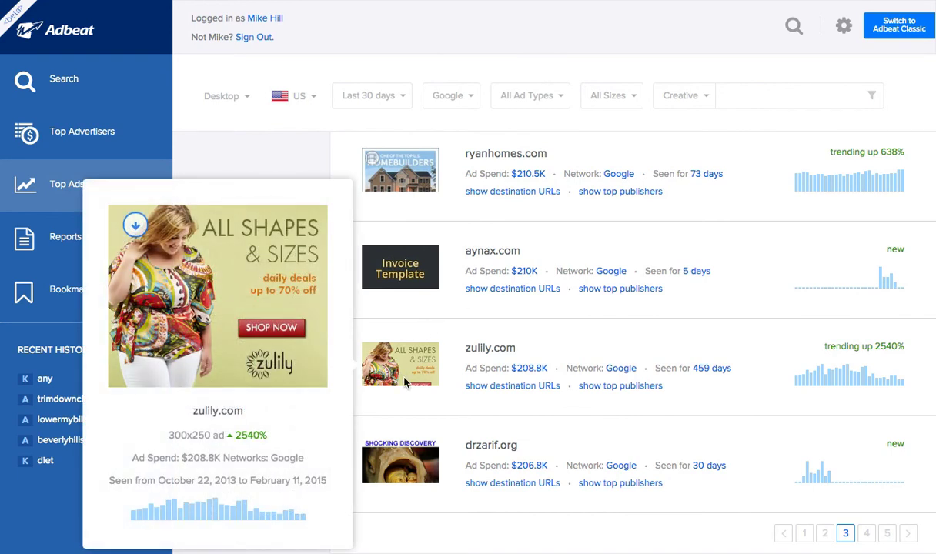
mouse_move(164, 345)
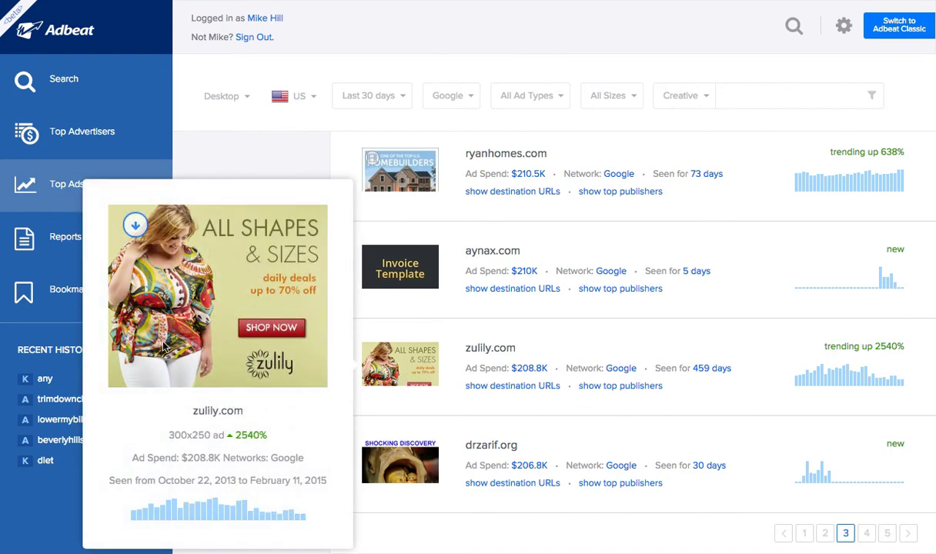
mouse_move(243, 259)
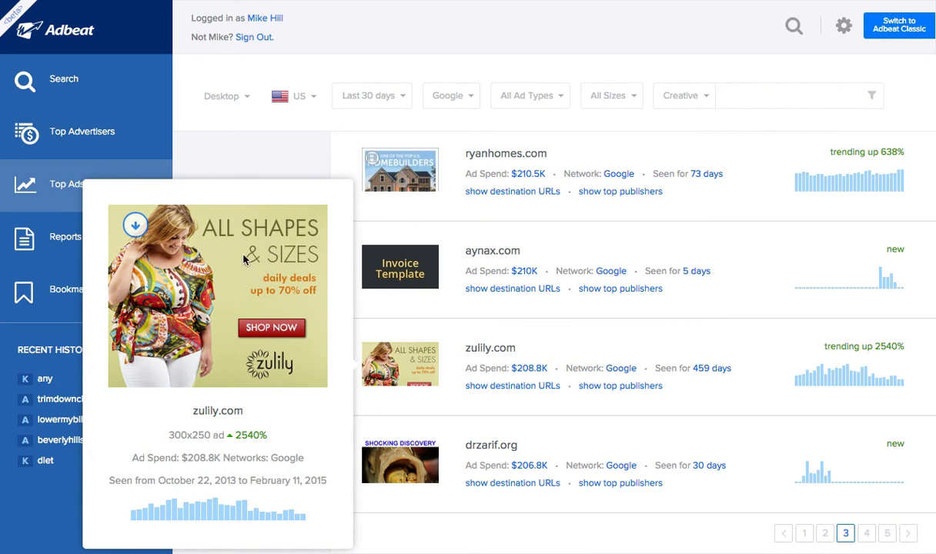
mouse_move(271, 294)
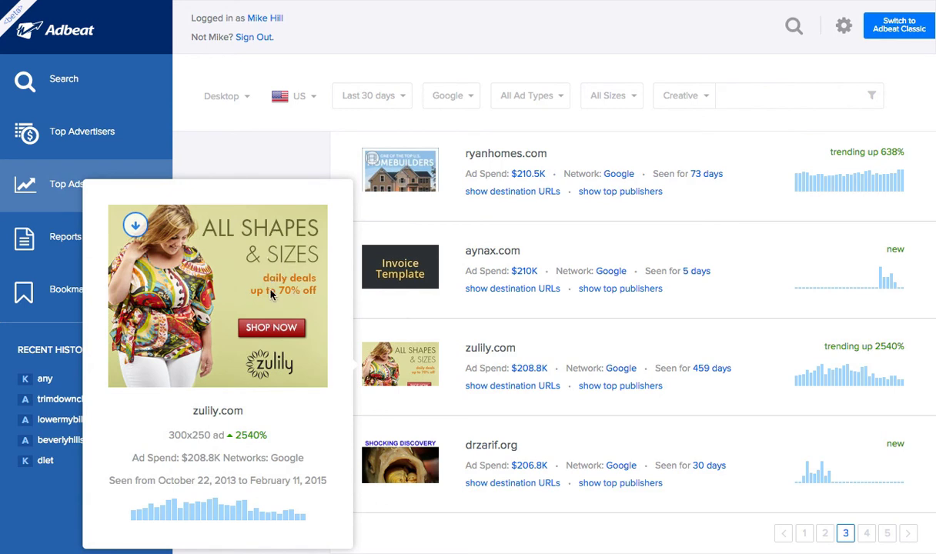
mouse_move(264, 375)
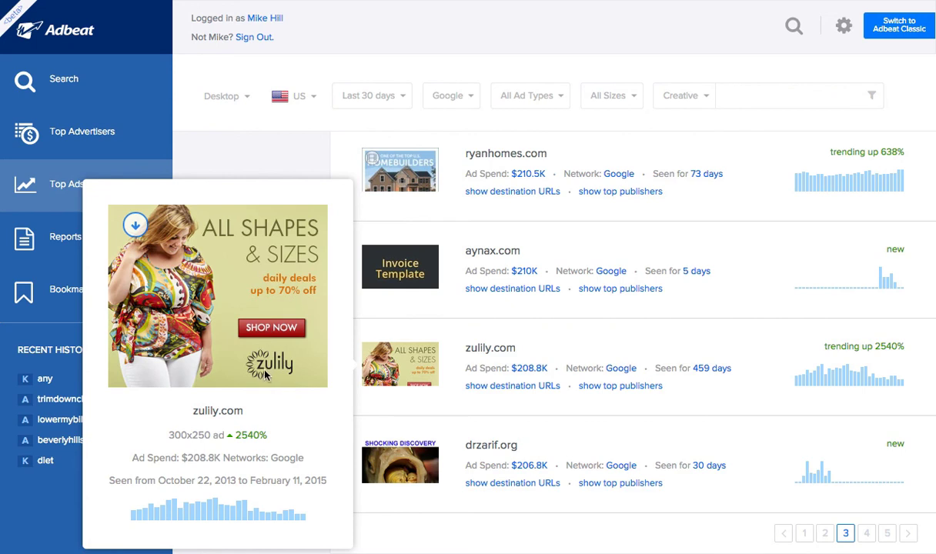
mouse_move(267, 282)
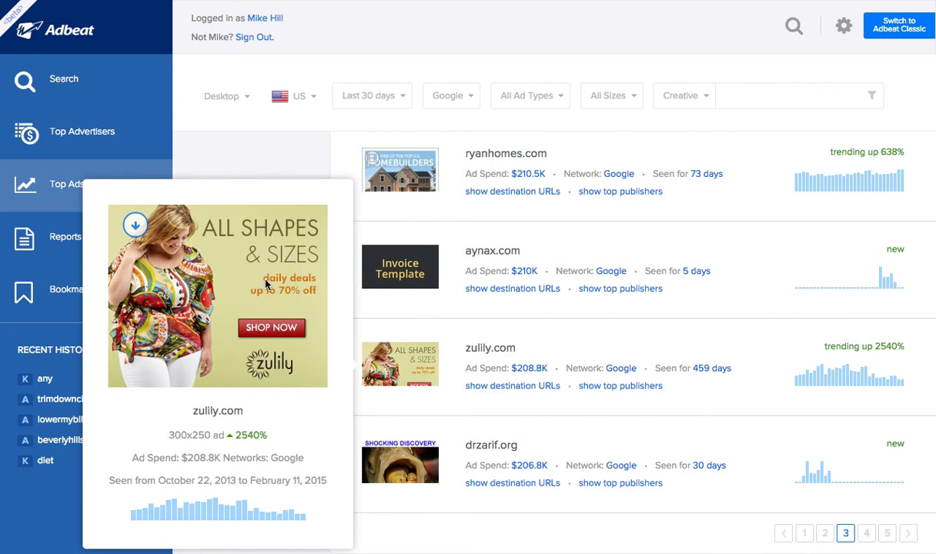
mouse_move(284, 294)
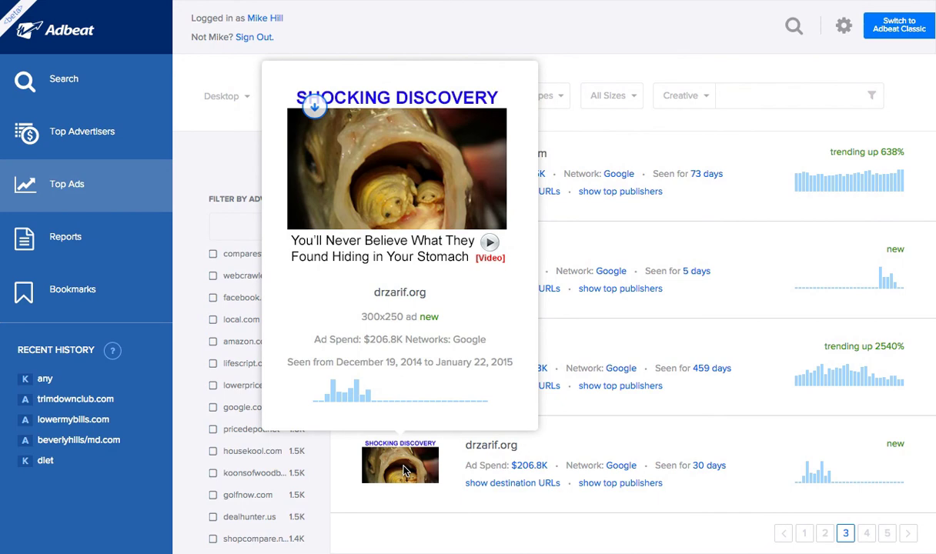
mouse_move(371, 402)
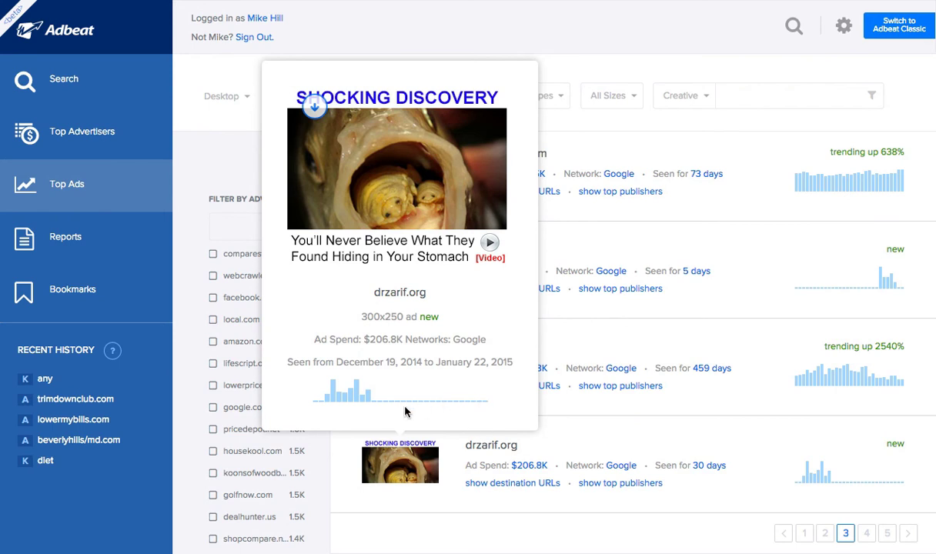
mouse_move(470, 366)
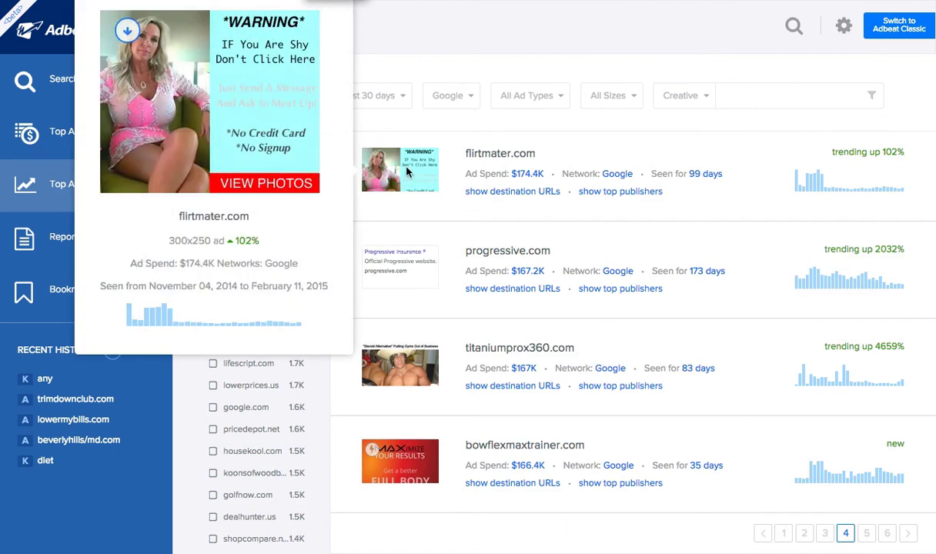
mouse_move(137, 322)
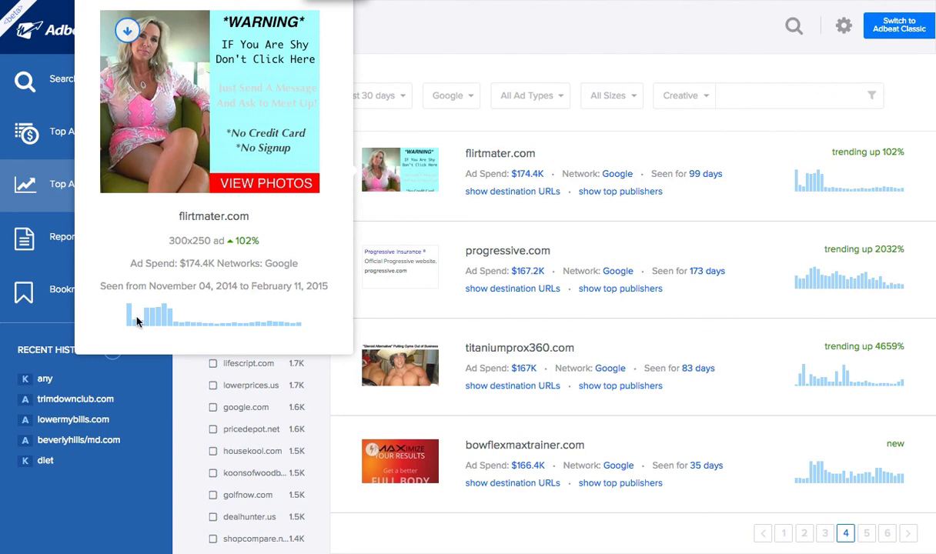
mouse_move(180, 324)
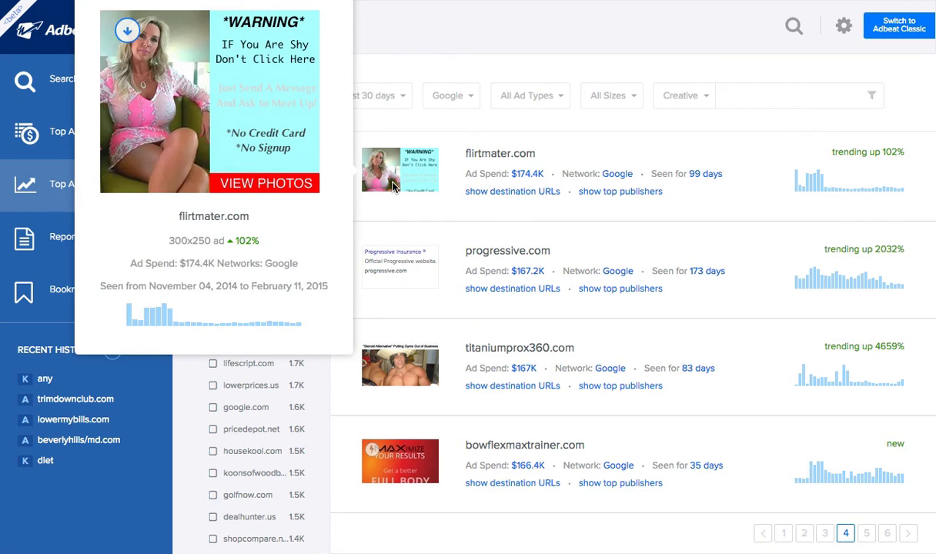
mouse_move(418, 210)
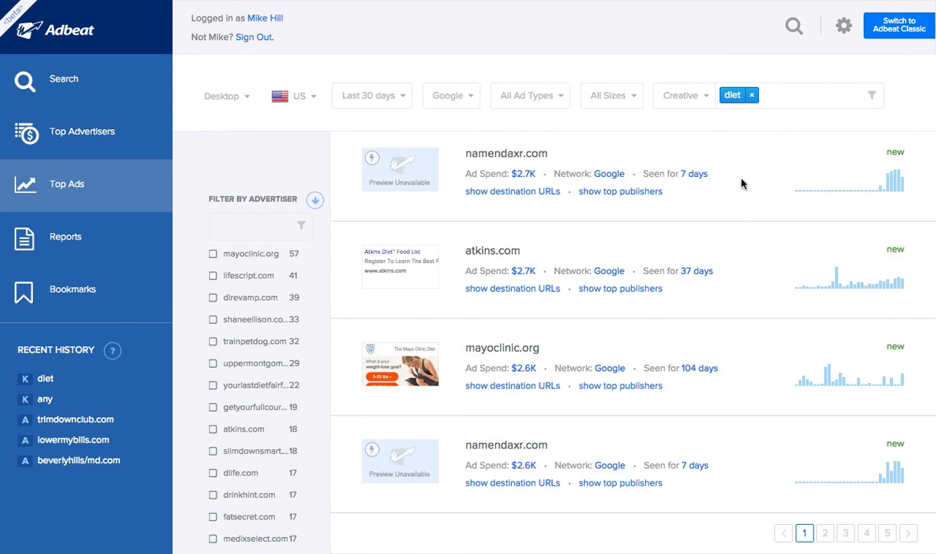
mouse_move(543, 290)
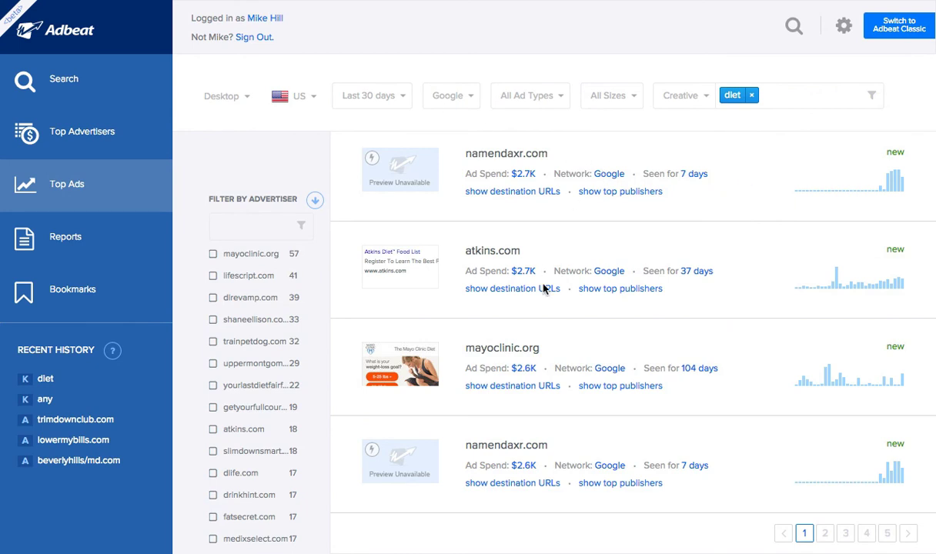
mouse_move(411, 274)
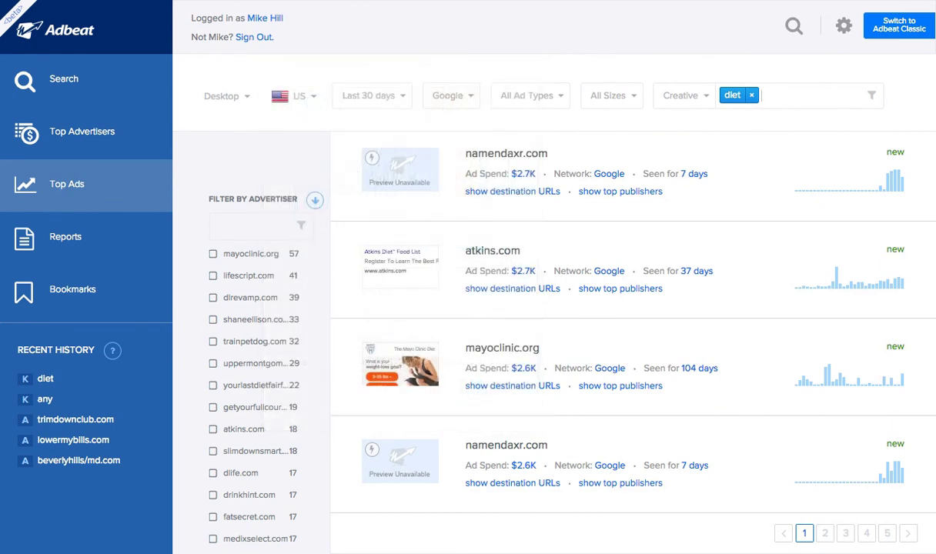
click(826, 532)
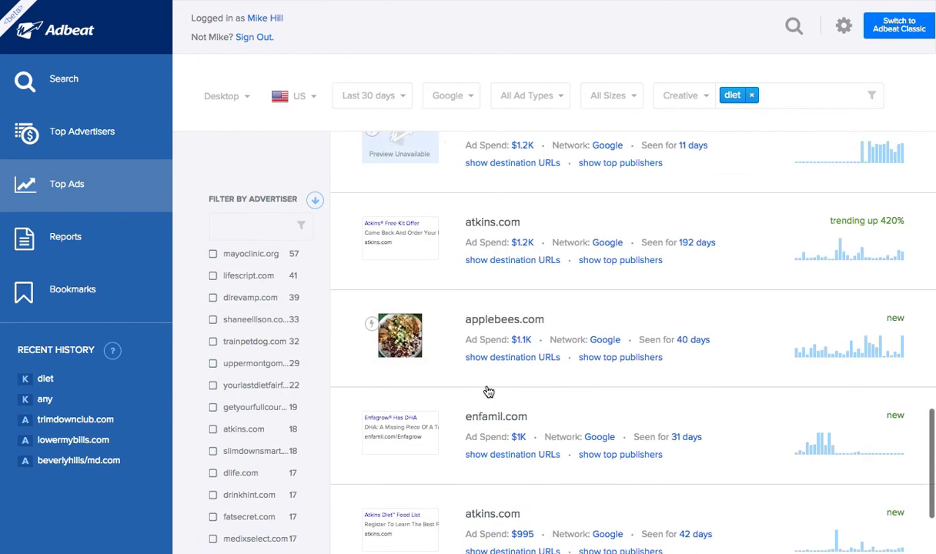
click(751, 95)
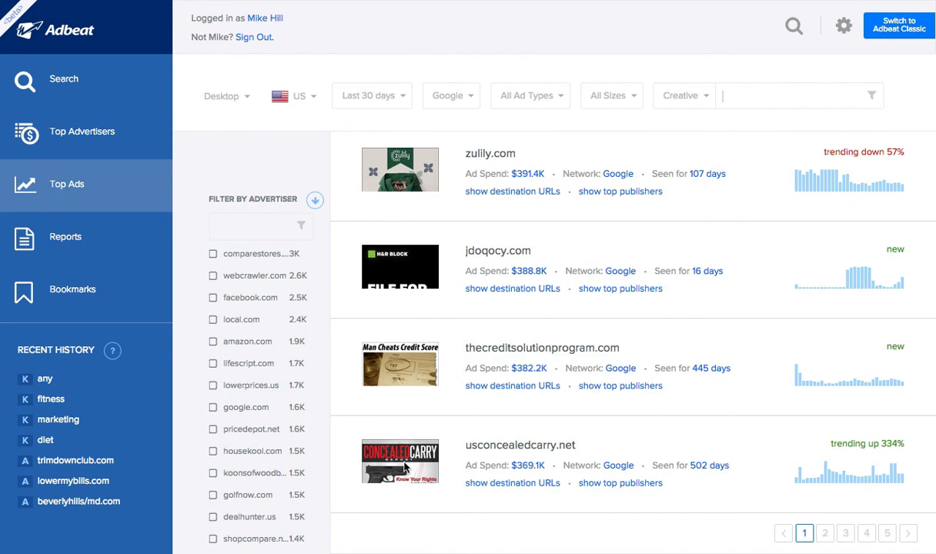
mouse_move(475, 410)
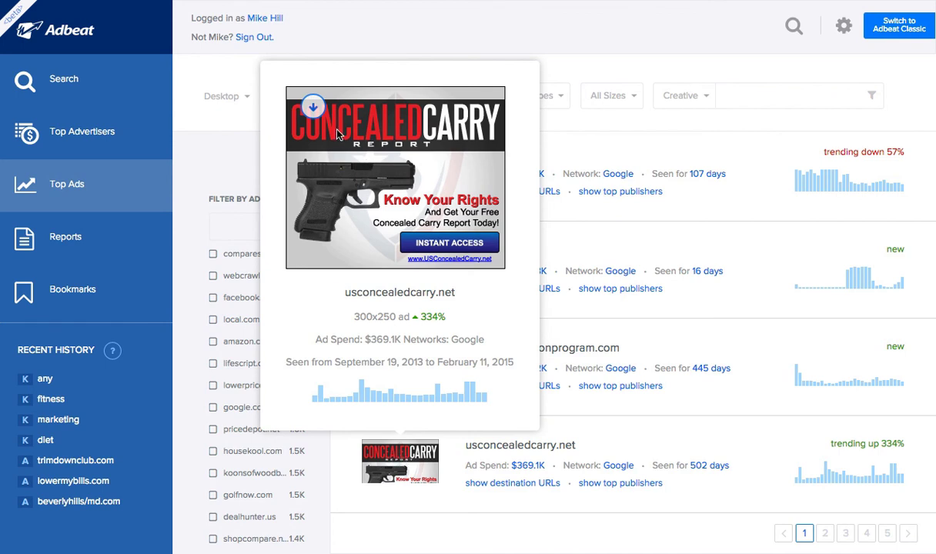
mouse_move(414, 205)
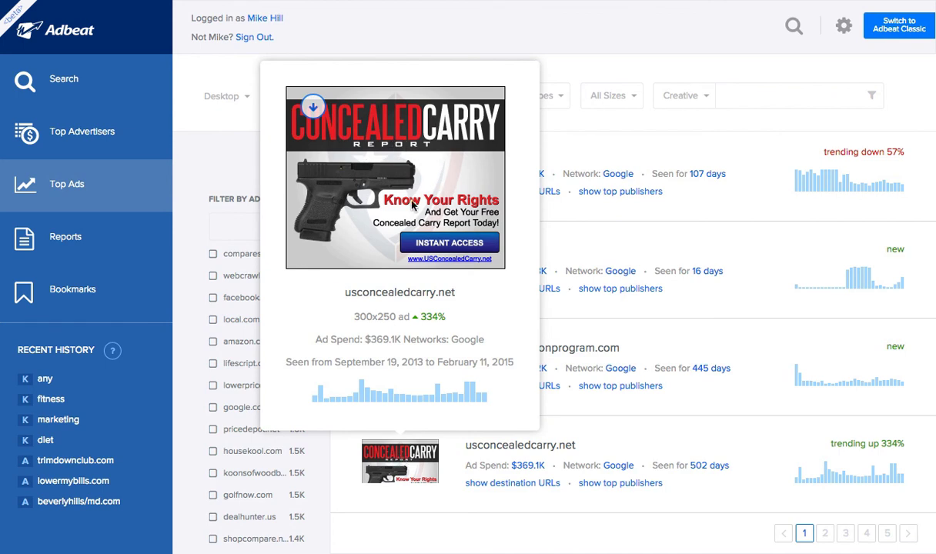
mouse_move(479, 210)
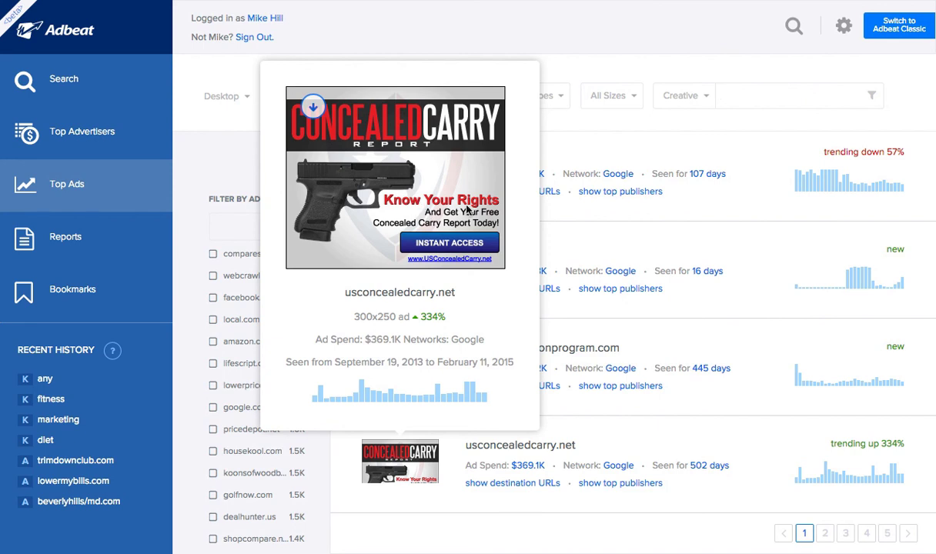
mouse_move(418, 224)
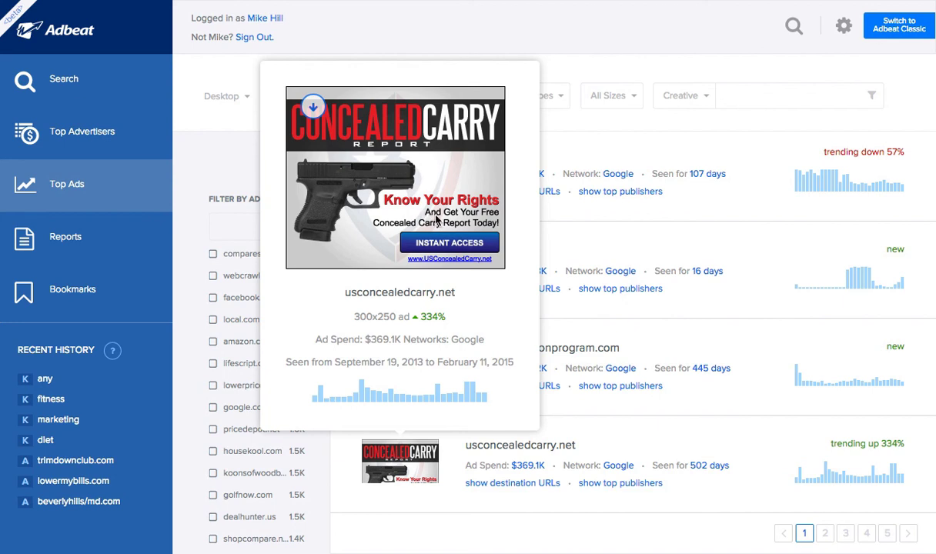
mouse_move(458, 247)
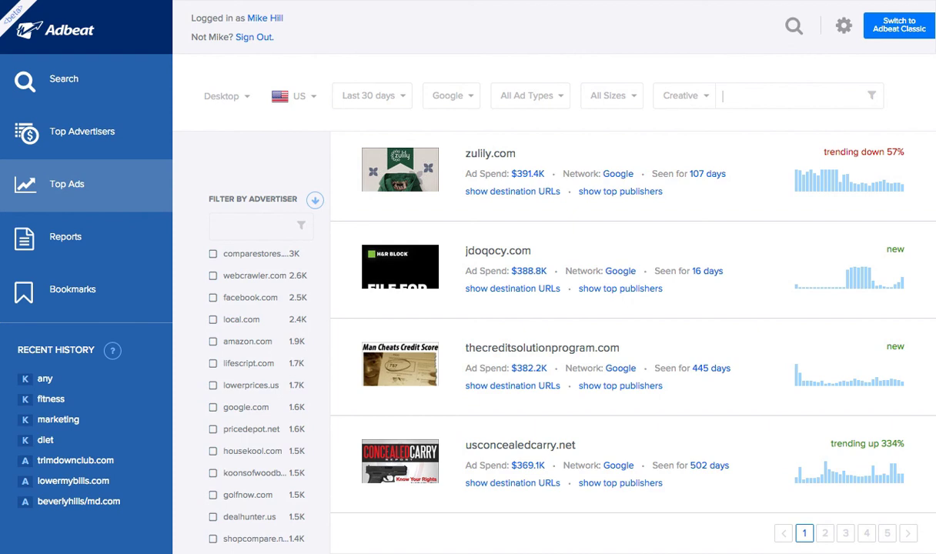
mouse_move(511, 245)
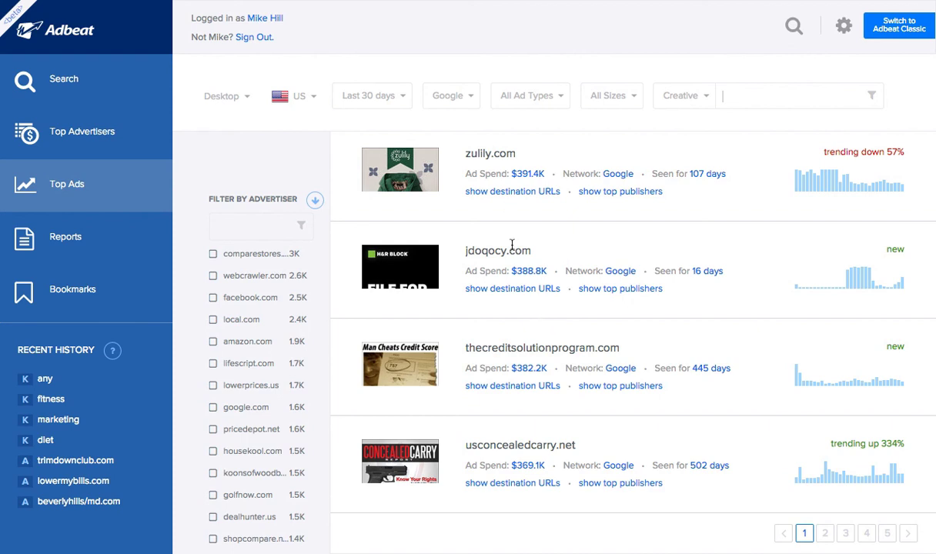